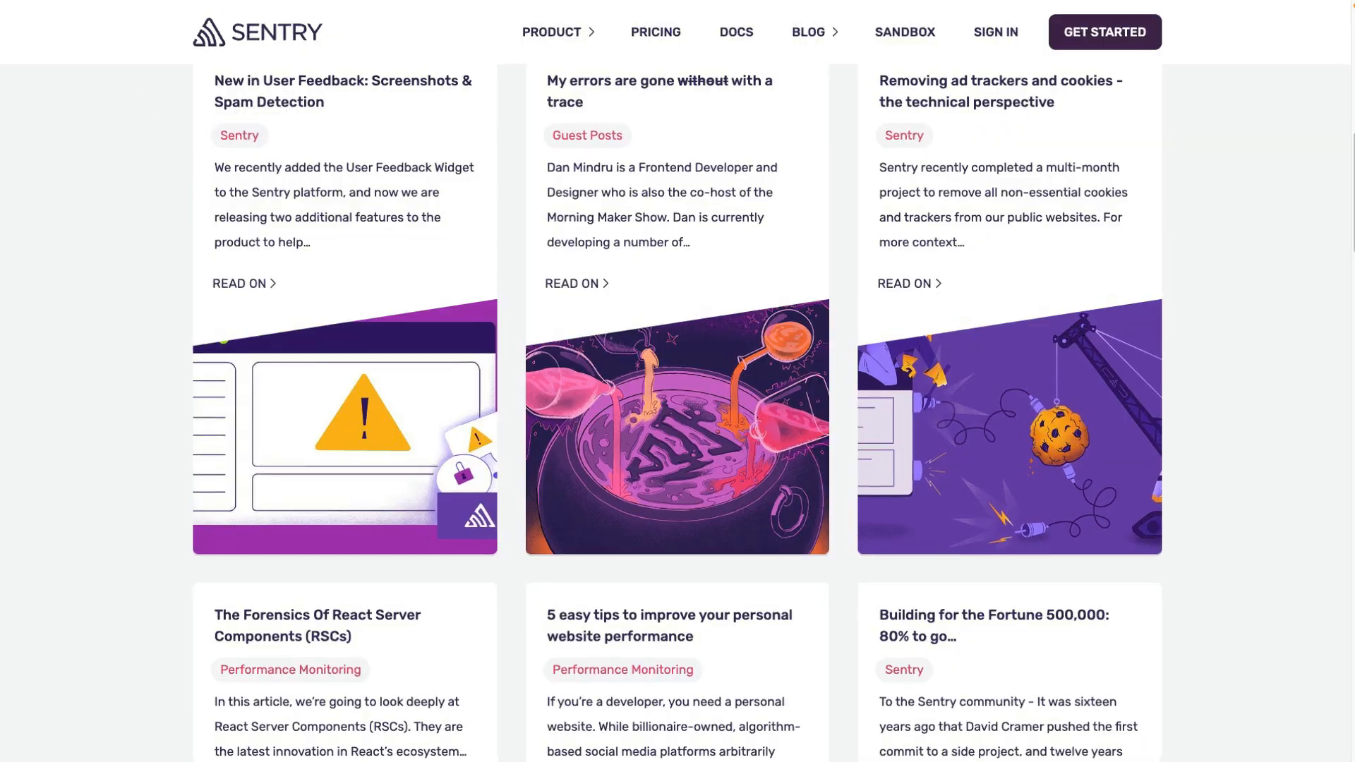
Open the '5 easy tips to improve your personal website performance' article and read to tip 1 on static HTML.
{"action": "scroll", "scroll_direction": "down", "scroll_amount": 3}
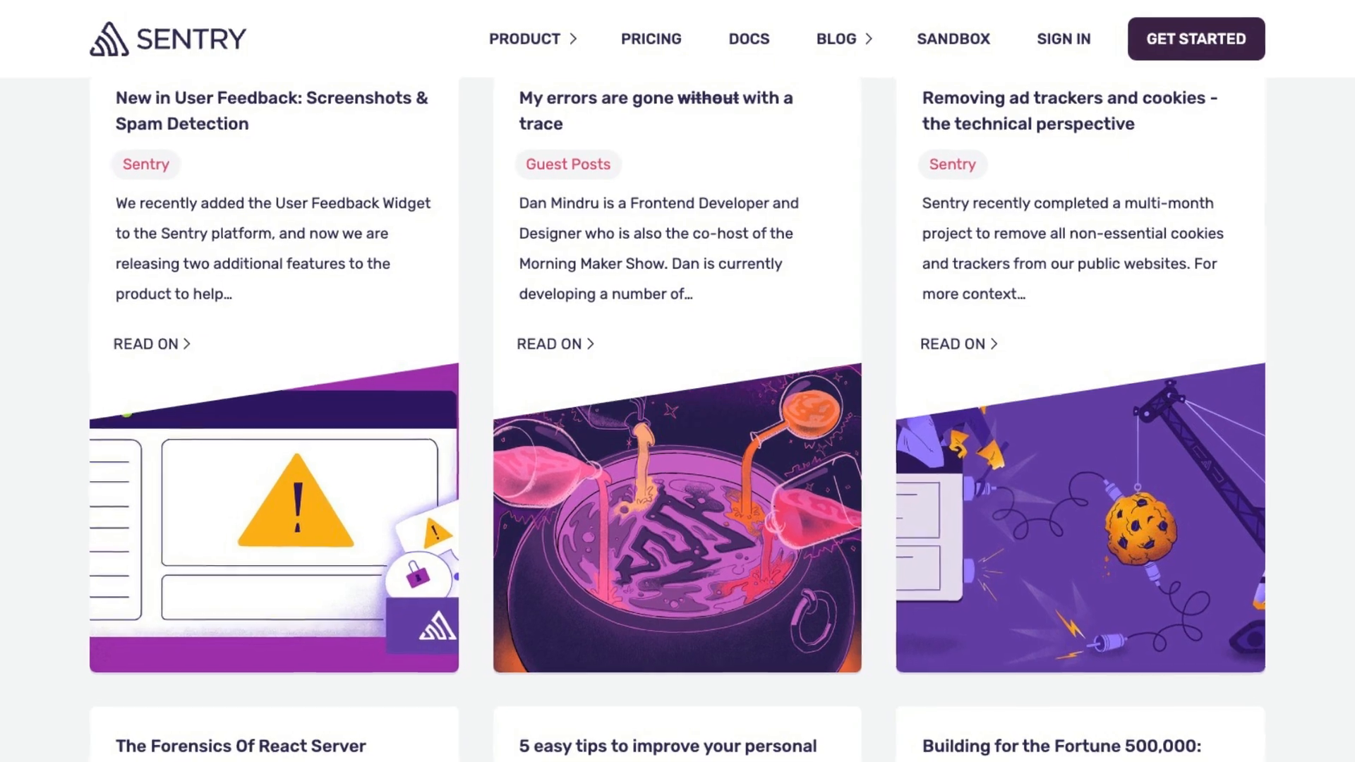
{"action": "left_click", "coordinate": [665, 746]}
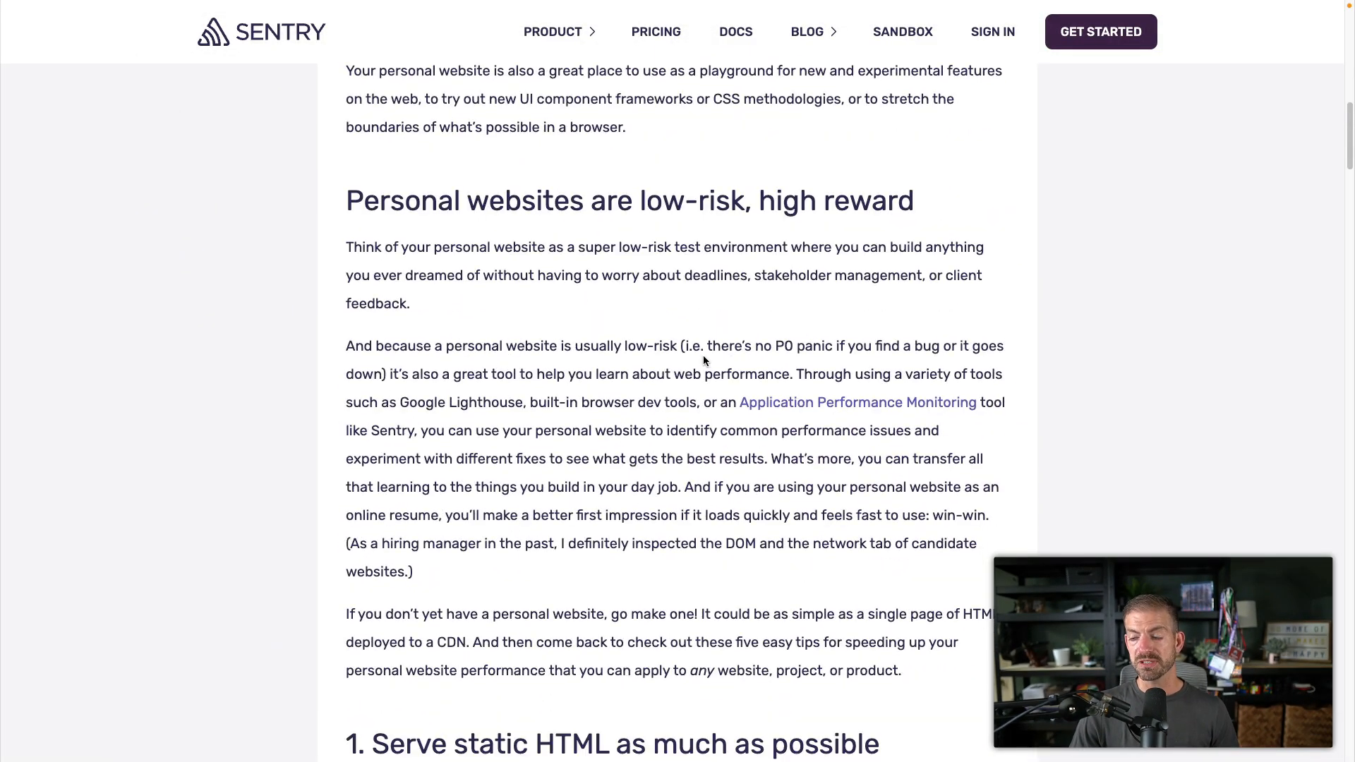
{"action": "scroll", "scroll_direction": "down", "scroll_amount": 3}
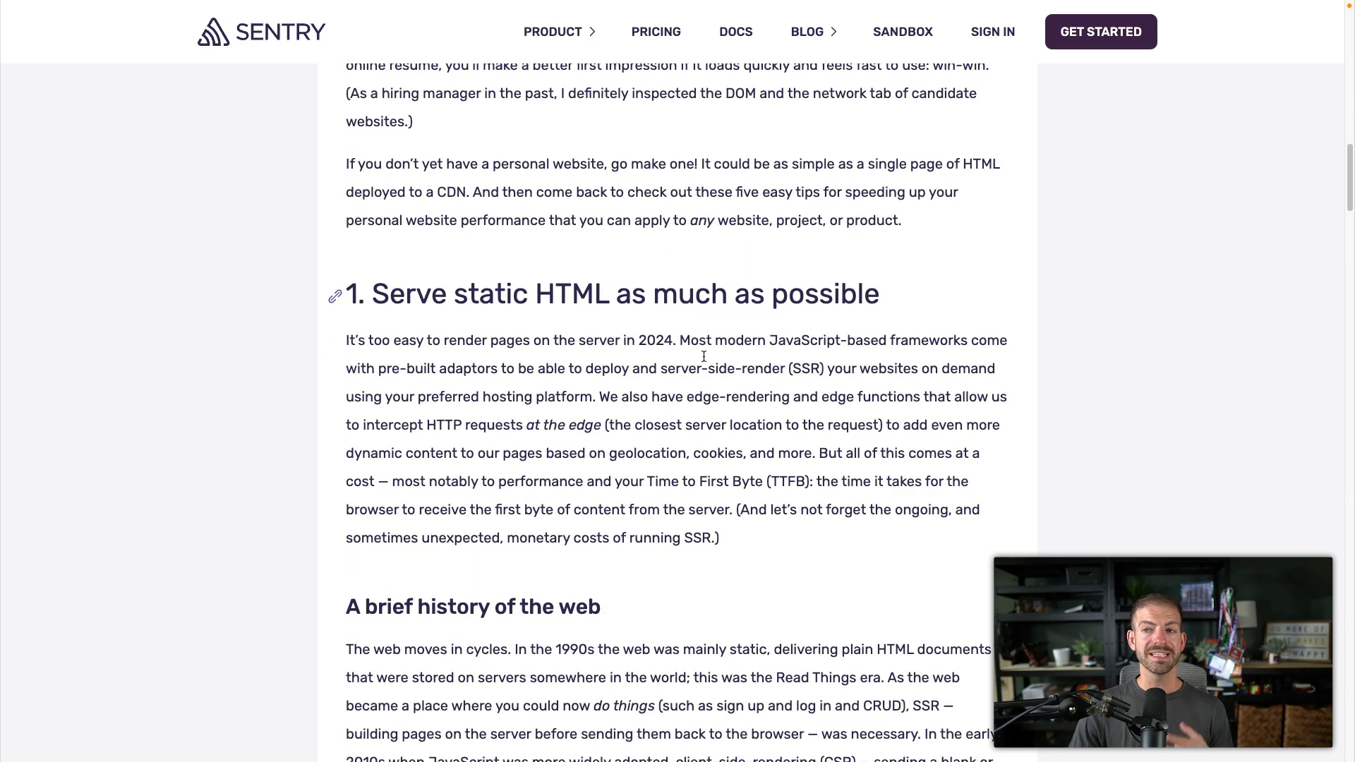
{"action": "scroll", "scroll_direction": "down", "scroll_amount": 3}
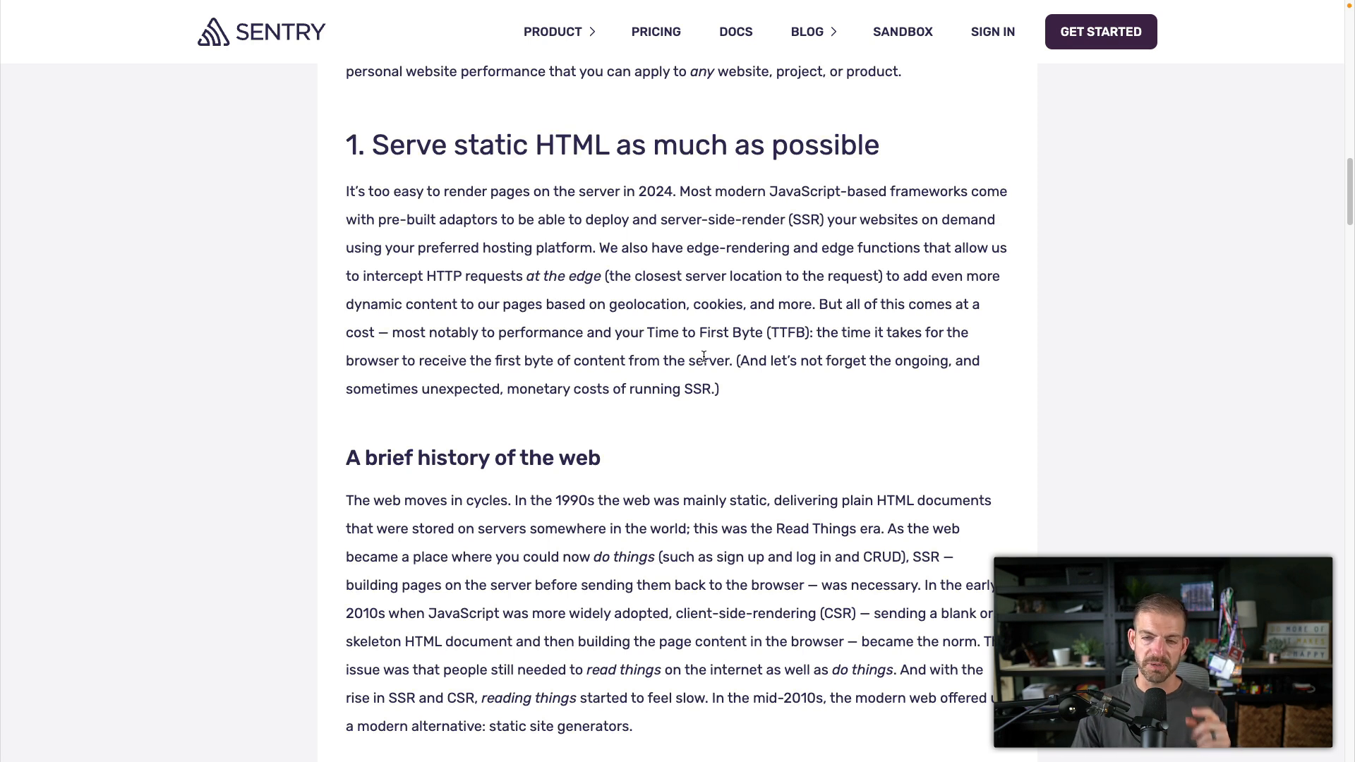
{"action": "mouse_move", "coordinate": [788, 401]}
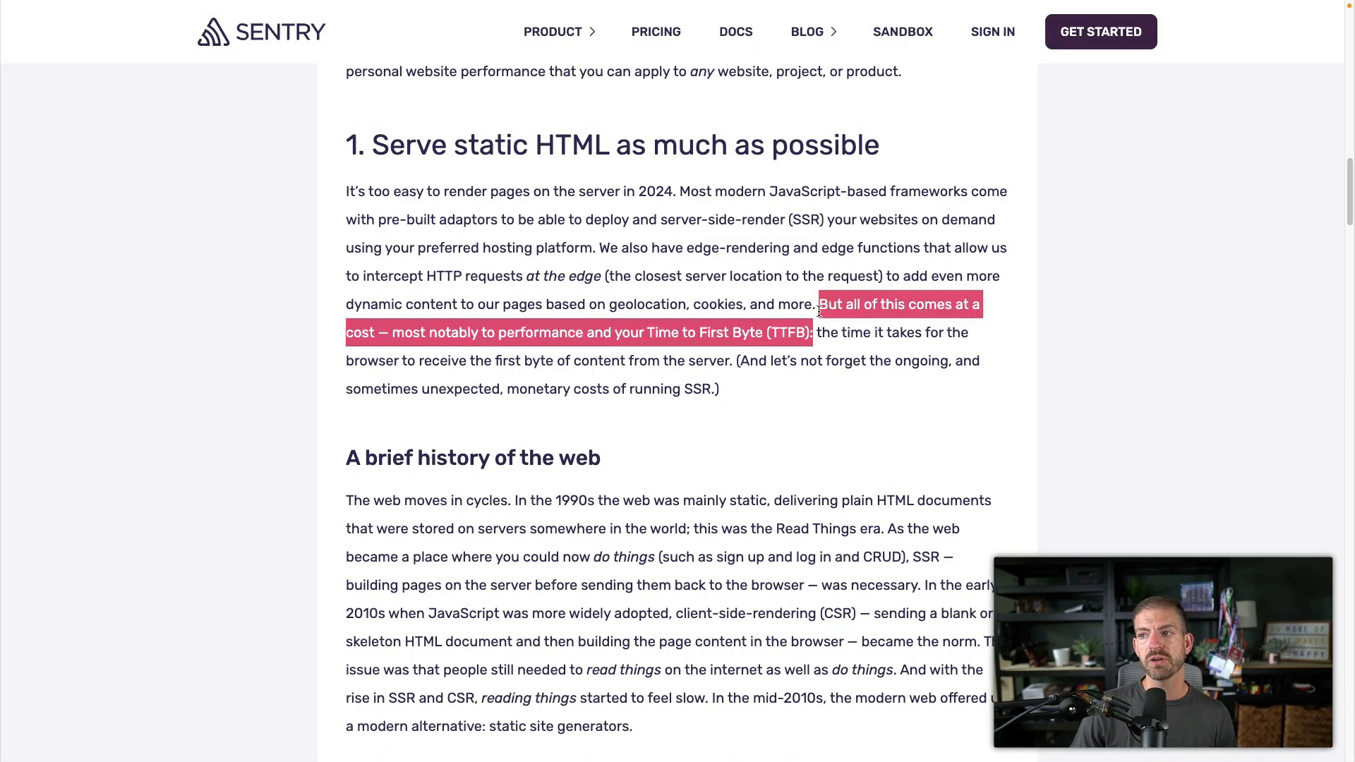
{"action": "mouse_move", "coordinate": [682, 340]}
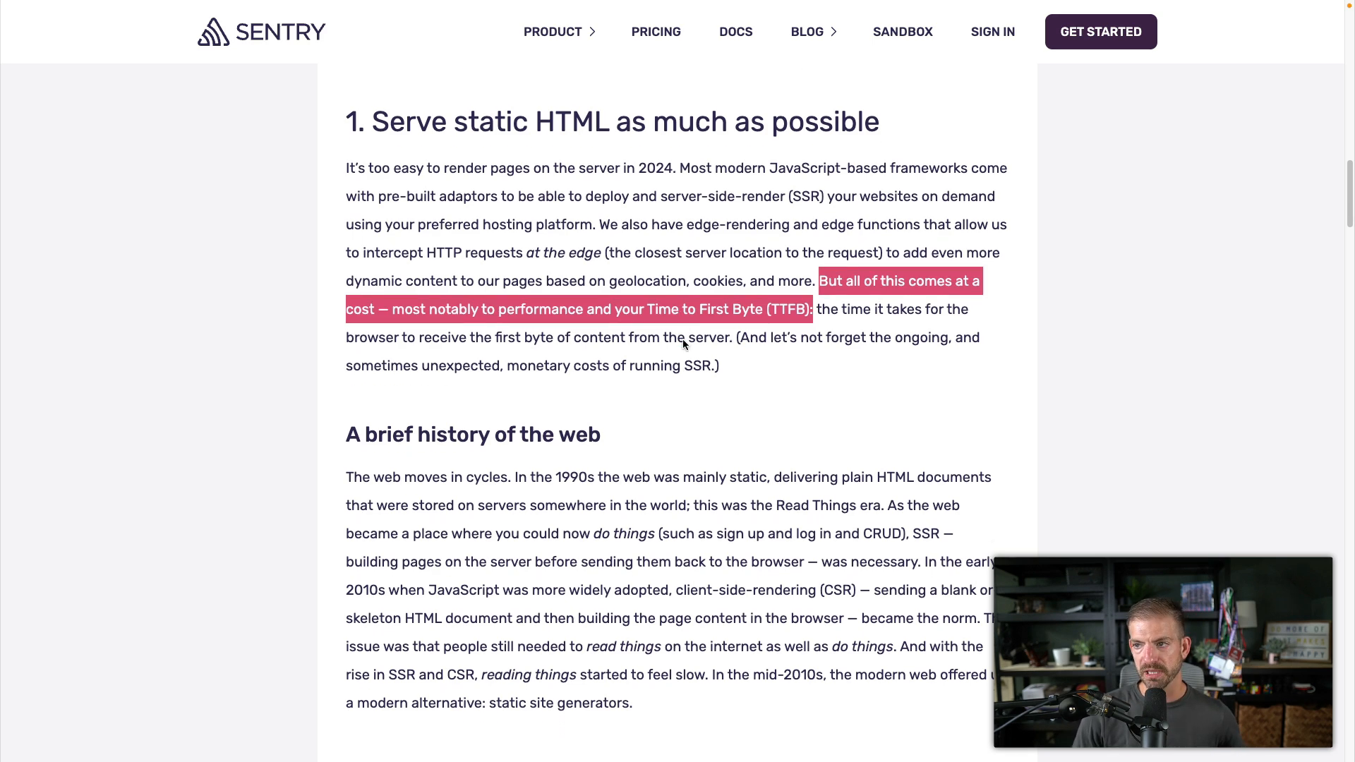
Read through 'A brief history of the web' and 'Static site generators make fast sites' to 'You probably don't need SSR'.
{"action": "scroll", "scroll_direction": "down", "scroll_amount": 3}
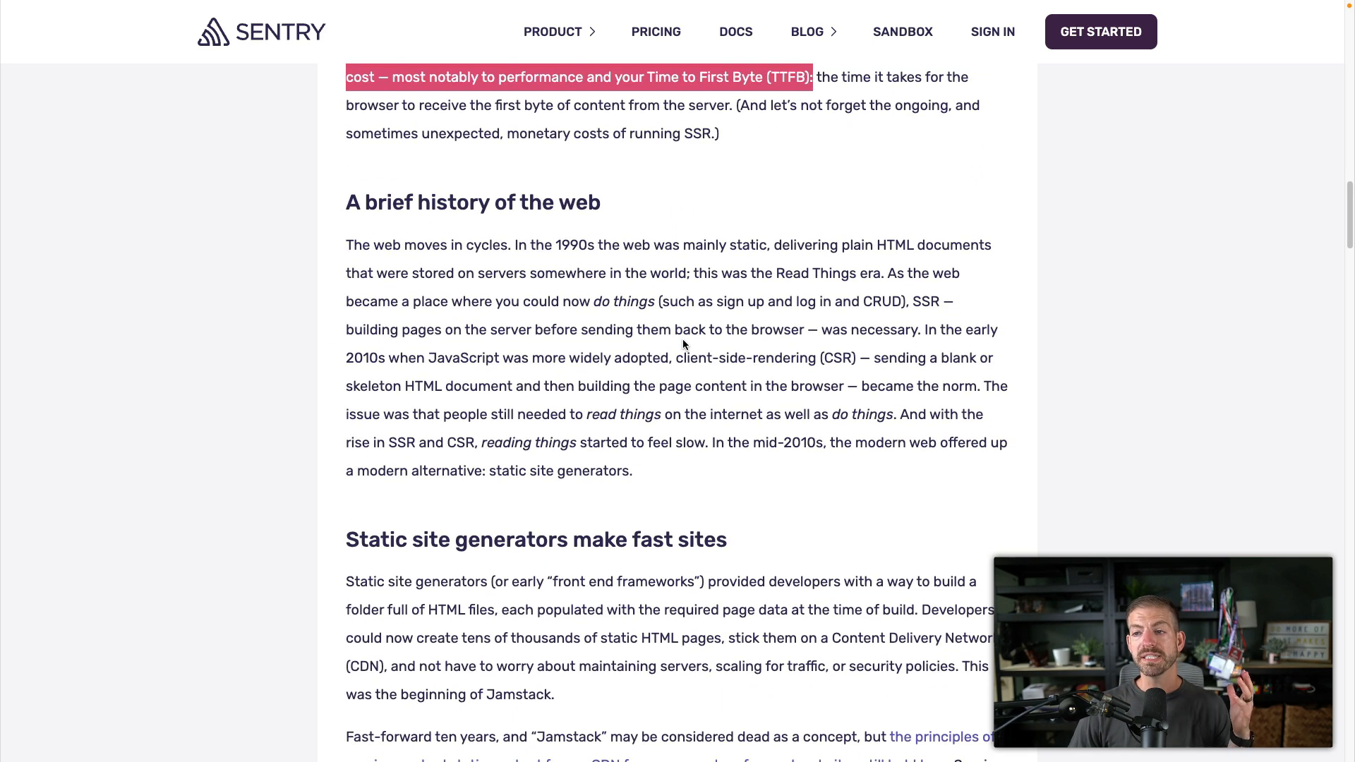
{"action": "scroll", "scroll_direction": "down", "scroll_amount": 3}
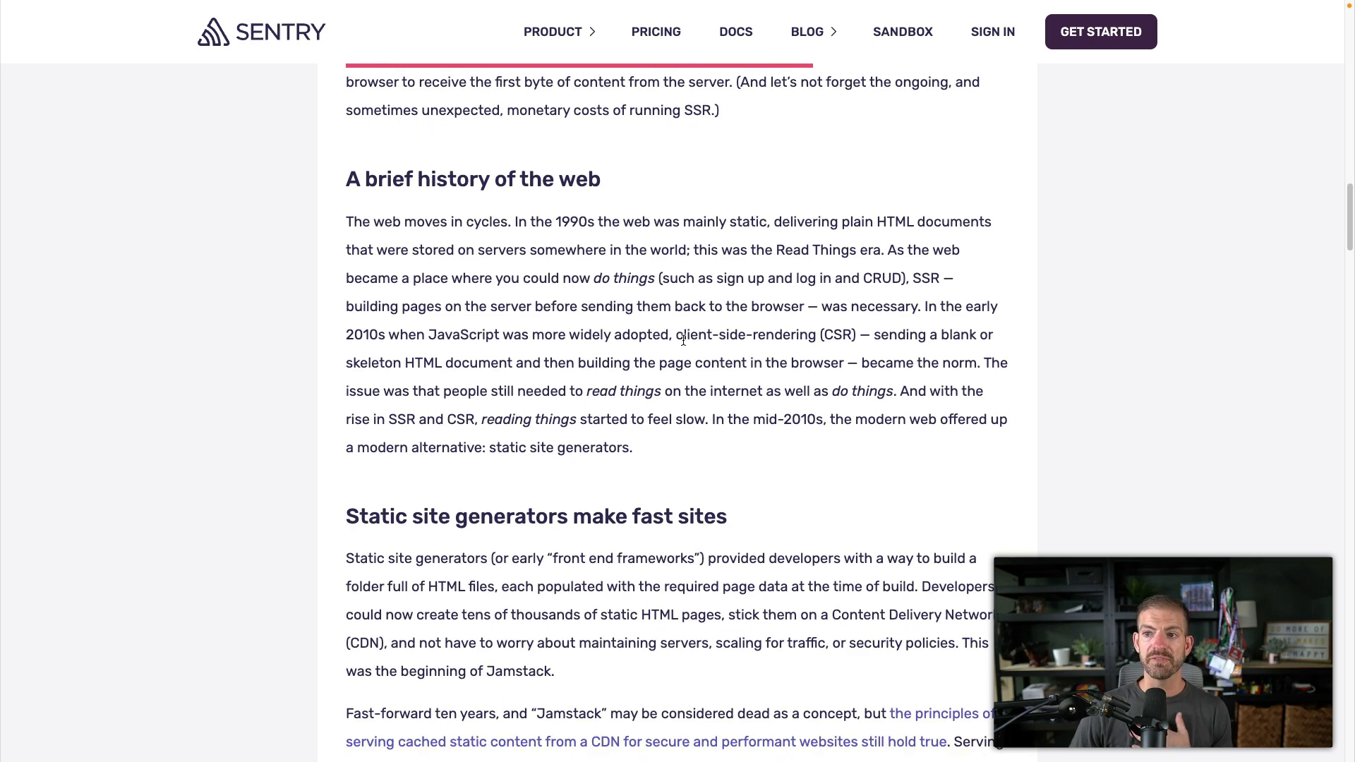
{"action": "scroll", "scroll_direction": "down", "scroll_amount": 3}
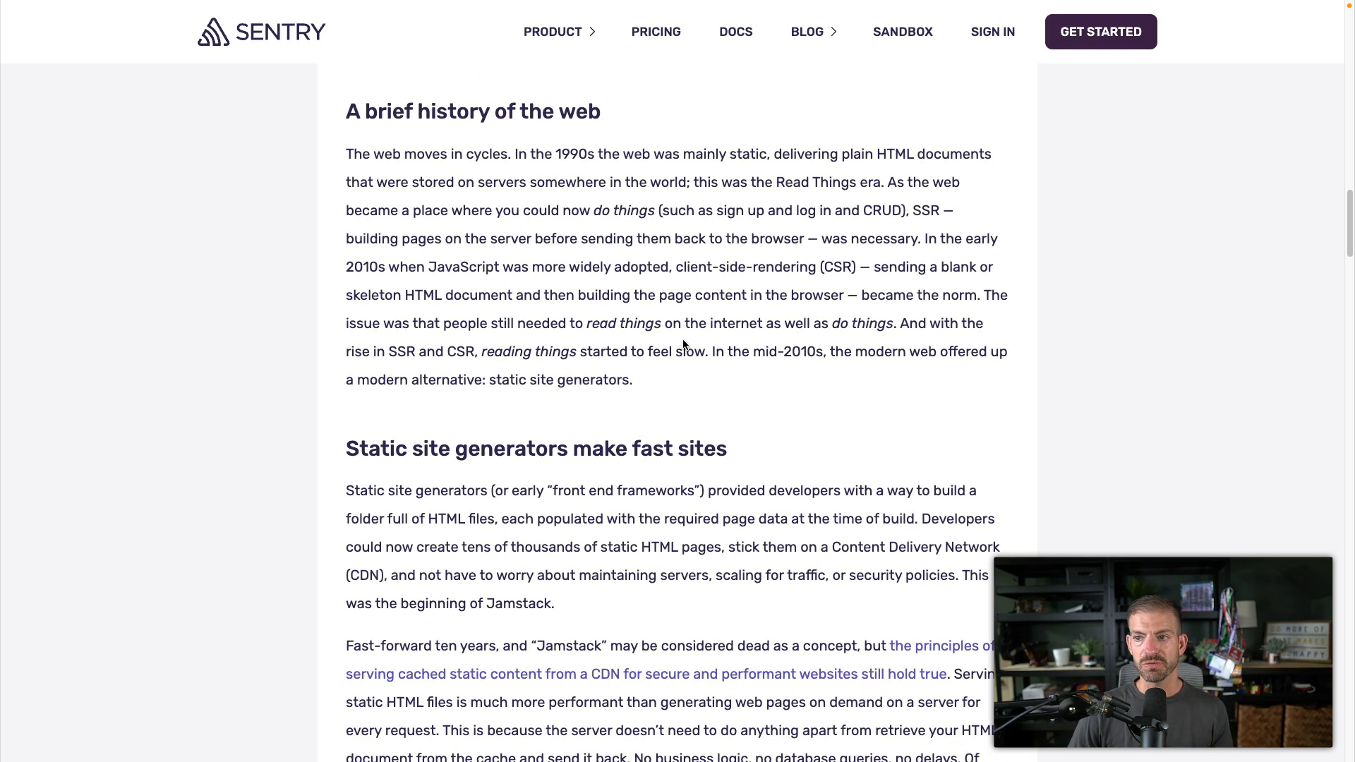
{"action": "scroll", "scroll_direction": "down", "scroll_amount": 3}
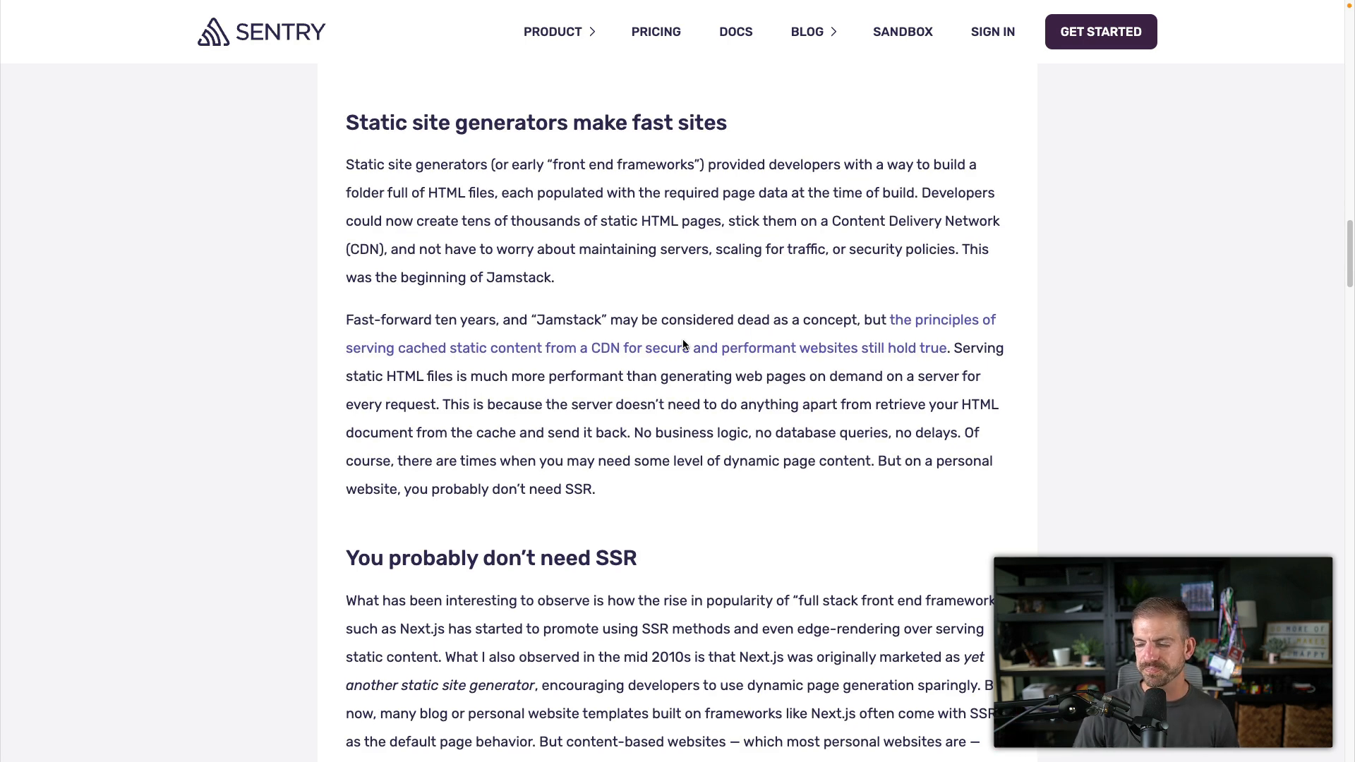
{"action": "scroll", "scroll_direction": "down", "scroll_amount": 3}
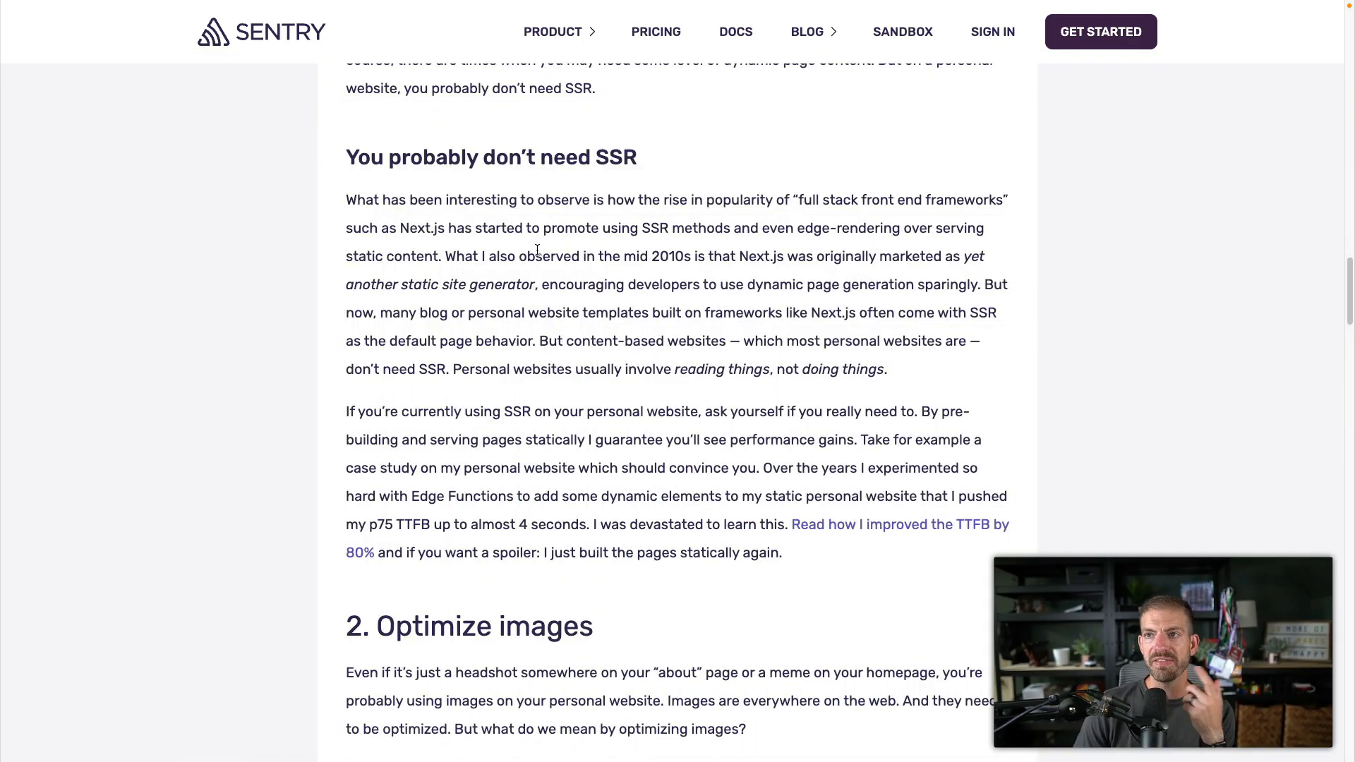
{"action": "mouse_move", "coordinate": [570, 274]}
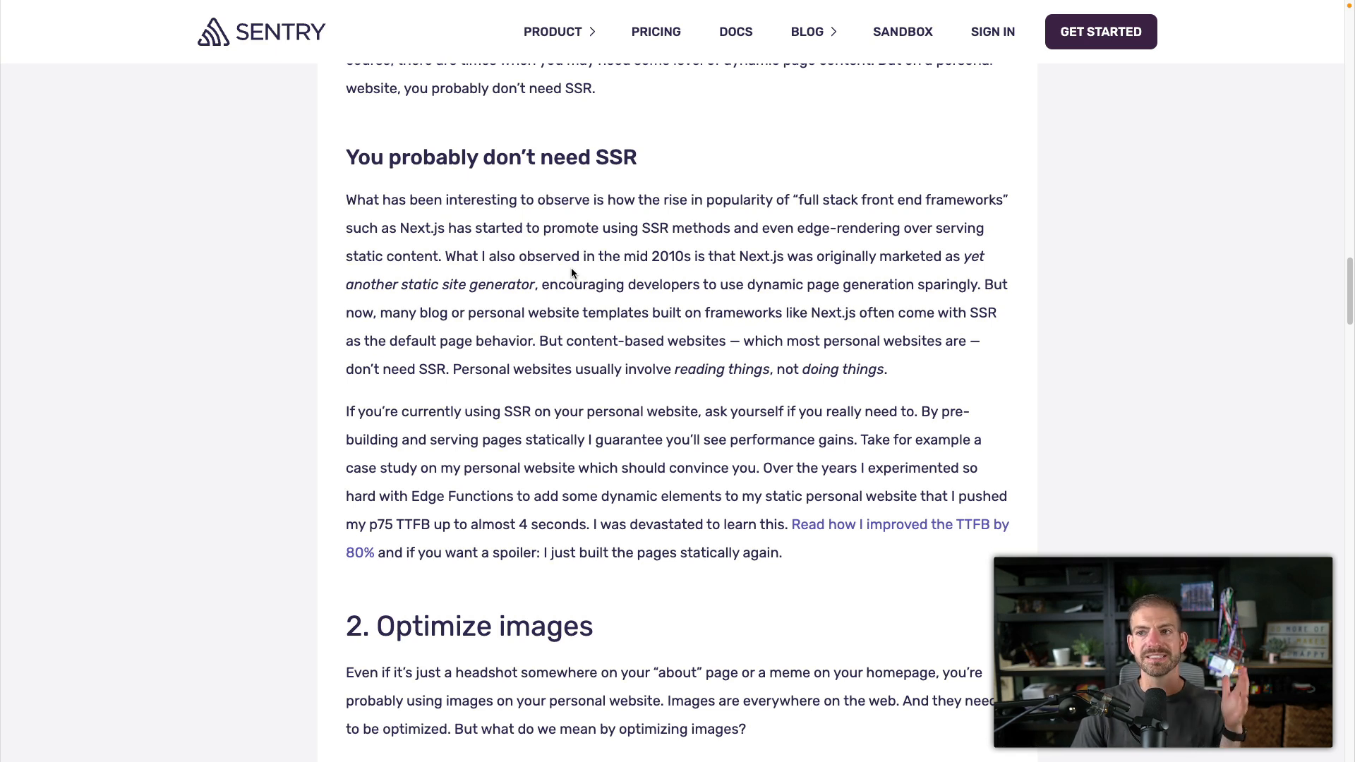
{"action": "mouse_move", "coordinate": [767, 368]}
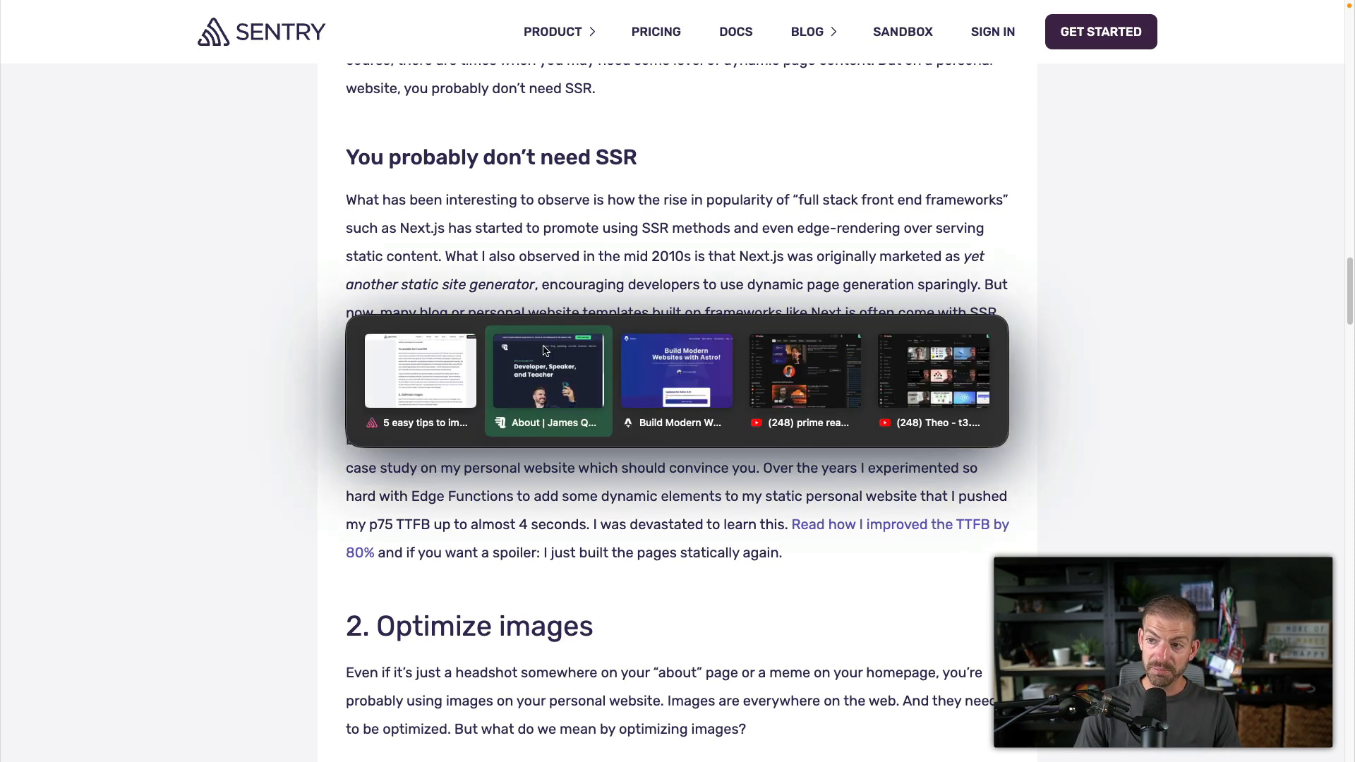
Browse the personal site's About page while the Network panel records JS requests.
{"action": "left_click", "coordinate": [548, 367]}
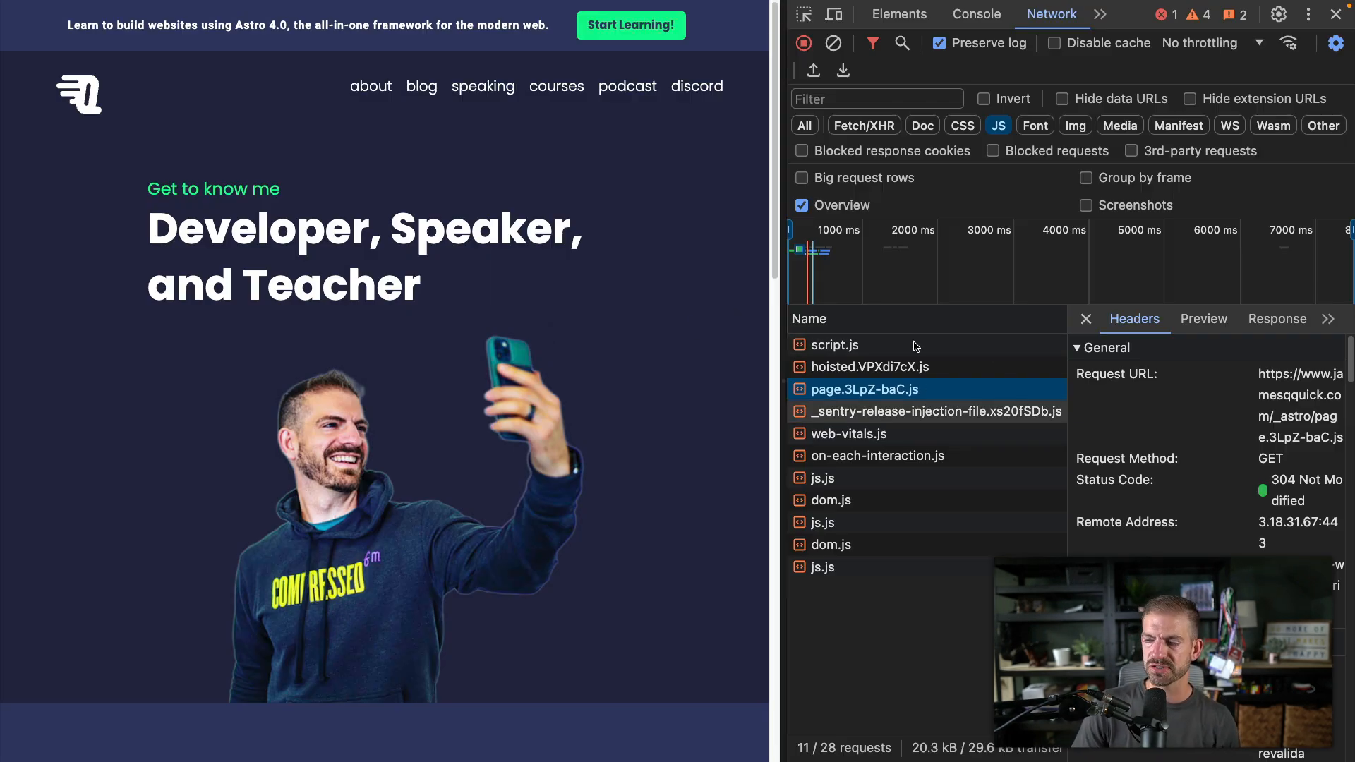
{"action": "scroll", "scroll_direction": "down", "scroll_amount": 3}
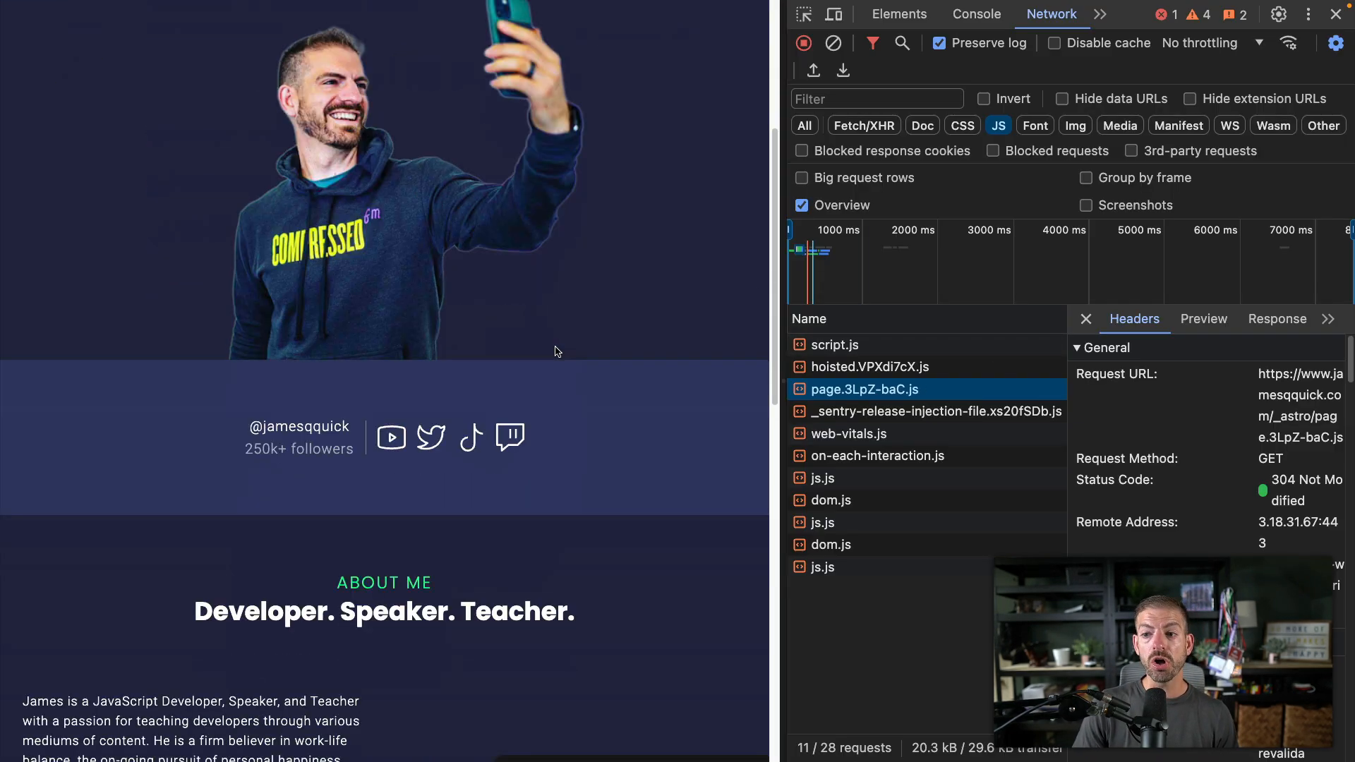
{"action": "scroll", "scroll_direction": "down", "scroll_amount": 3}
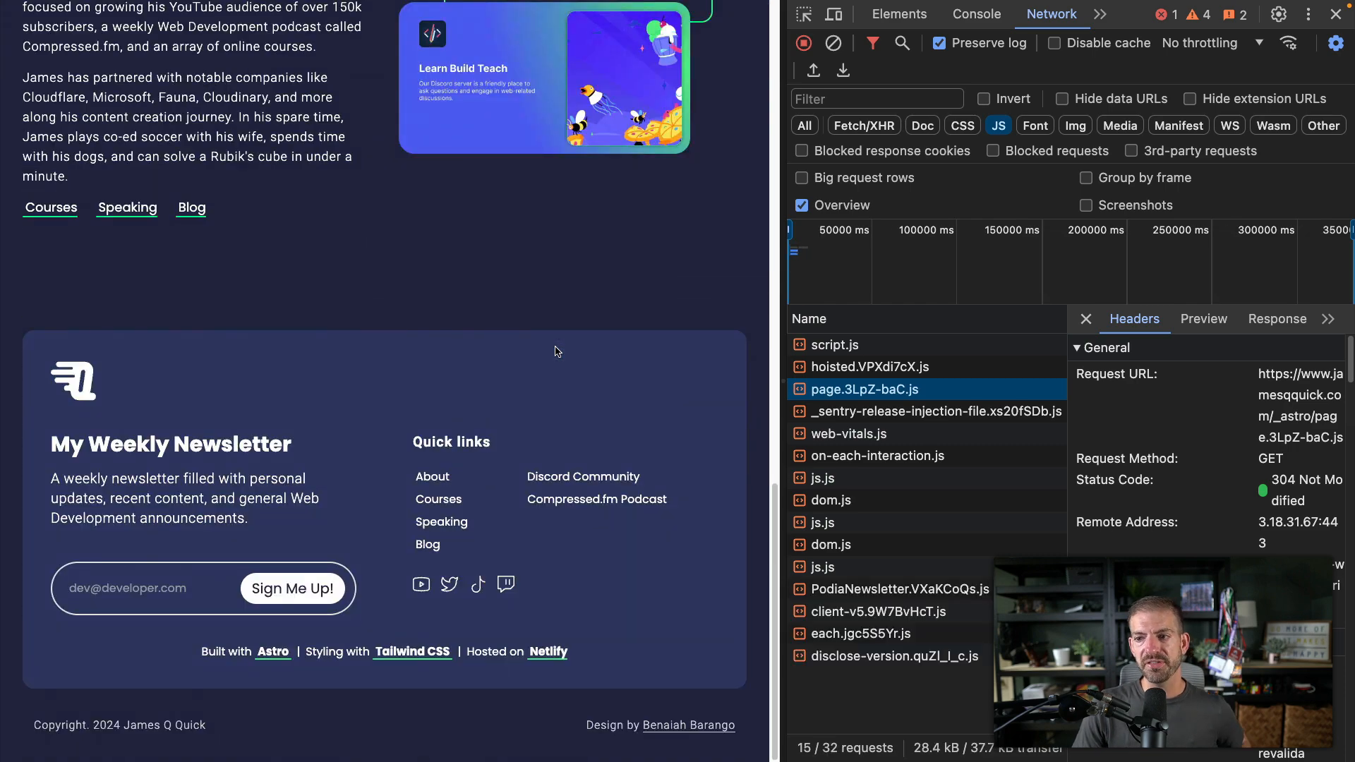
{"action": "scroll", "scroll_direction": "up", "scroll_amount": 3}
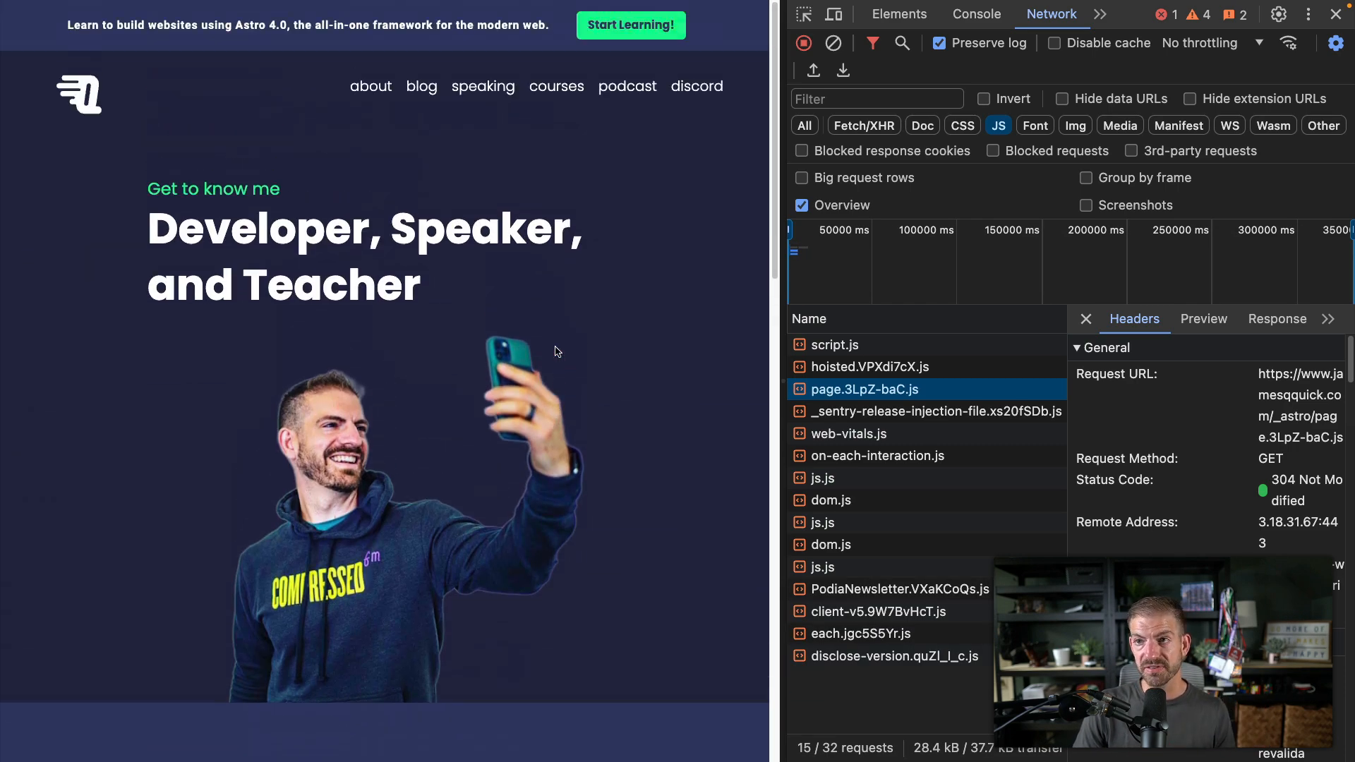
Visit the site's Speaking page, Blog page and the Postman VS Code extension post.
{"action": "left_click", "coordinate": [482, 85]}
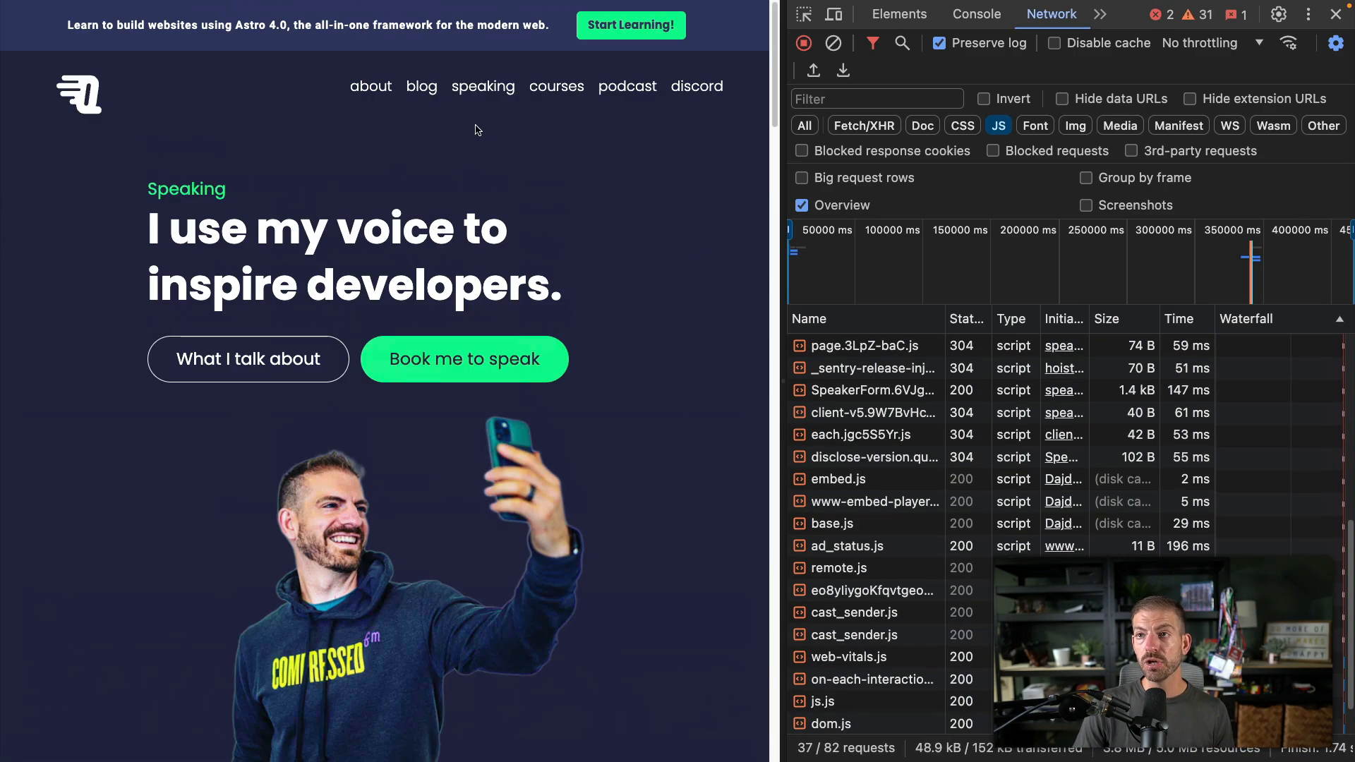
{"action": "left_click", "coordinate": [421, 86]}
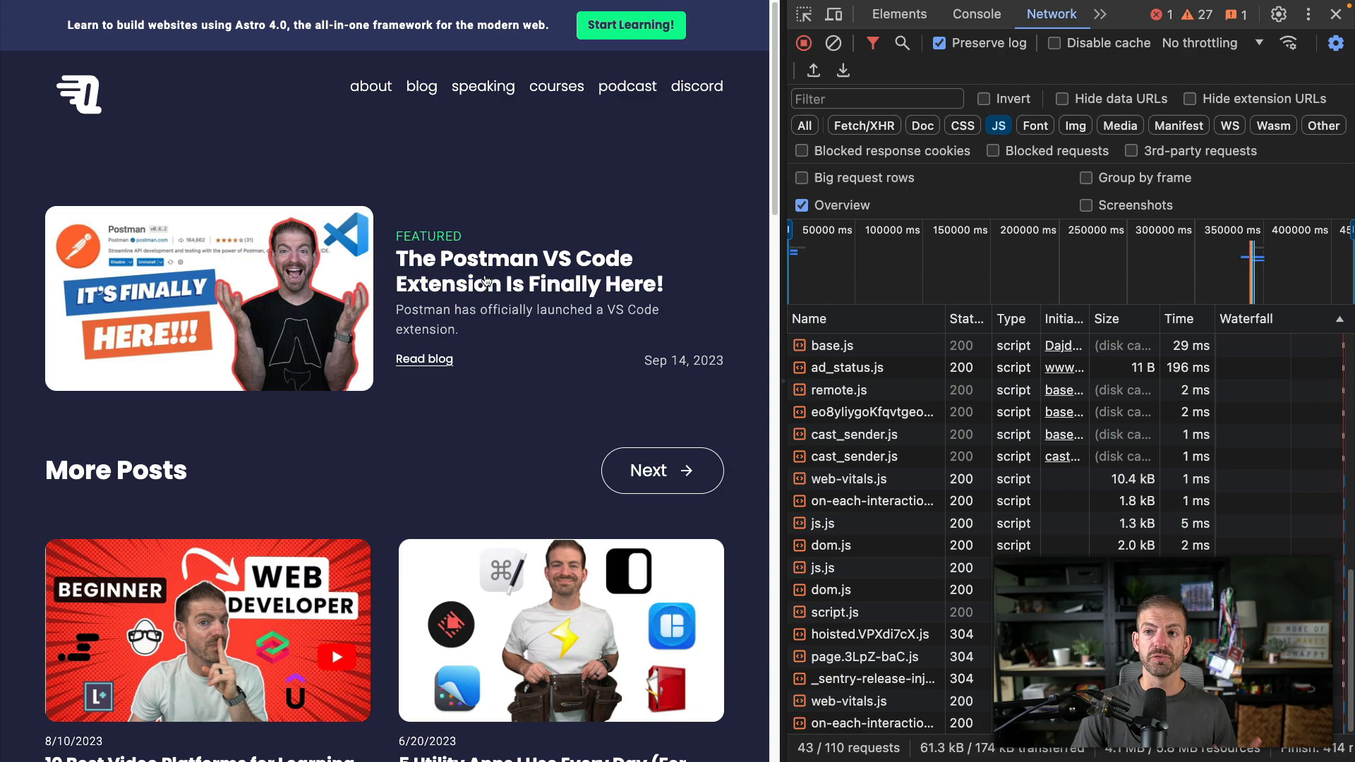
{"action": "left_click", "coordinate": [423, 359]}
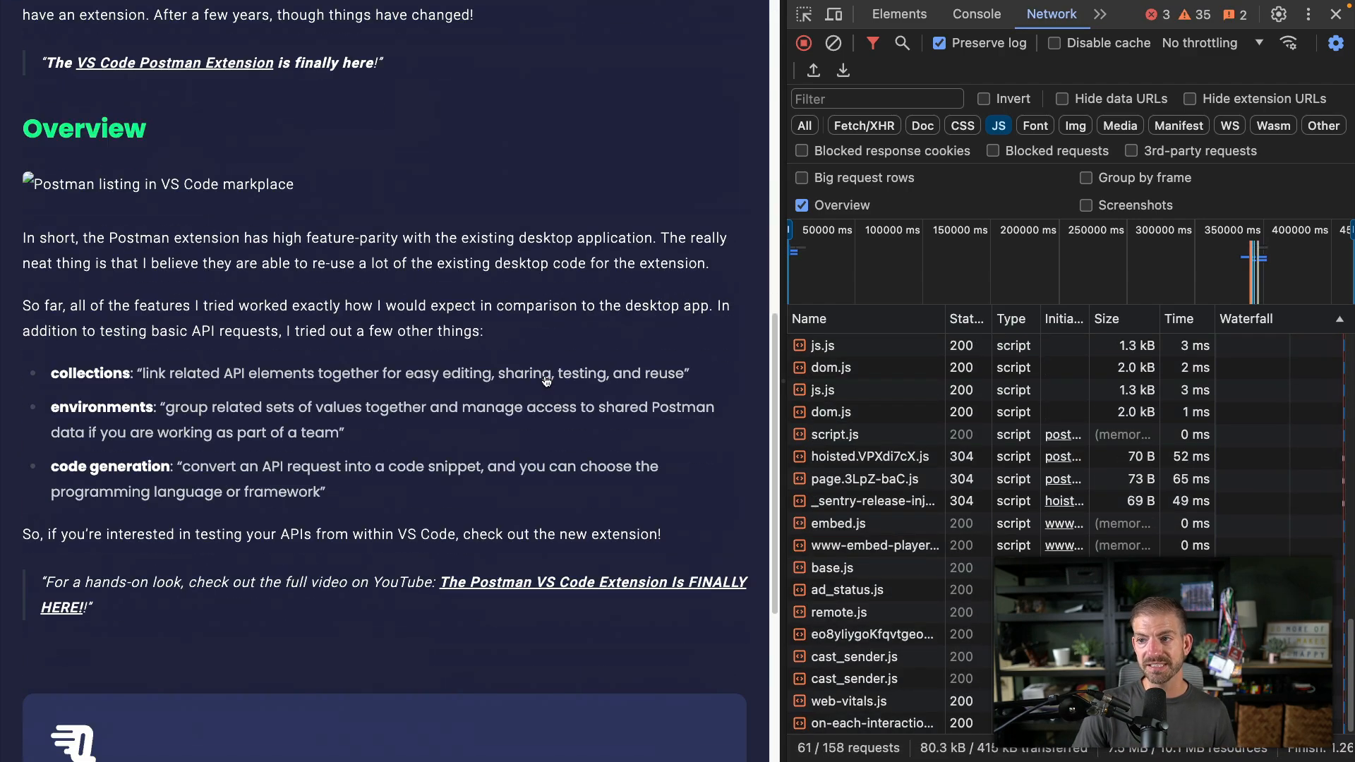
{"action": "scroll", "scroll_direction": "up", "scroll_amount": 3}
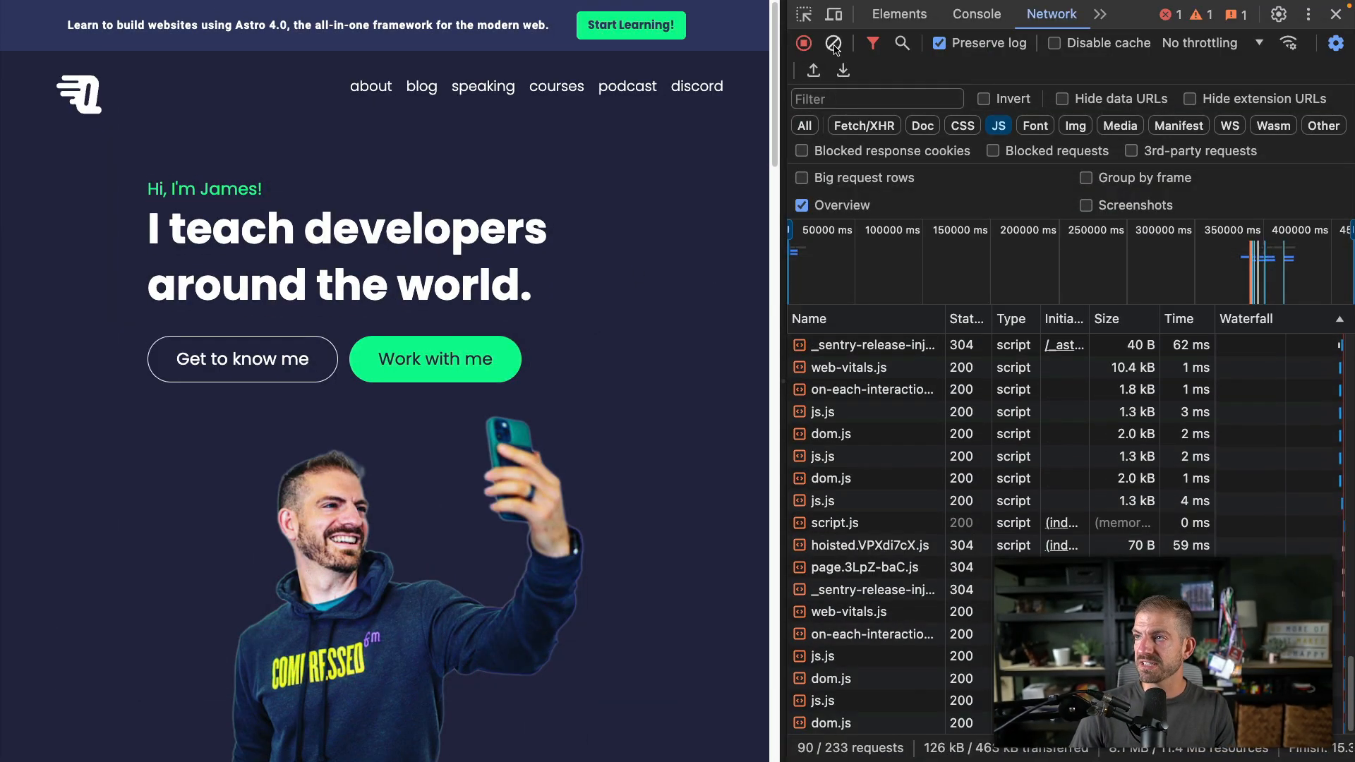
Clear the Network log and inspect headers of script.js, hoisted.VPXdi7cX.js and web-vitals.js.
{"action": "left_click", "coordinate": [833, 43]}
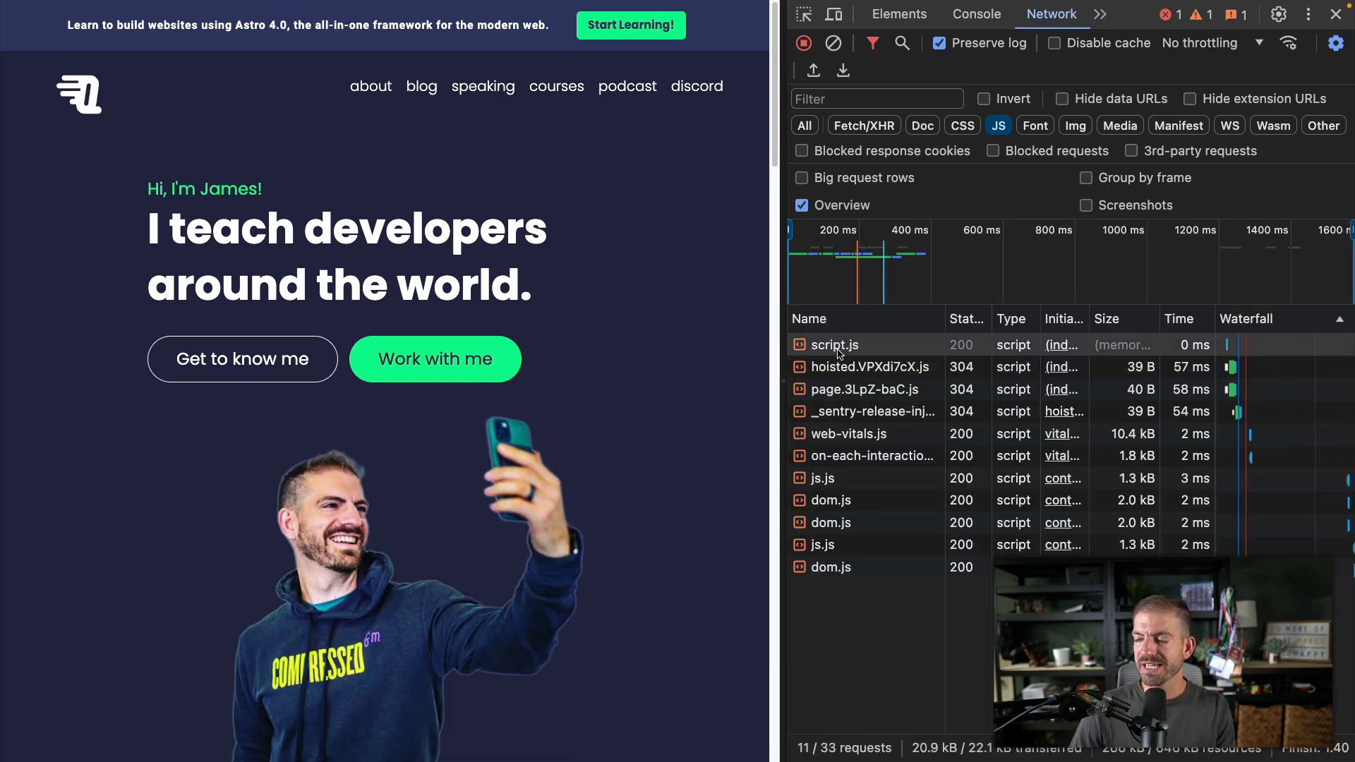
{"action": "left_click", "coordinate": [835, 345]}
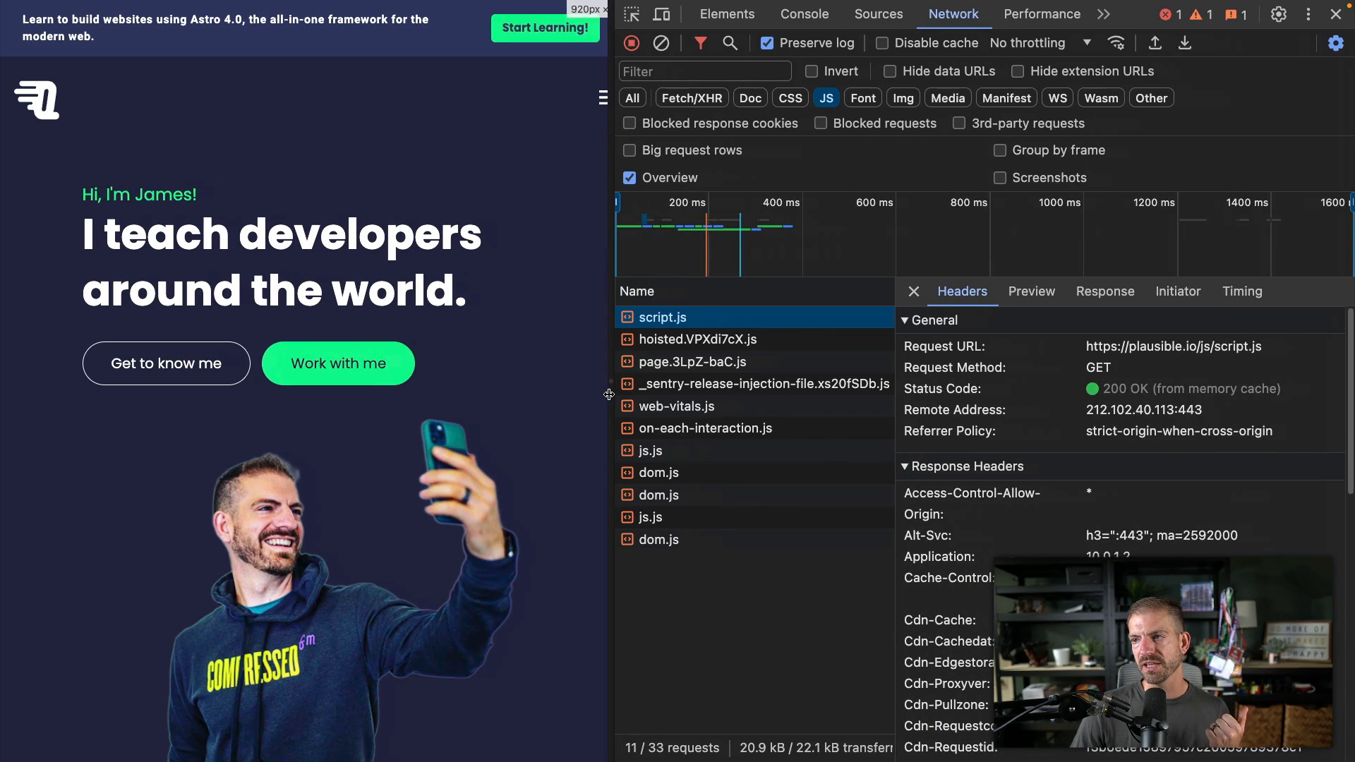
{"action": "left_click", "coordinate": [696, 338]}
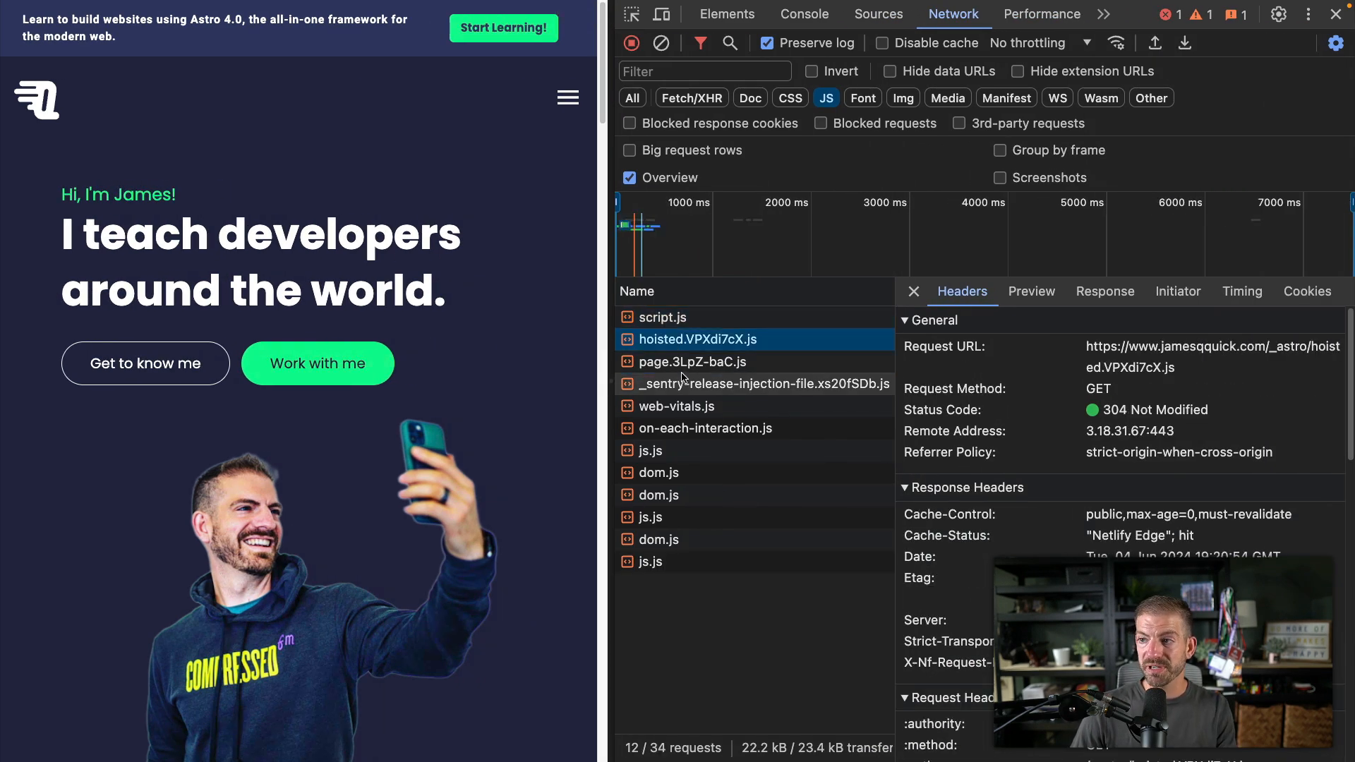
{"action": "left_click", "coordinate": [677, 406]}
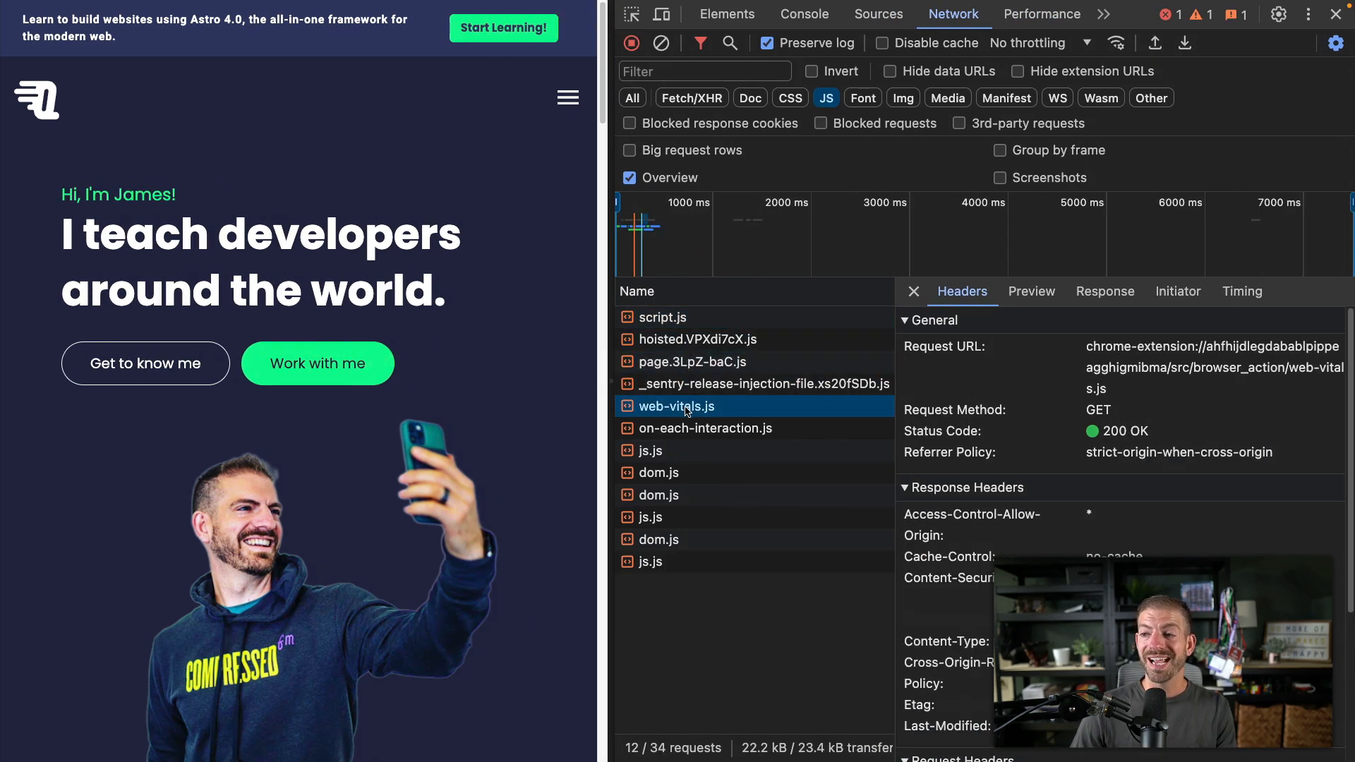
Inspect the two dom.js and the js.js request headers, then resume the Sentry article.
{"action": "left_click", "coordinate": [659, 473]}
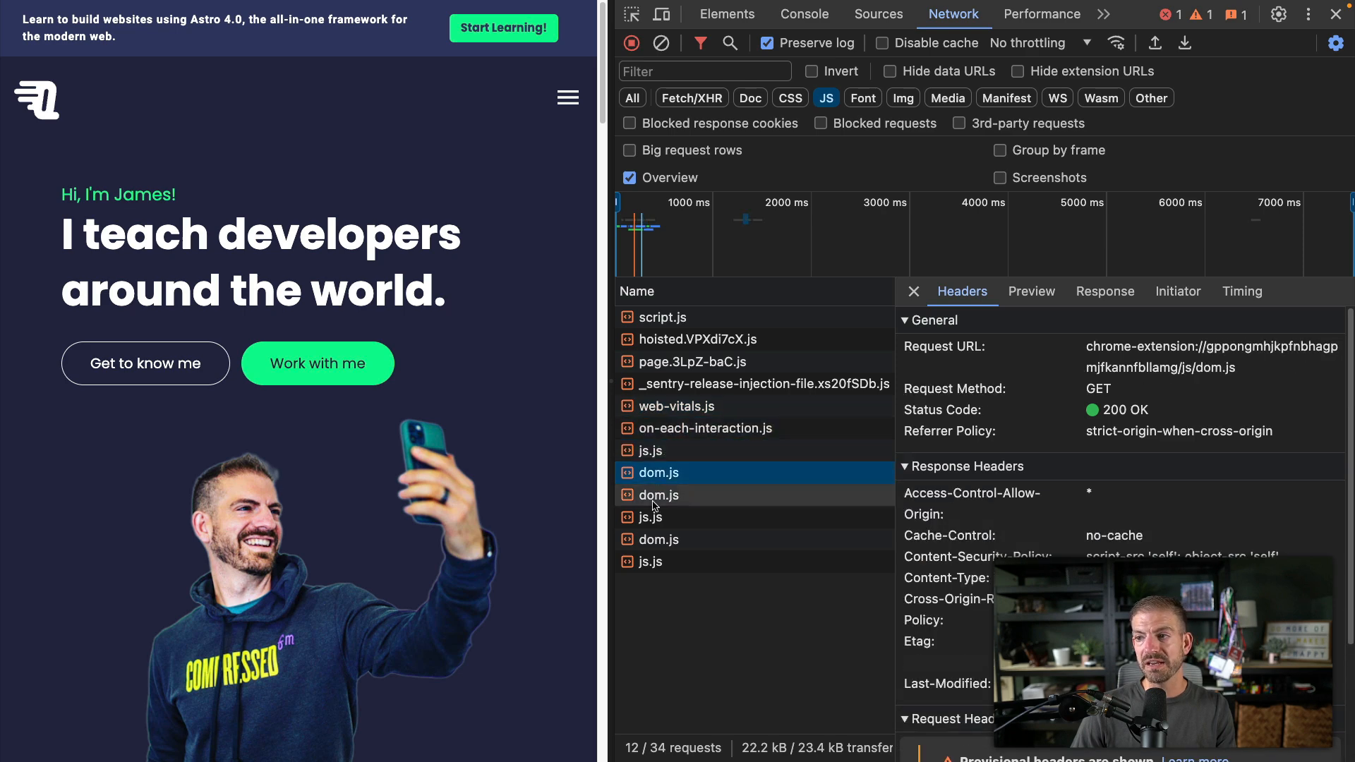
{"action": "left_click", "coordinate": [658, 540]}
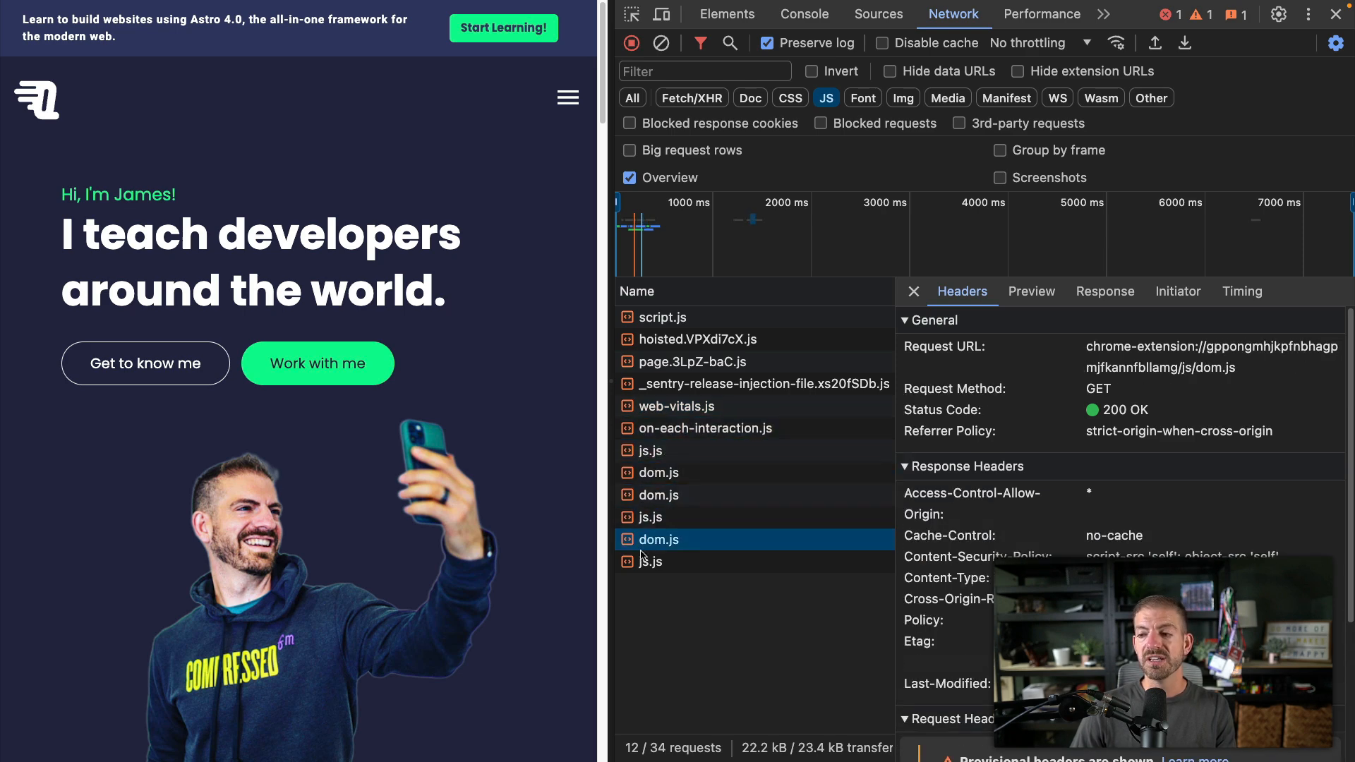
{"action": "left_click", "coordinate": [652, 561]}
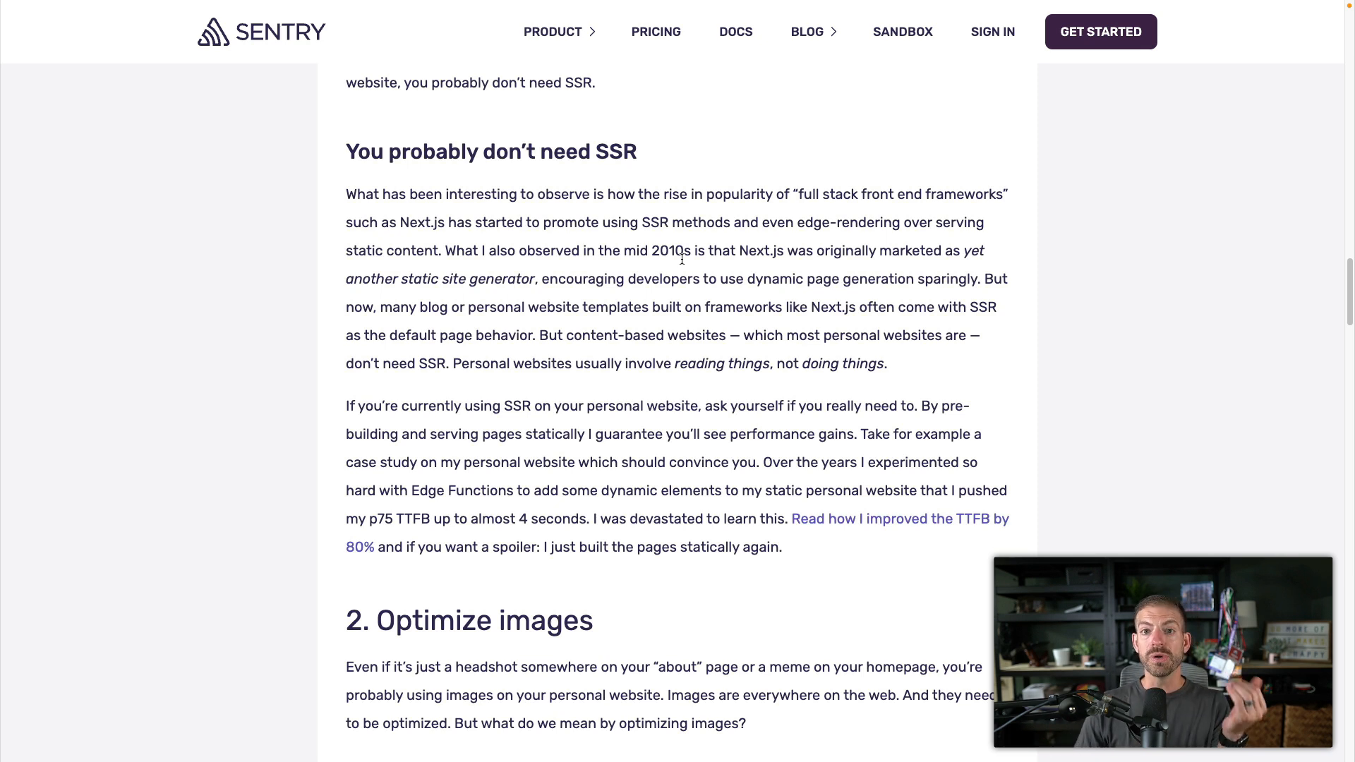
{"action": "mouse_move", "coordinate": [617, 392]}
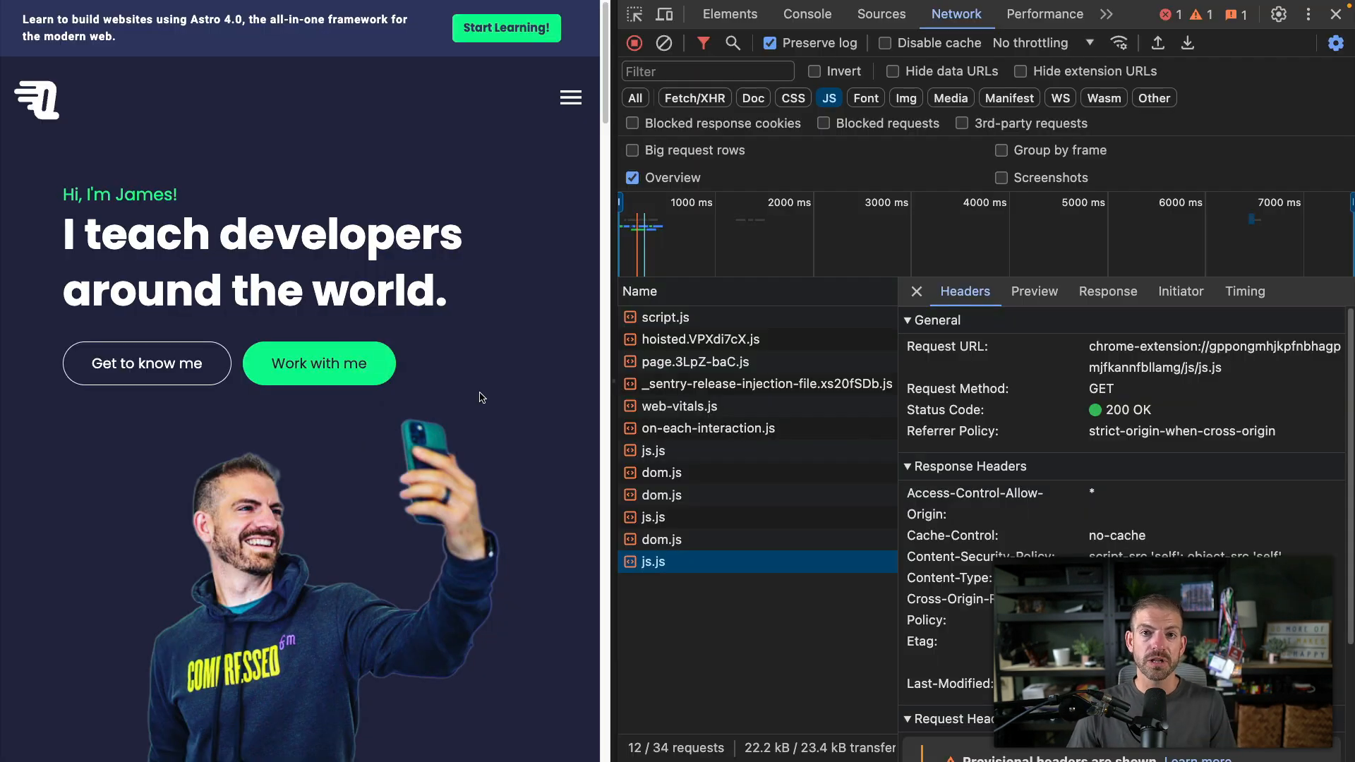
{"action": "mouse_move", "coordinate": [696, 362]}
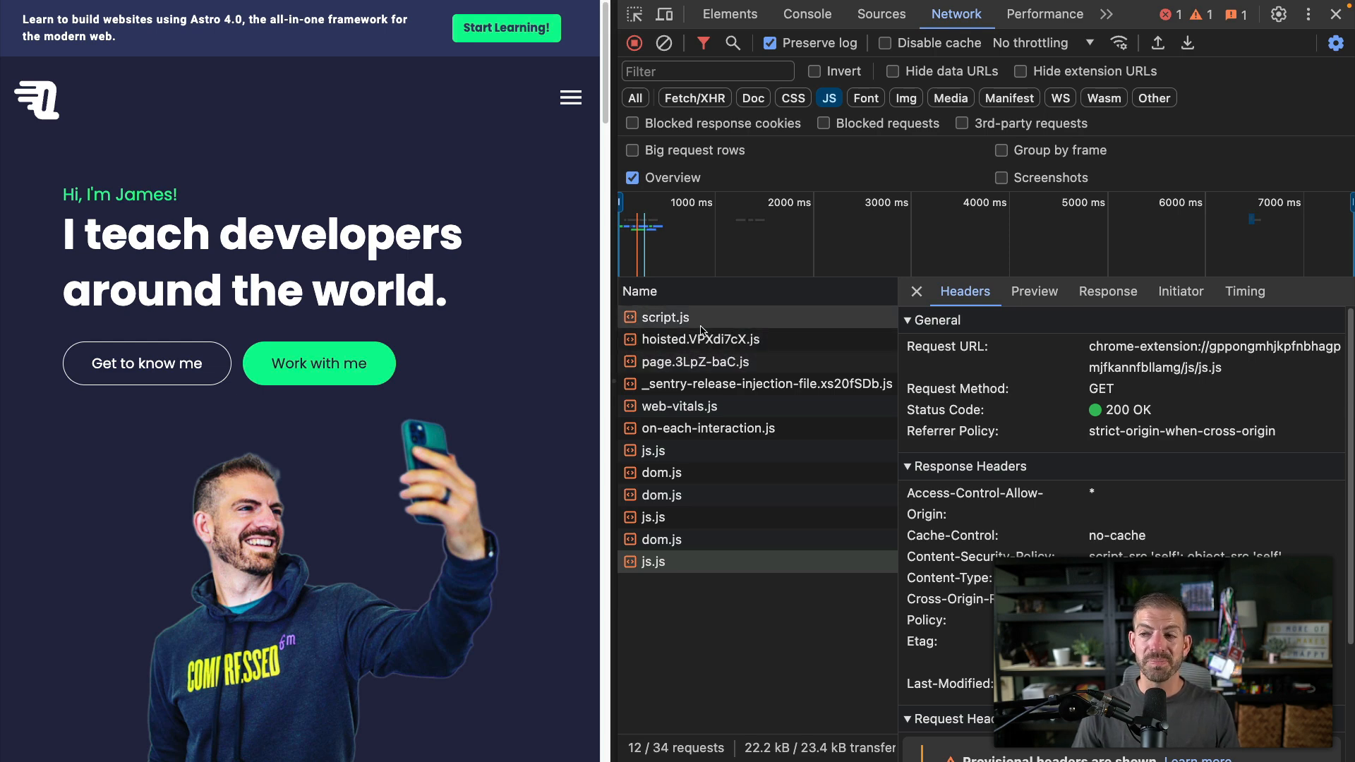
{"action": "left_click", "coordinate": [702, 339]}
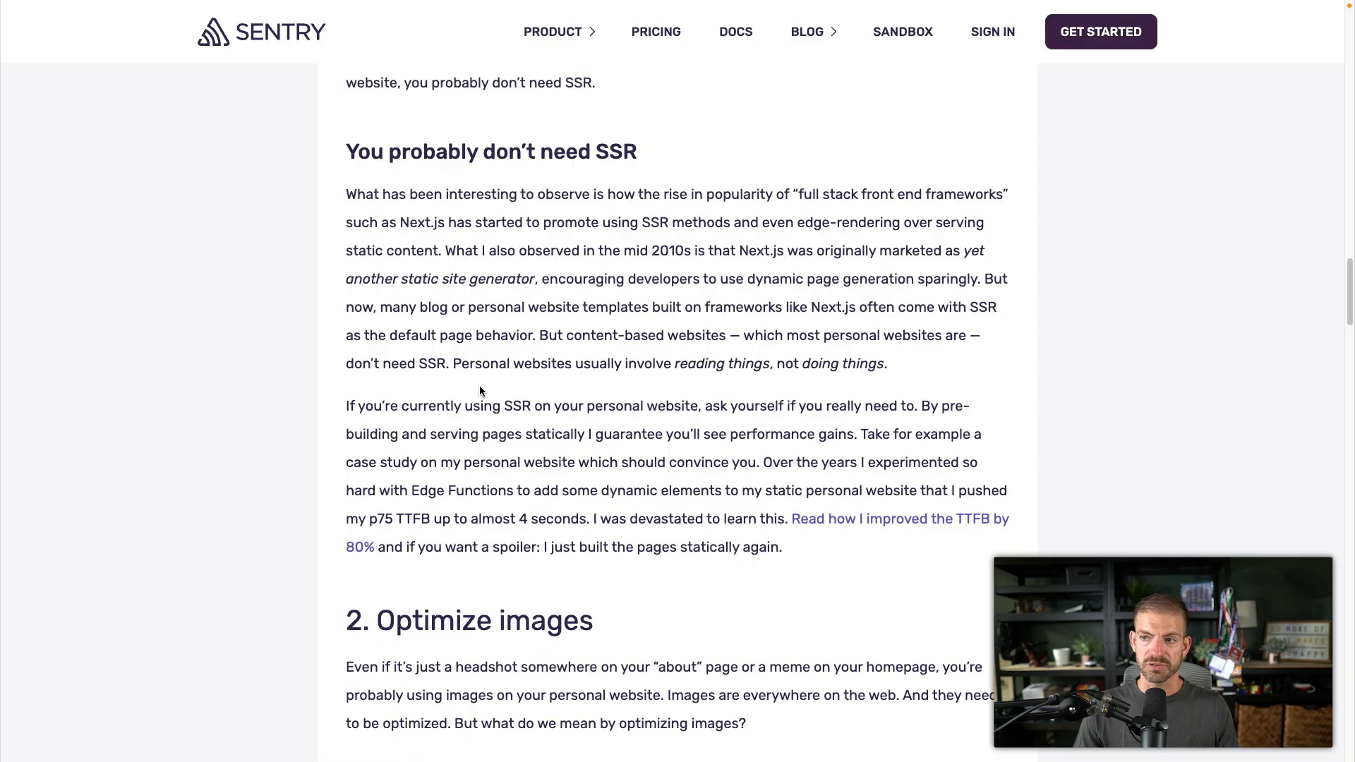
{"action": "scroll", "scroll_direction": "down", "scroll_amount": 3}
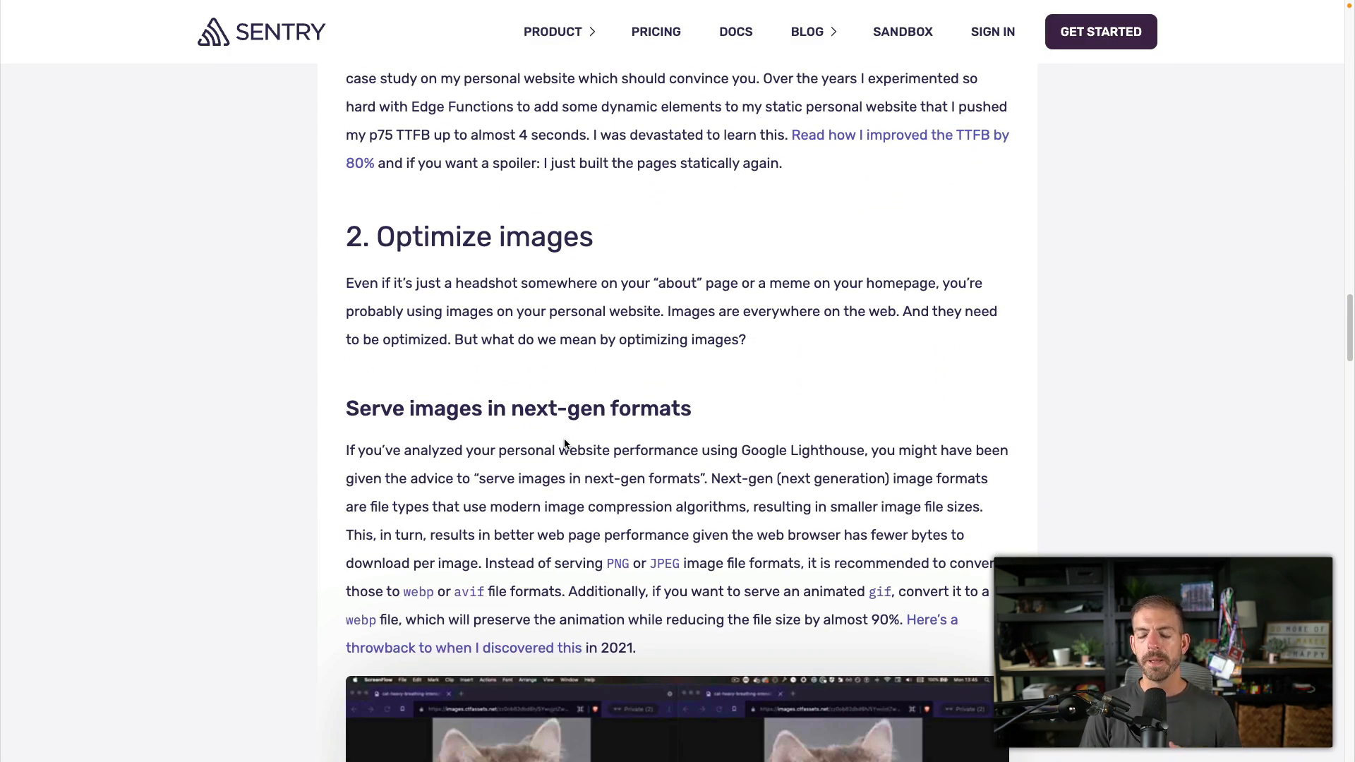
Read '2. Optimize images' past the WebP vs GIF video to the '3. Use system fonts' heading.
{"action": "scroll", "scroll_direction": "down", "scroll_amount": 3}
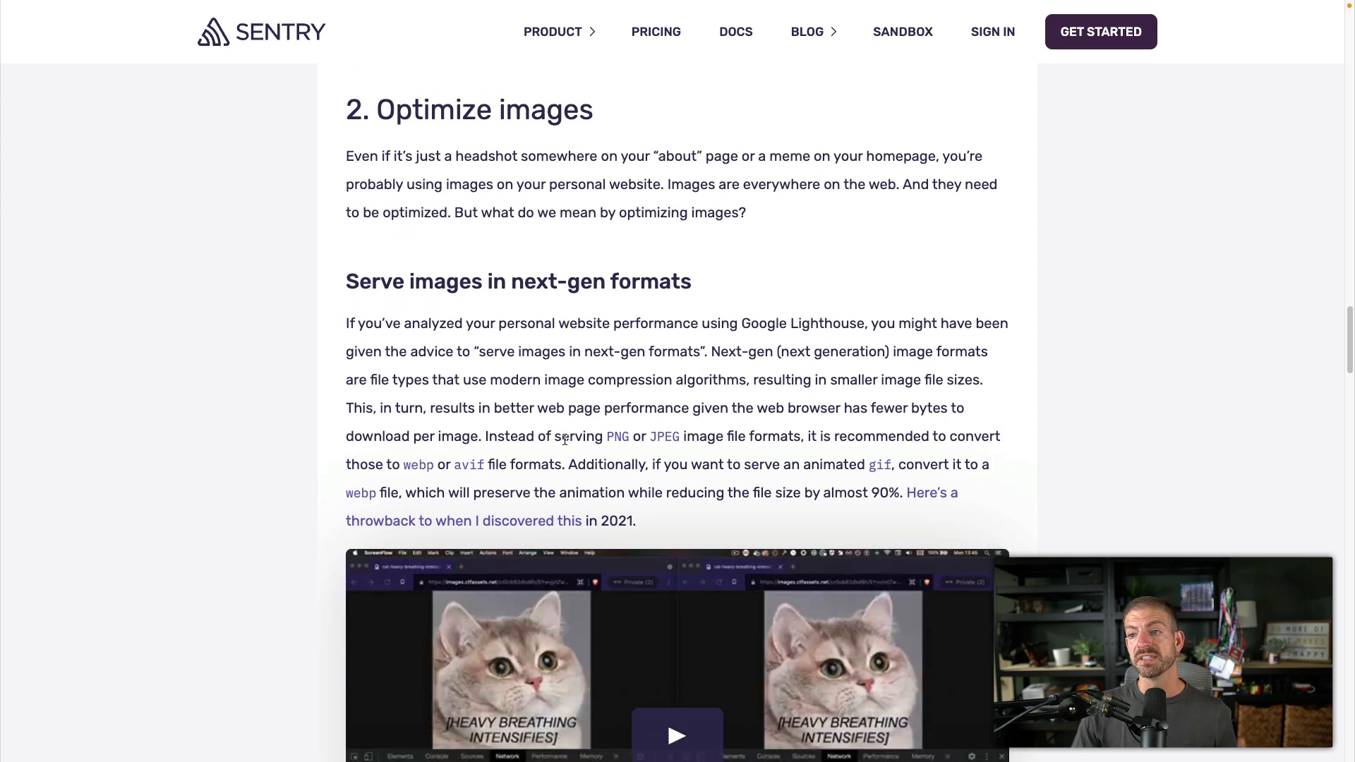
{"action": "scroll", "scroll_direction": "down", "scroll_amount": 3}
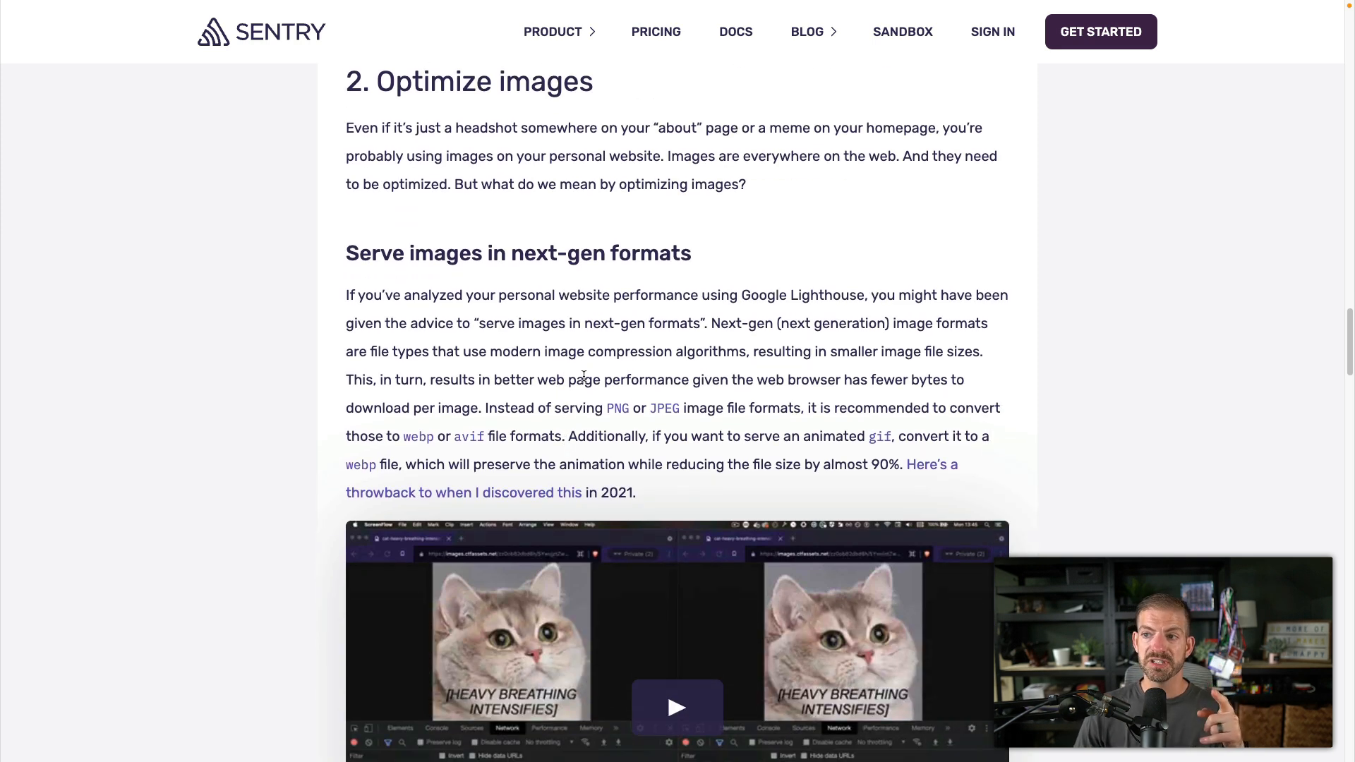
{"action": "scroll", "scroll_direction": "down", "scroll_amount": 3}
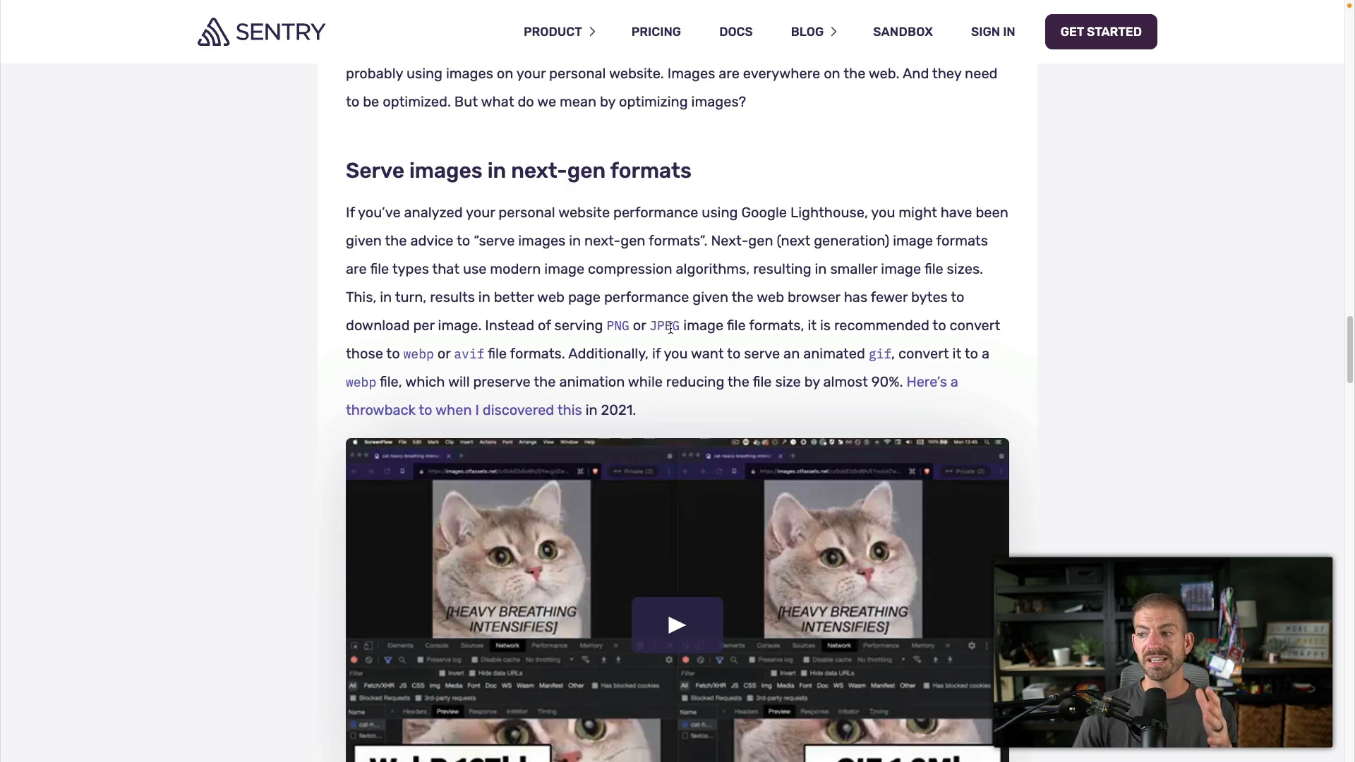
{"action": "scroll", "scroll_direction": "down", "scroll_amount": 3}
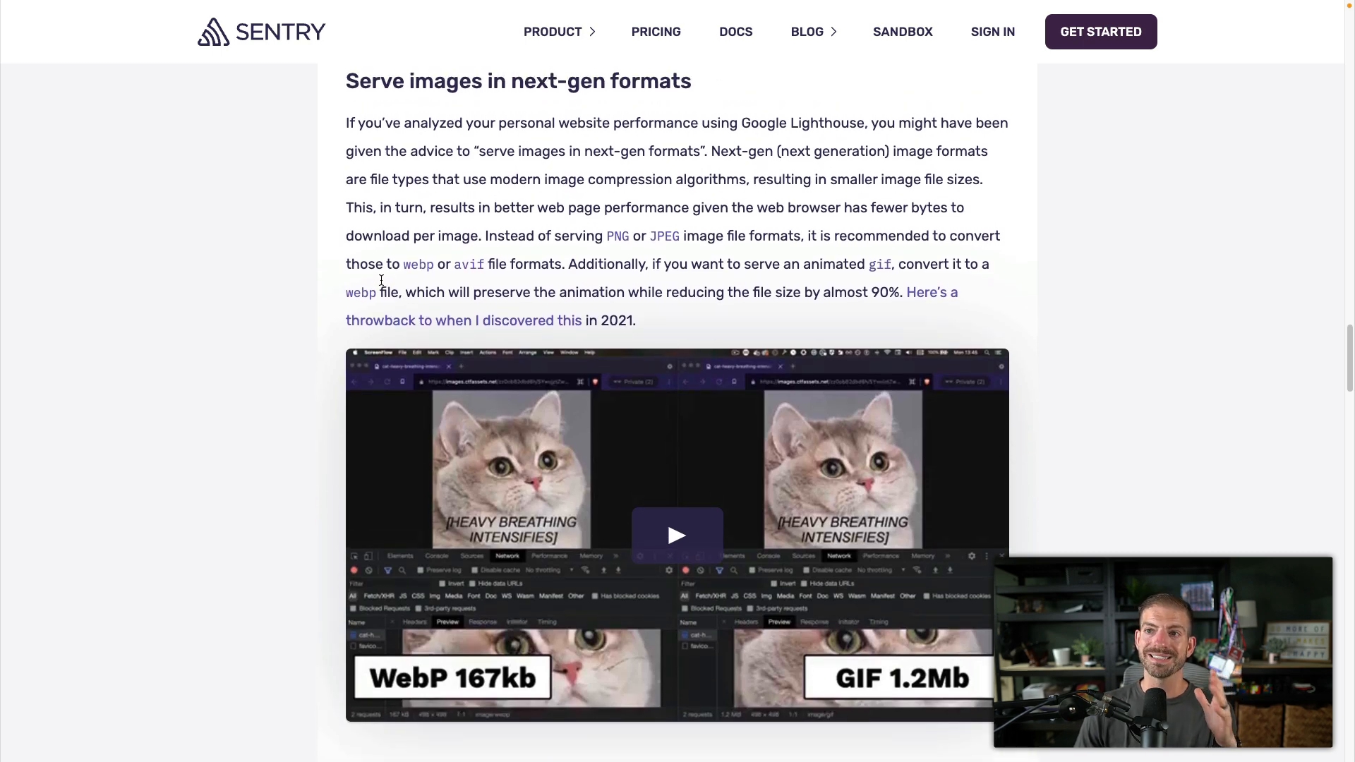
{"action": "mouse_move", "coordinate": [465, 265]}
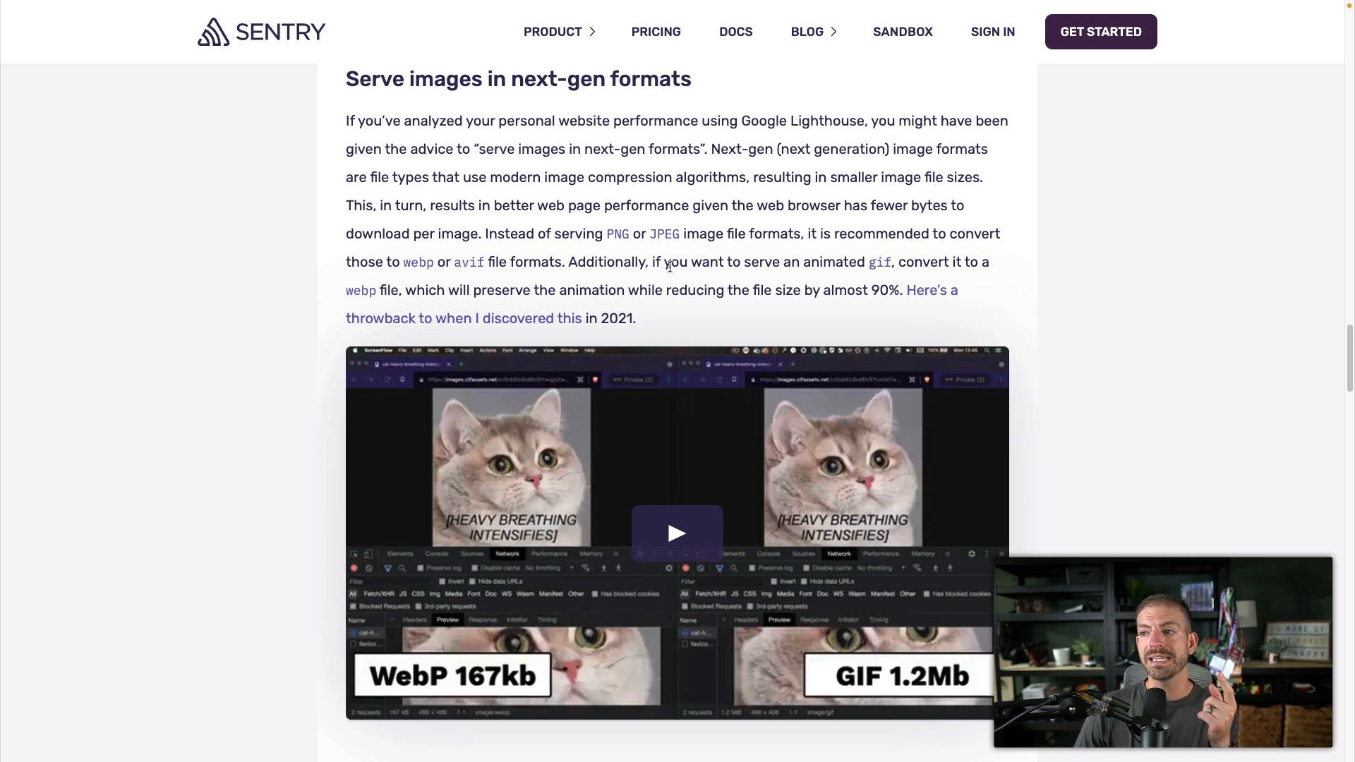
{"action": "scroll", "scroll_direction": "down", "scroll_amount": 3}
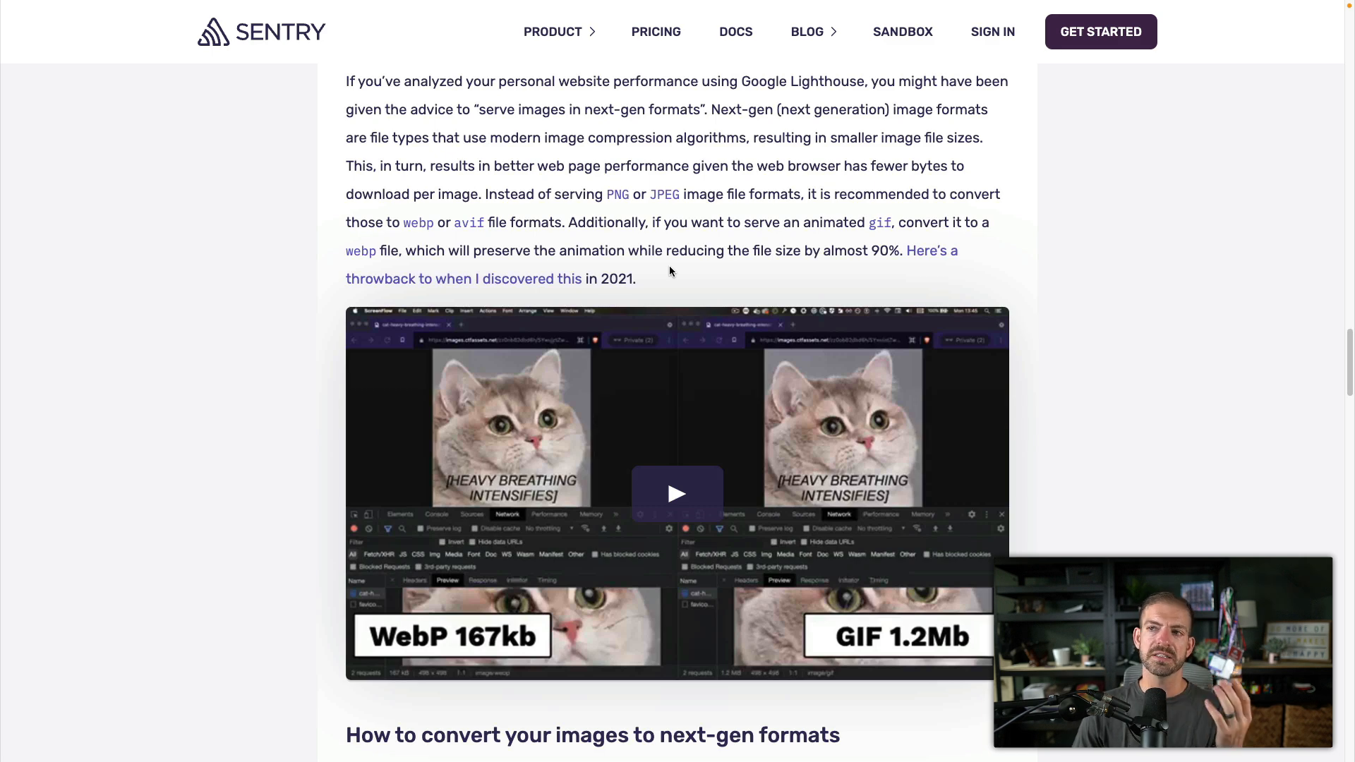
{"action": "mouse_move", "coordinate": [448, 231]}
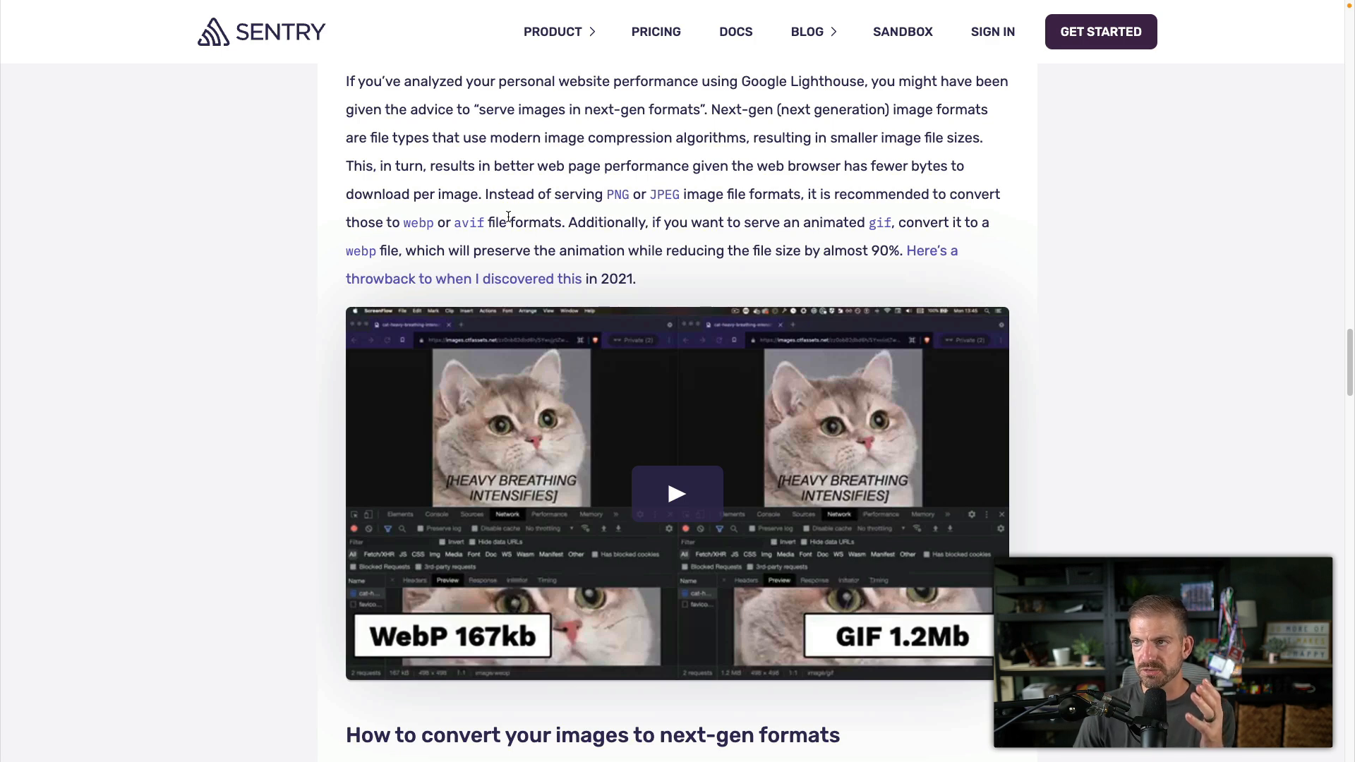
{"action": "mouse_move", "coordinate": [717, 238]}
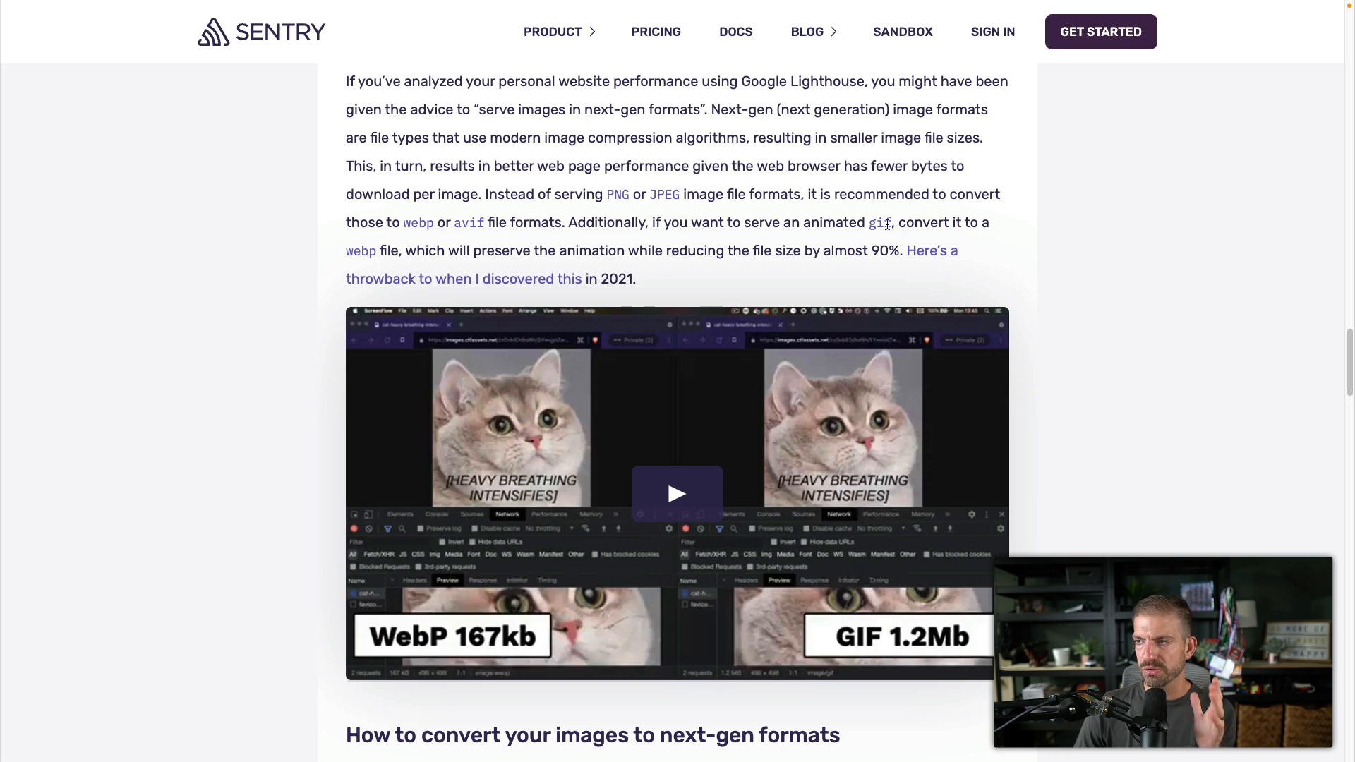
{"action": "mouse_move", "coordinate": [515, 241]}
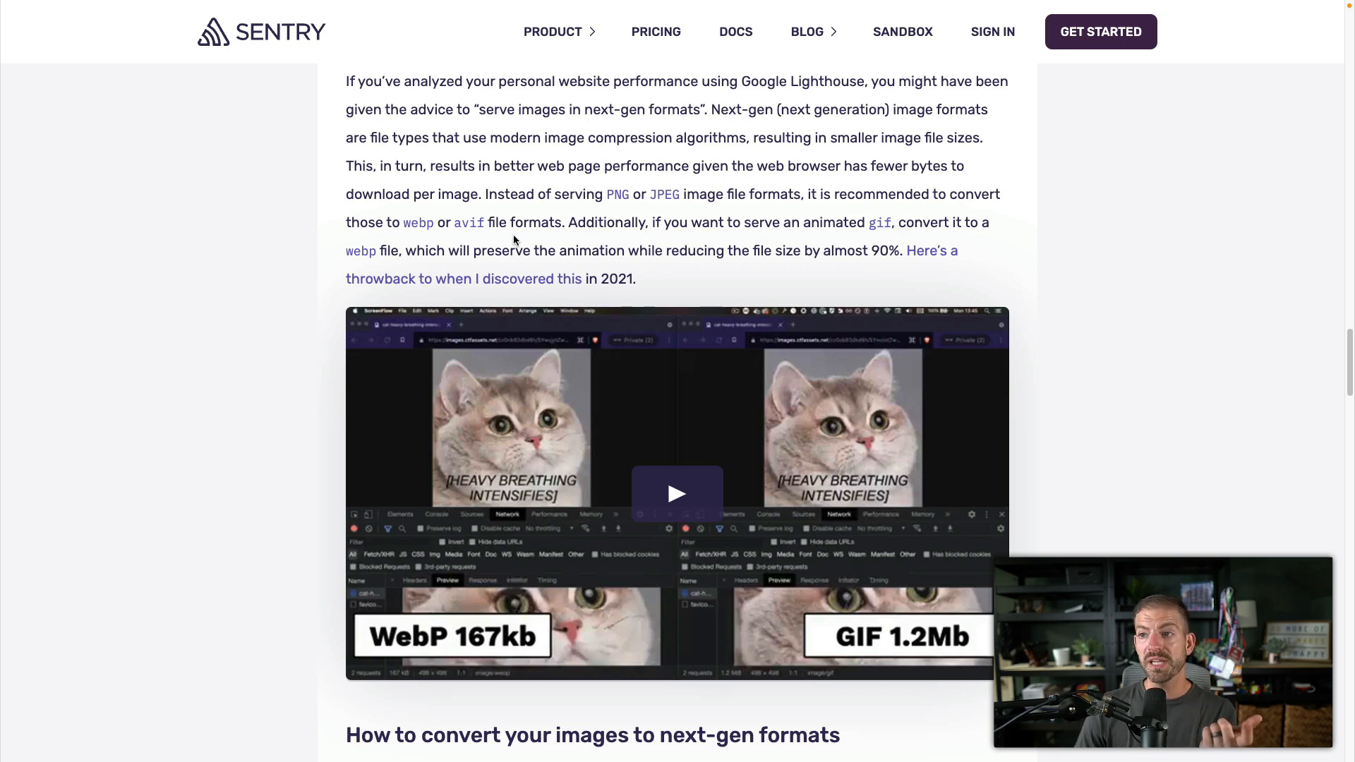
{"action": "mouse_move", "coordinate": [704, 251]}
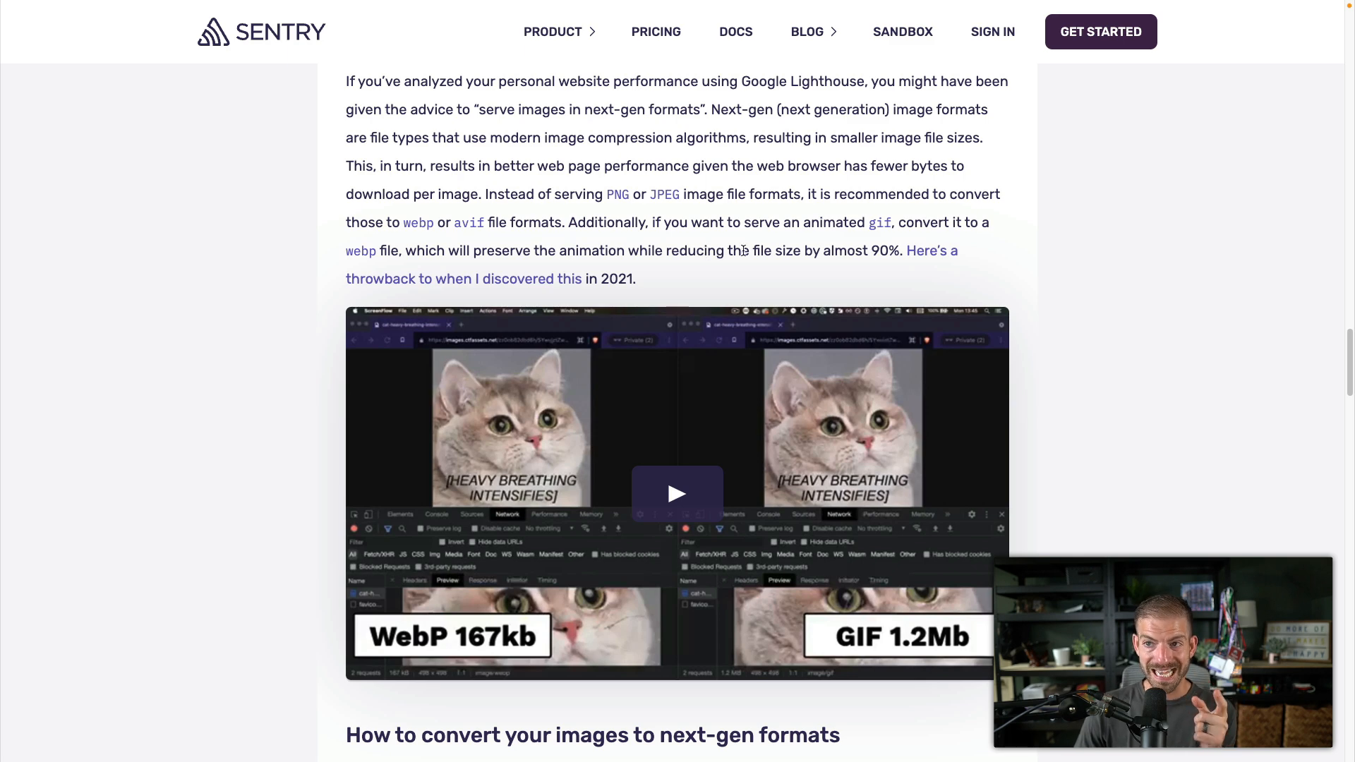
{"action": "scroll", "scroll_direction": "down", "scroll_amount": 3}
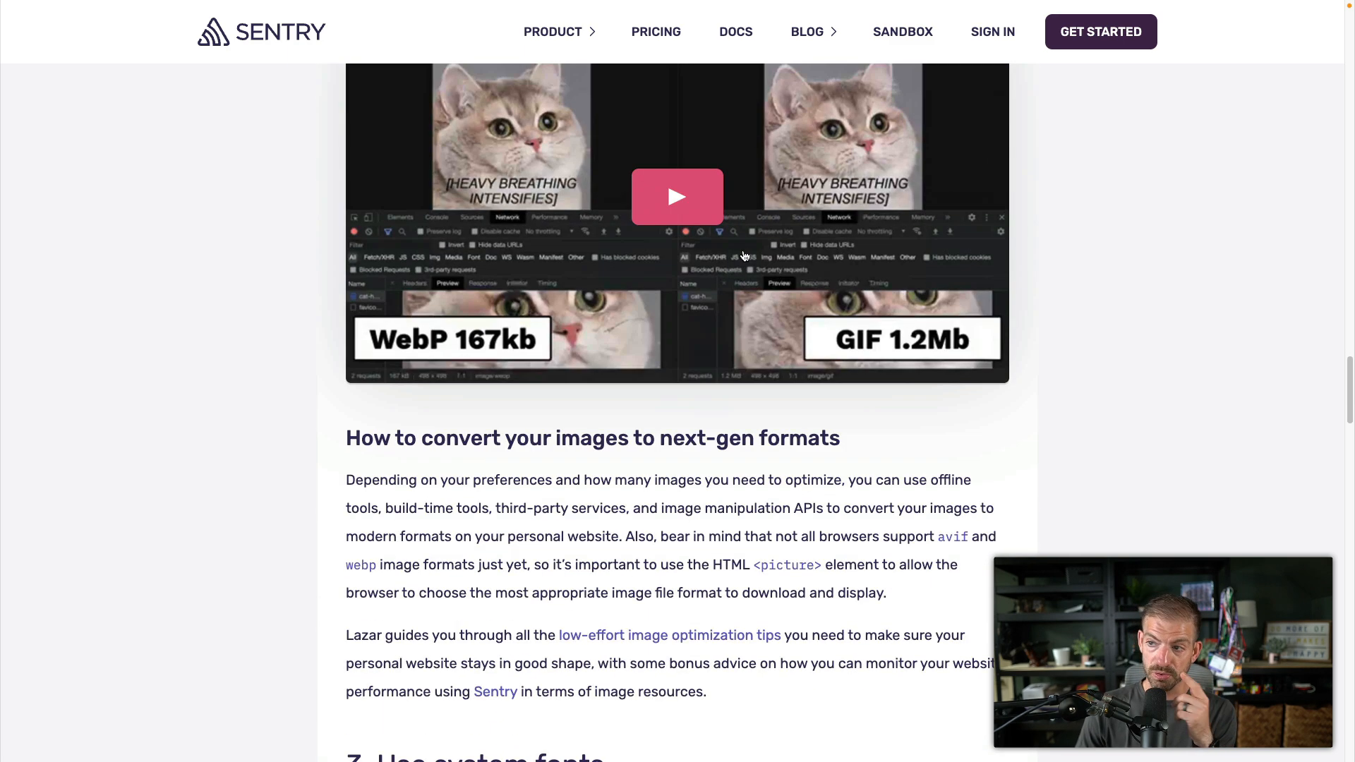
{"action": "scroll", "scroll_direction": "down", "scroll_amount": 3}
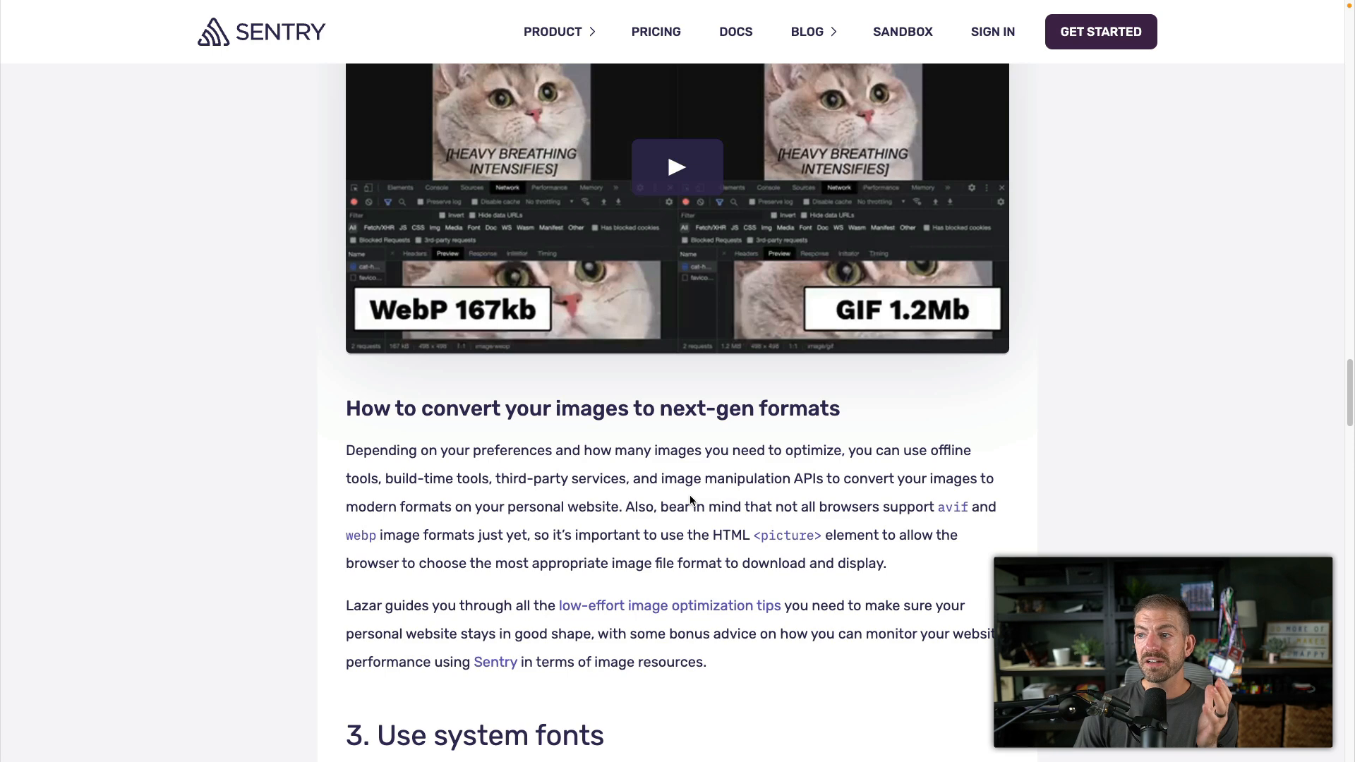
{"action": "scroll", "scroll_direction": "down", "scroll_amount": 3}
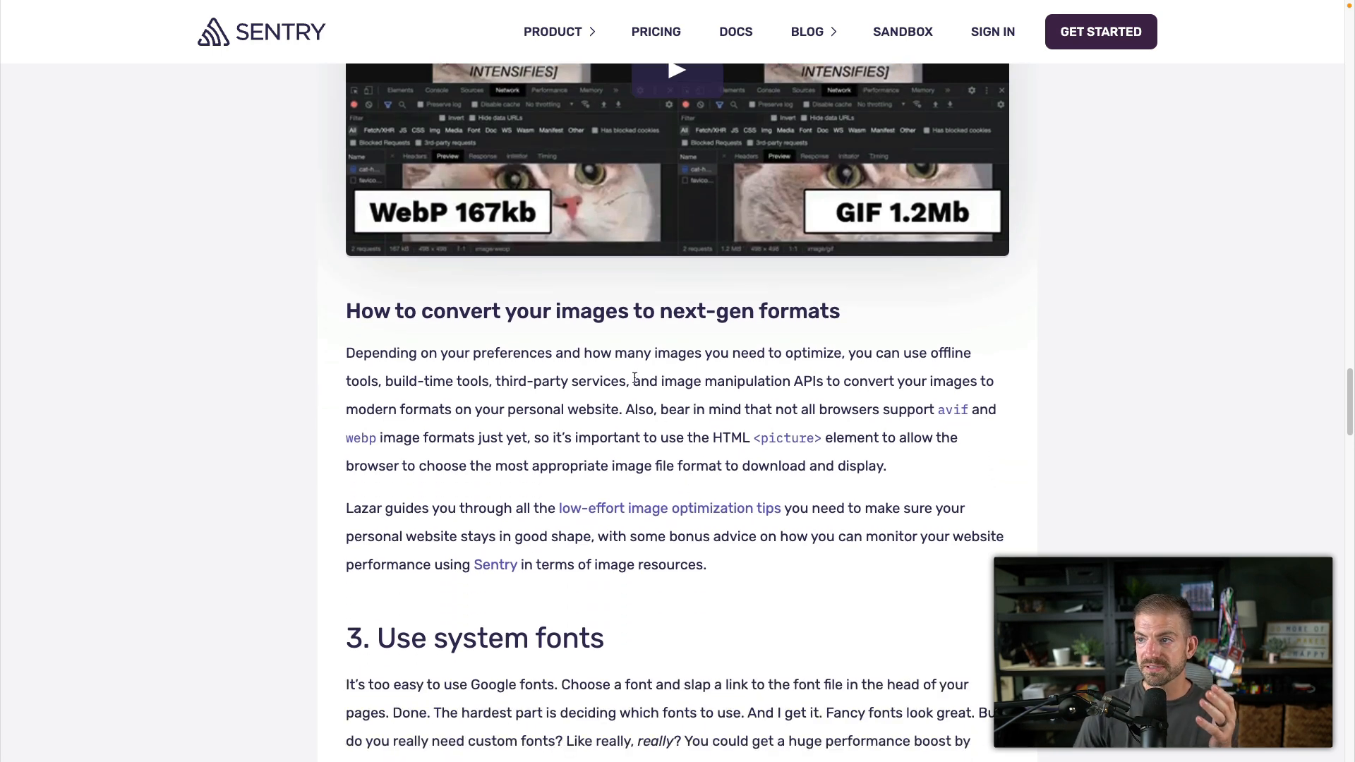
{"action": "mouse_move", "coordinate": [594, 431]}
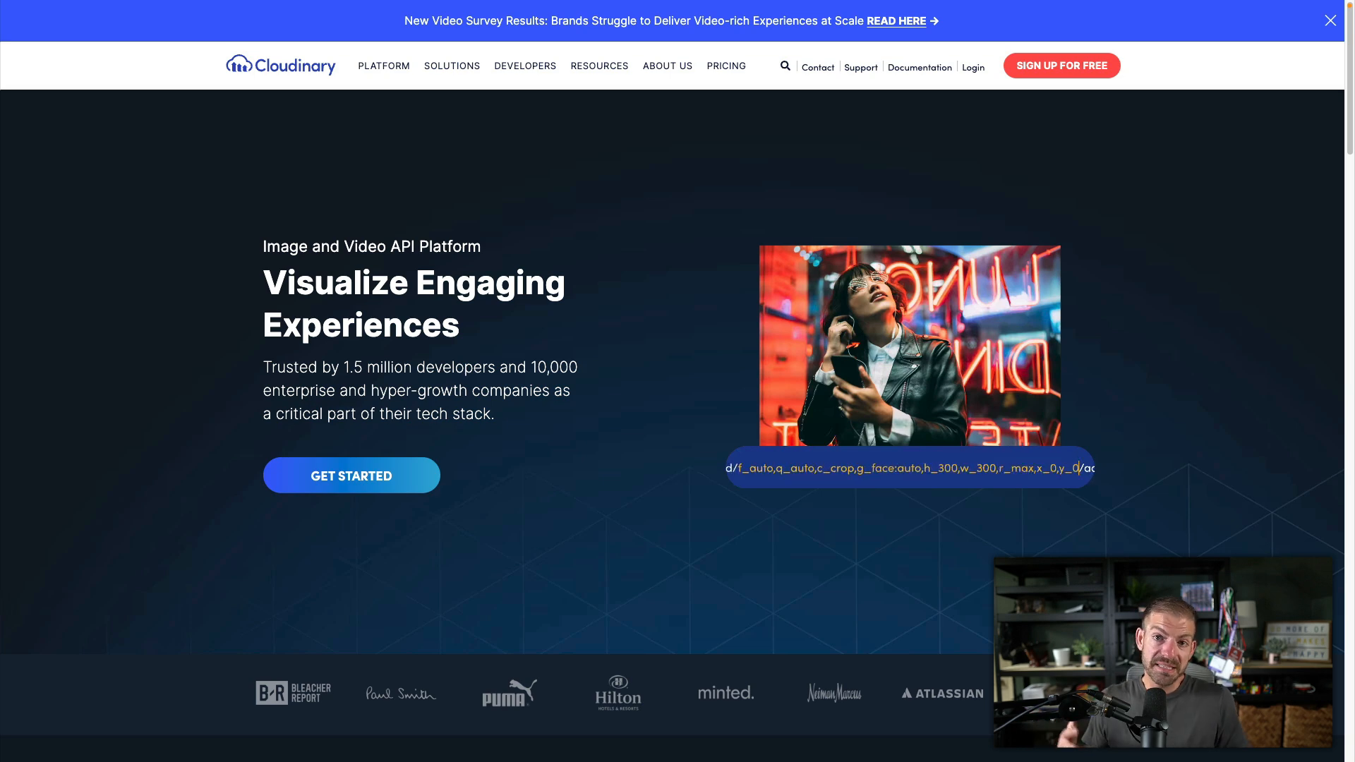
Scroll the Google results for 'next image' showing the Next.js Image component docs.
{"action": "scroll", "scroll_direction": "down", "scroll_amount": 3}
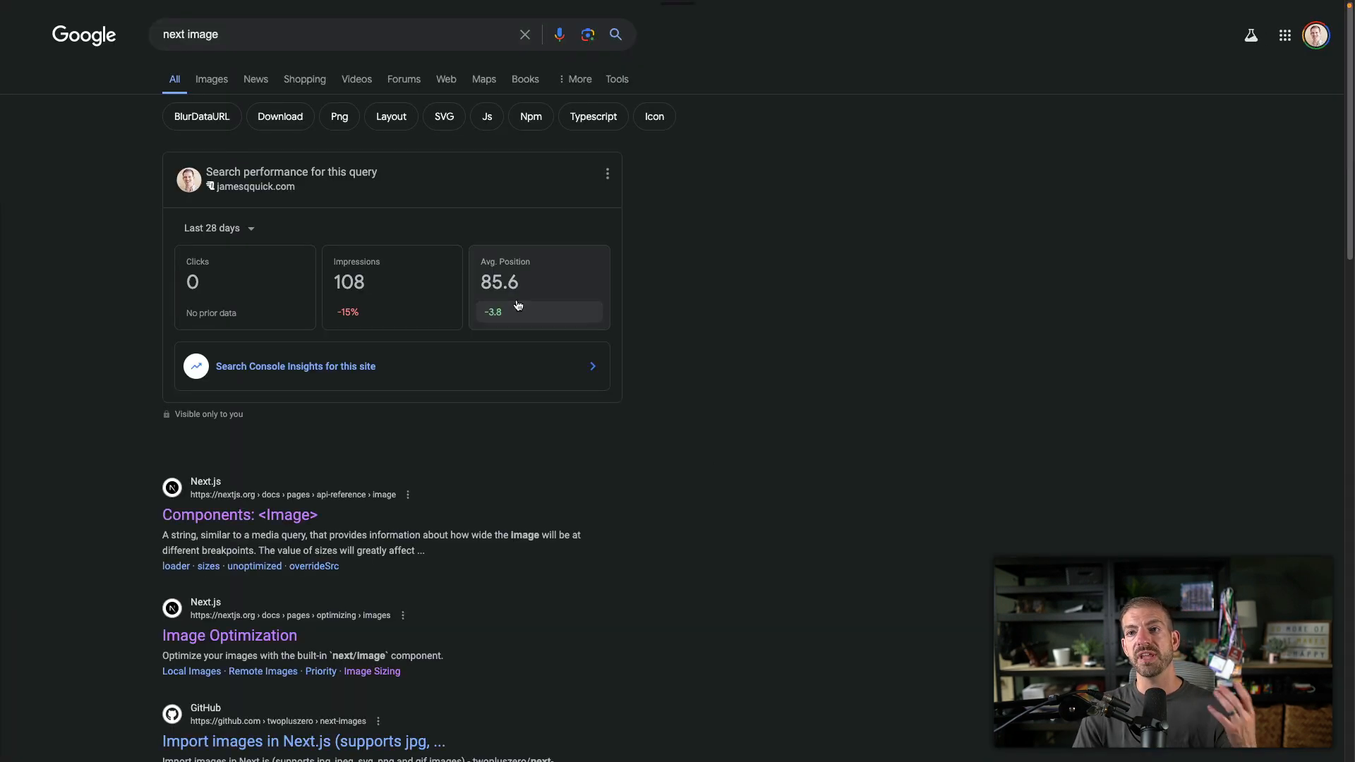
Open the Next.js 'Components: <Image>' reference and scroll to its basic usage code example.
{"action": "left_click", "coordinate": [240, 515]}
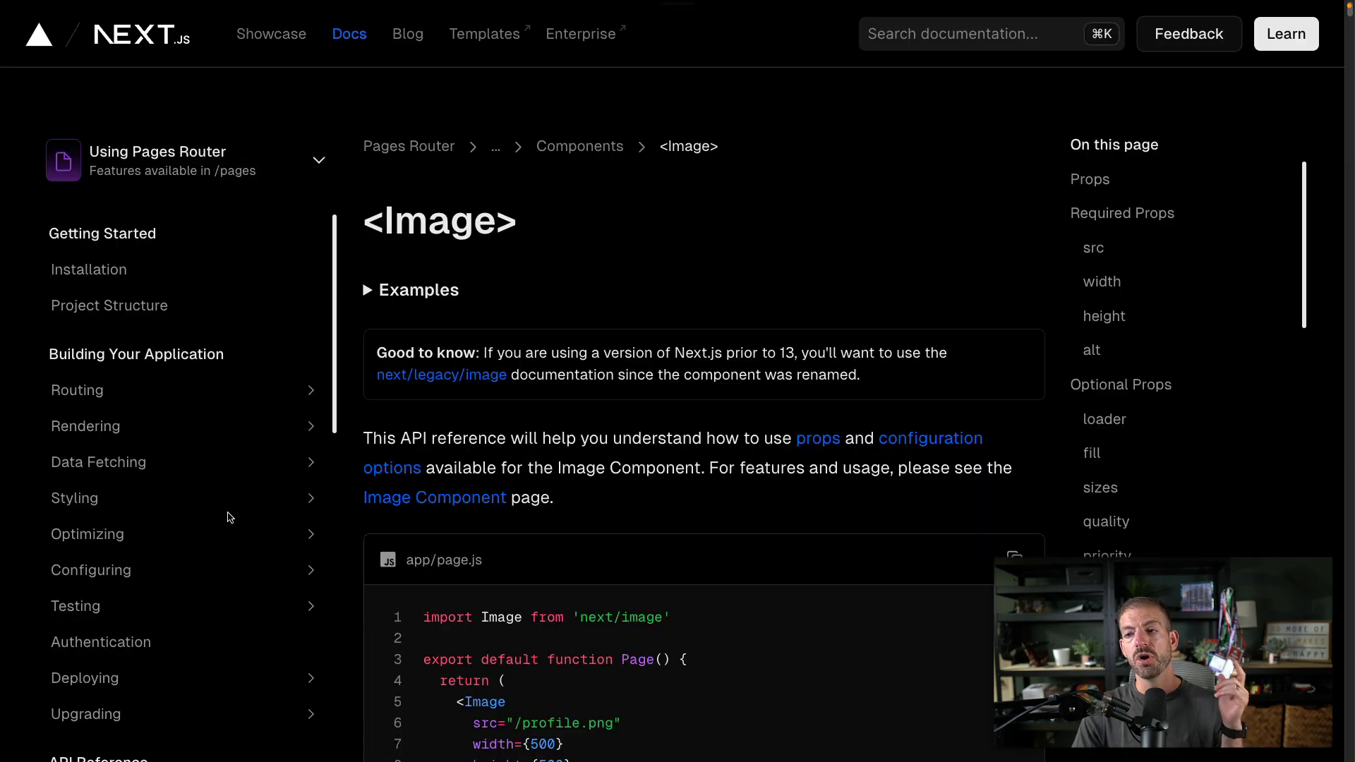
{"action": "scroll", "scroll_direction": "down", "scroll_amount": 3}
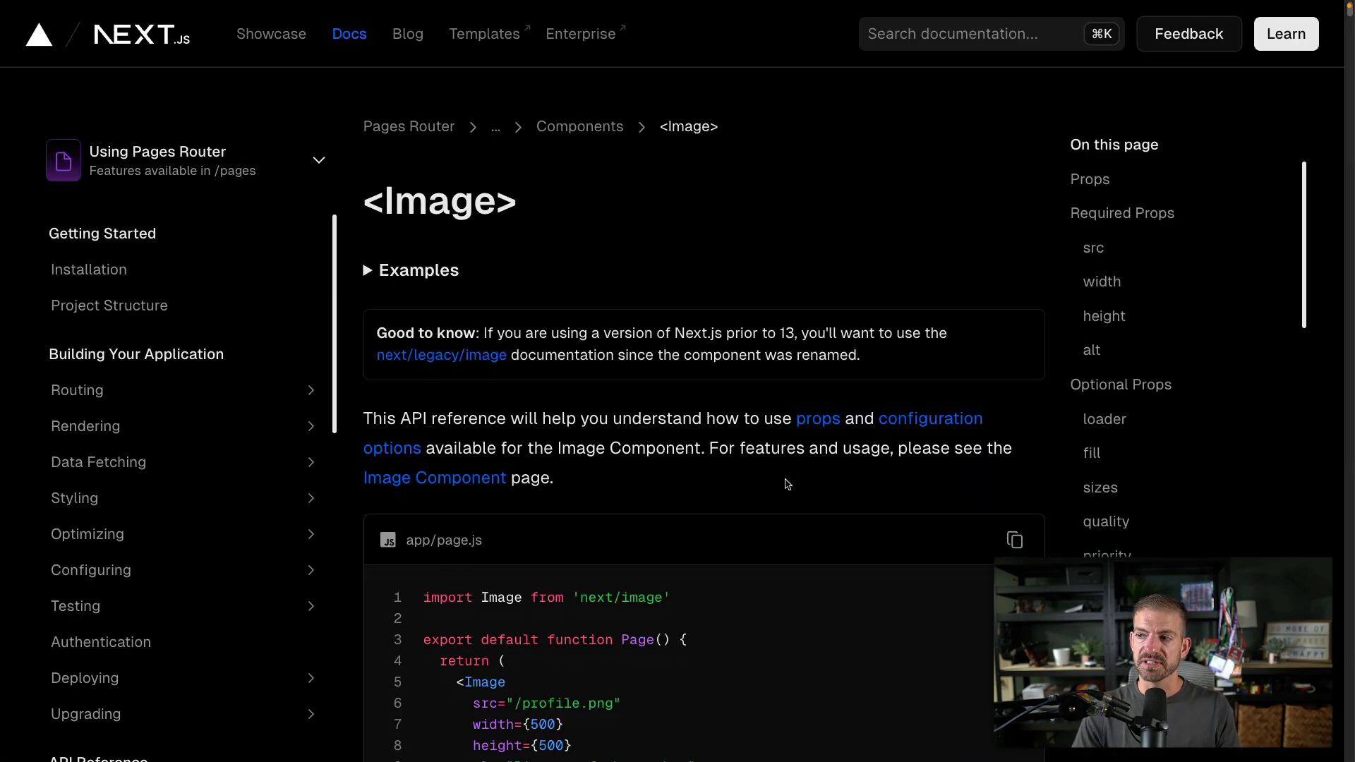
{"action": "scroll", "scroll_direction": "down", "scroll_amount": 3}
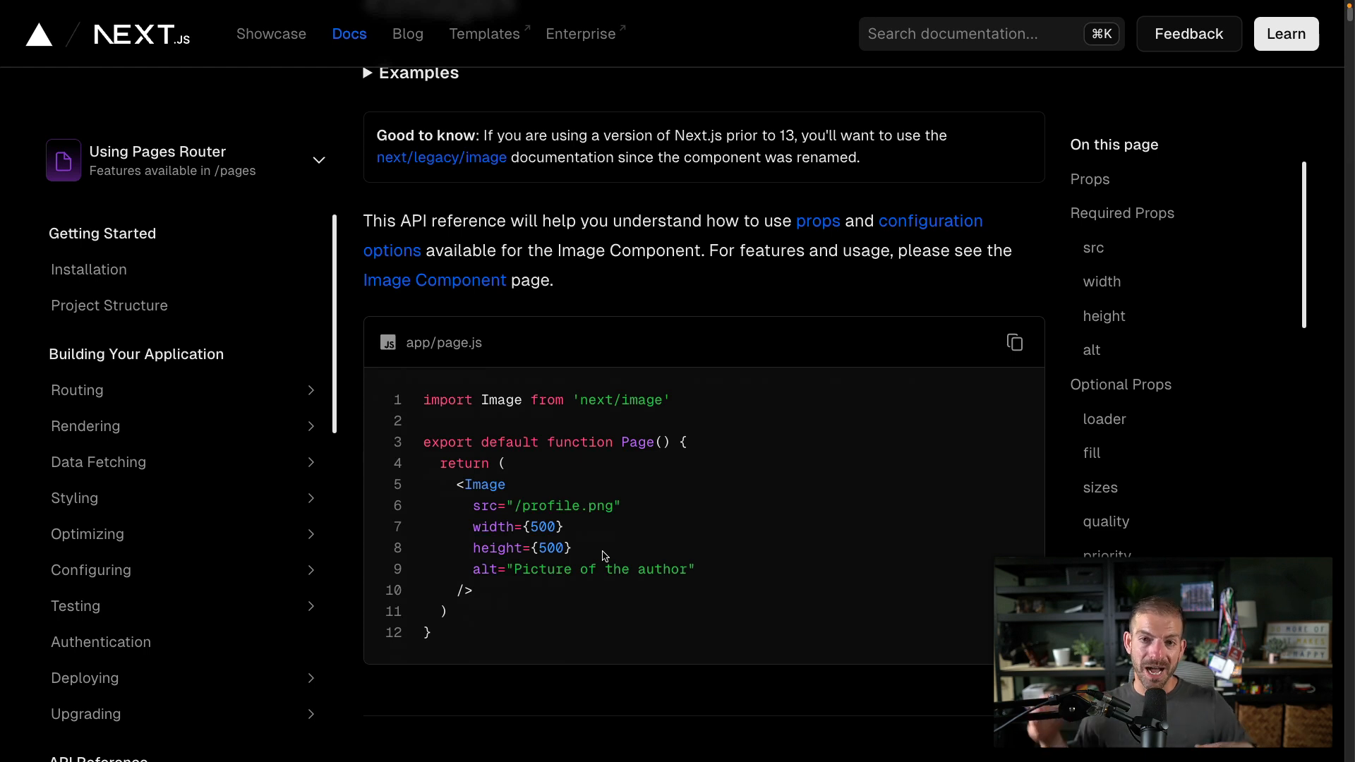
{"action": "mouse_move", "coordinate": [652, 309]}
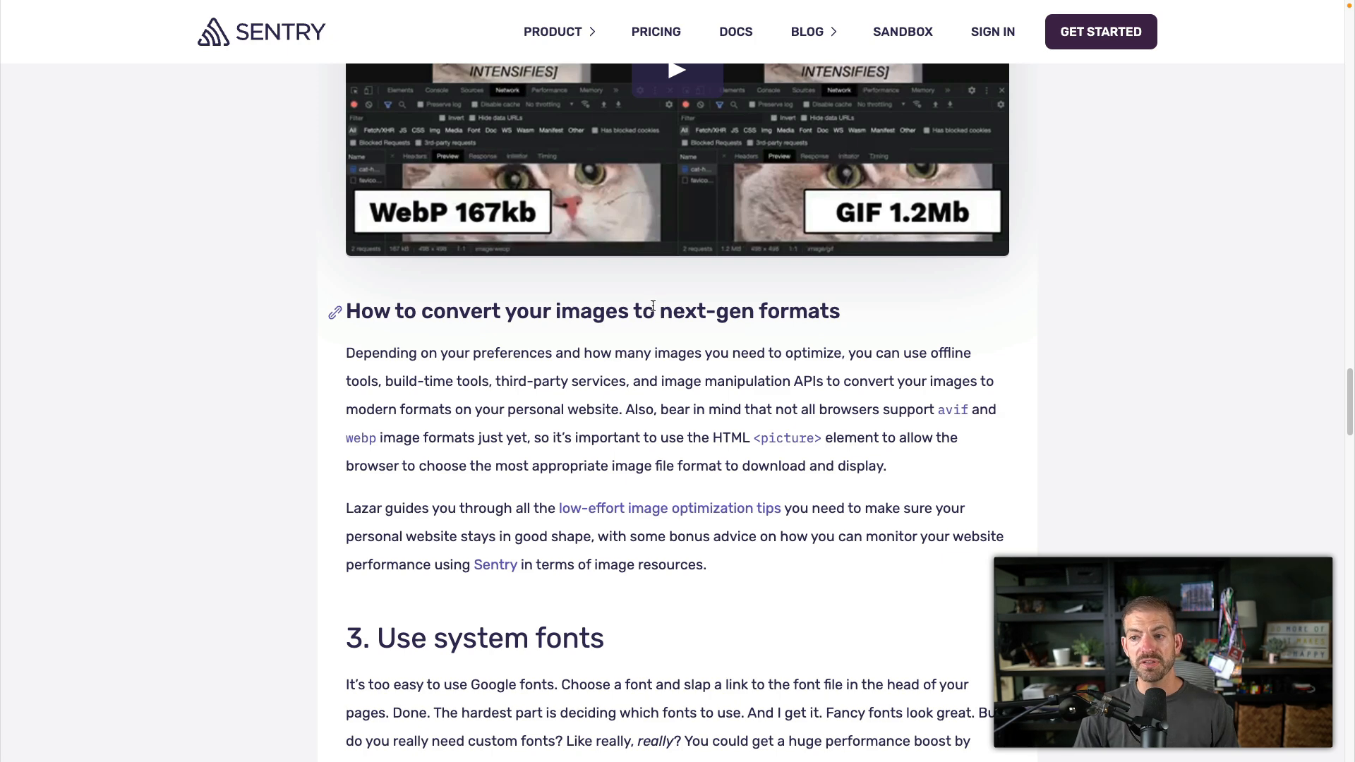
{"action": "mouse_move", "coordinate": [751, 439]}
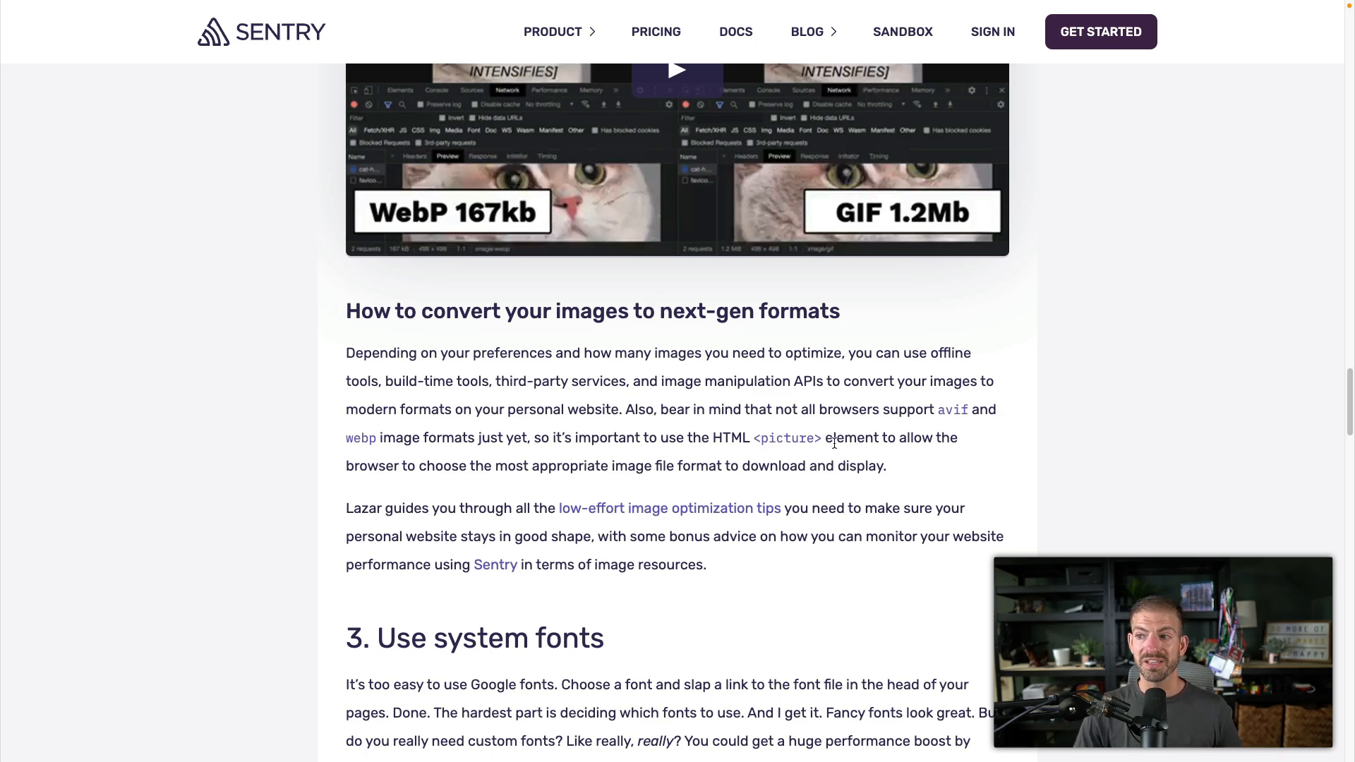
Highlight the '<picture>' mention and read down into tip 3, Use system fonts.
{"action": "double_click", "coordinate": [786, 437]}
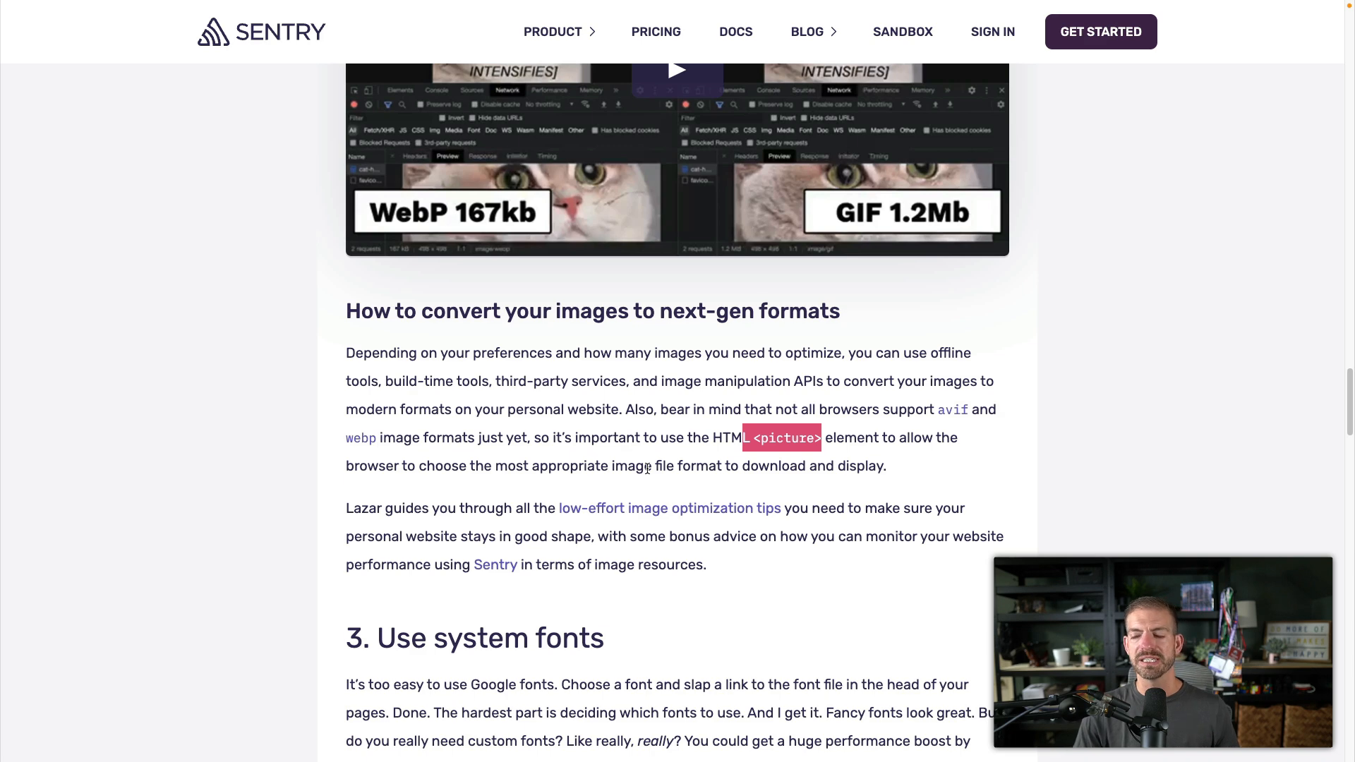
{"action": "scroll", "scroll_direction": "down", "scroll_amount": 3}
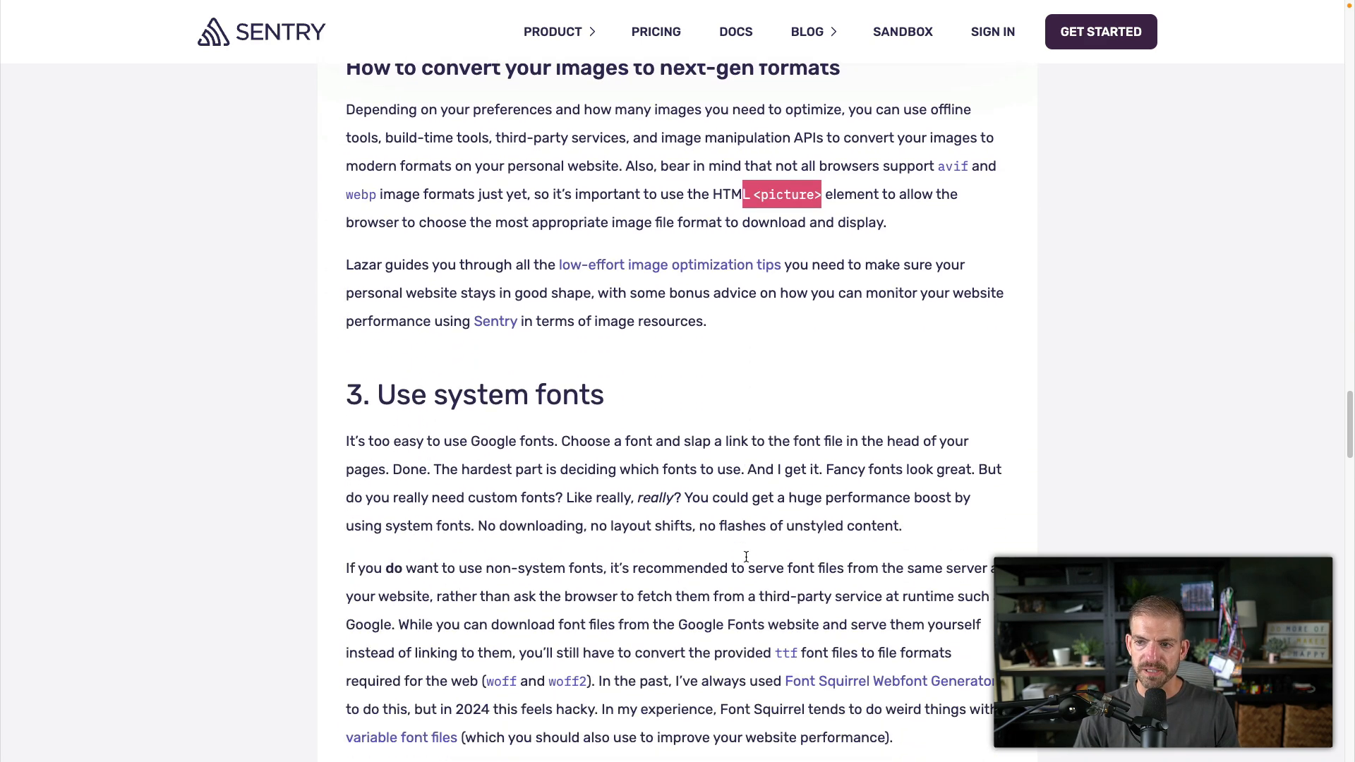
{"action": "scroll", "scroll_direction": "down", "scroll_amount": 3}
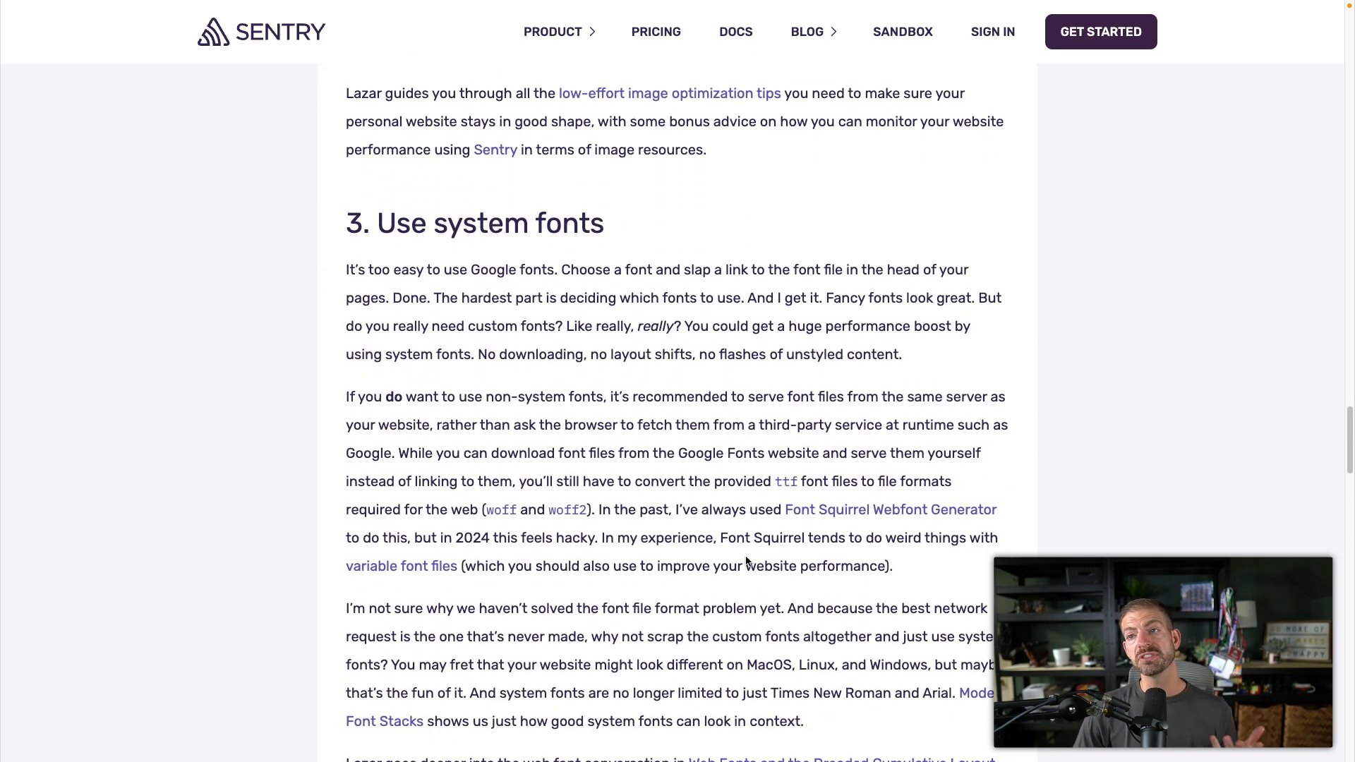
{"action": "mouse_move", "coordinate": [629, 467]}
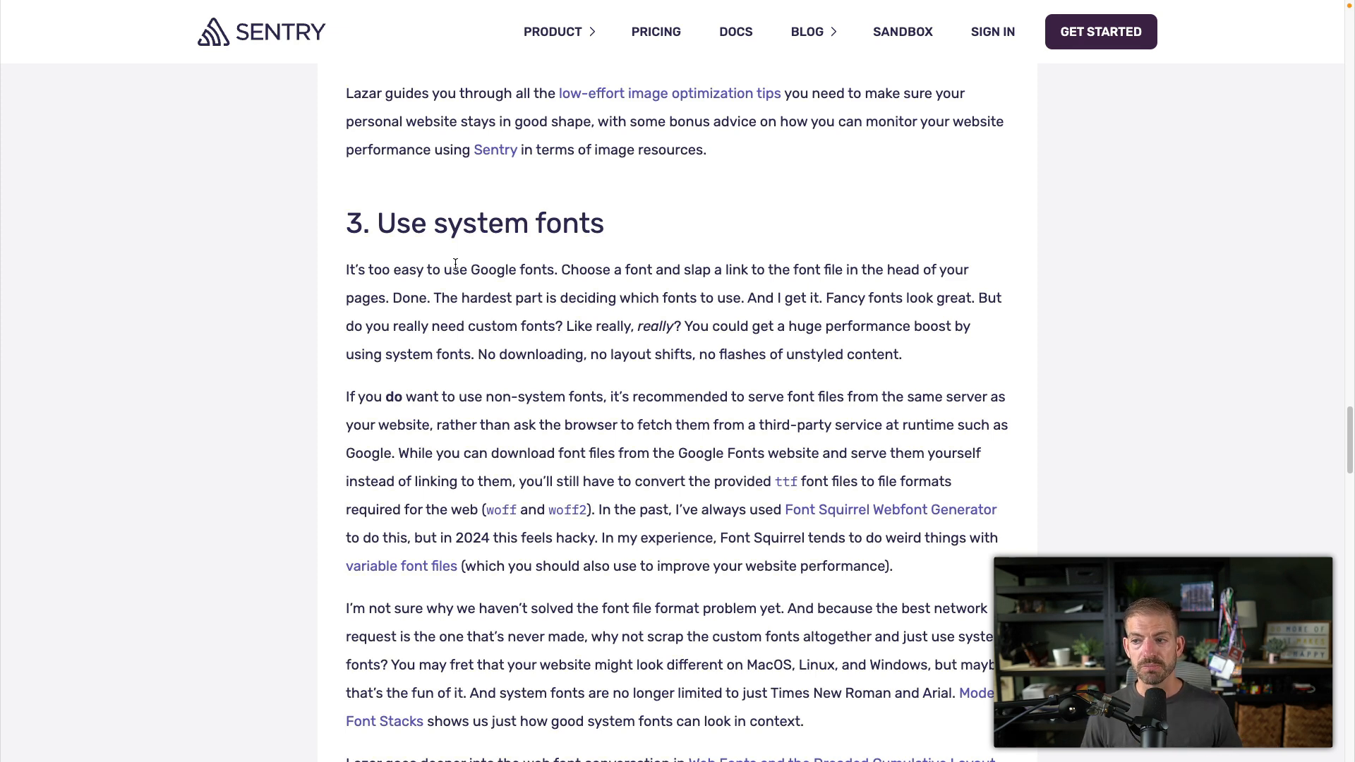
{"action": "mouse_move", "coordinate": [359, 392]}
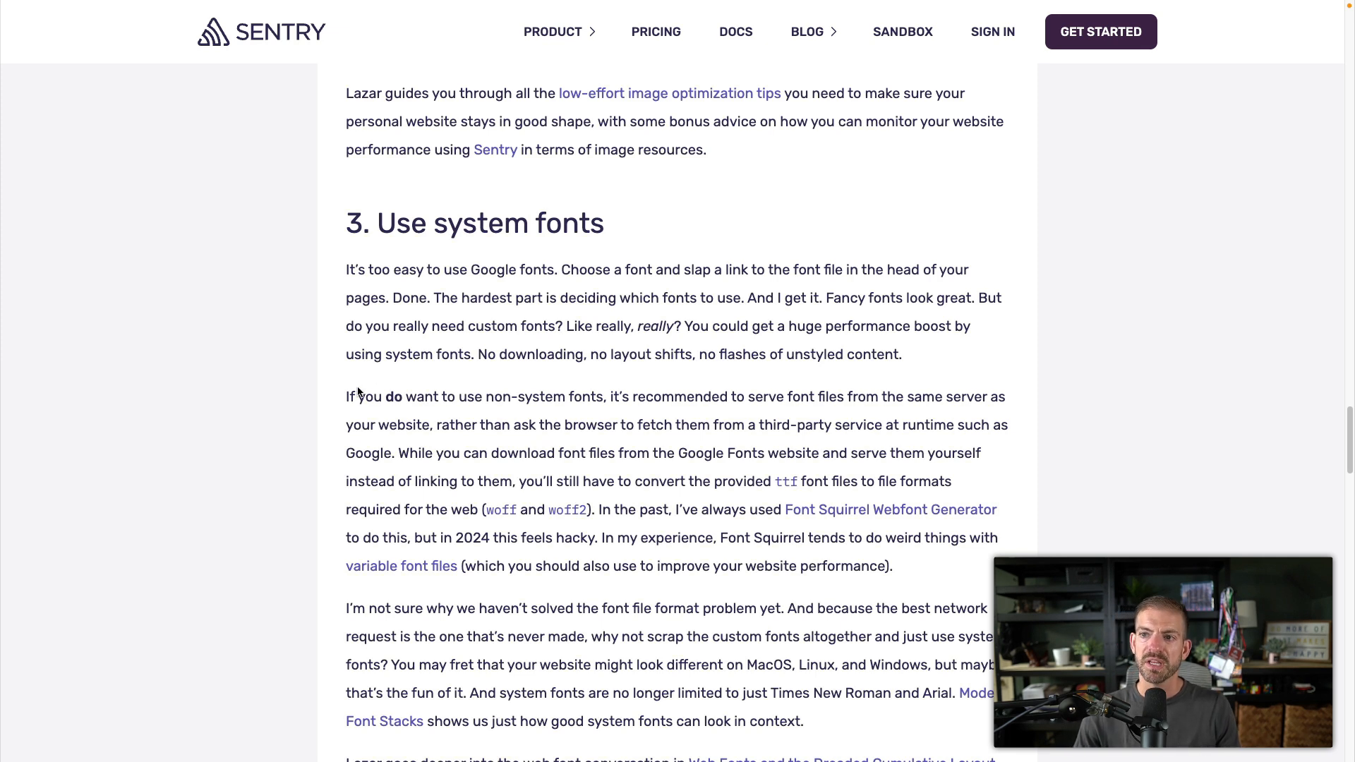
{"action": "mouse_move", "coordinate": [737, 335]}
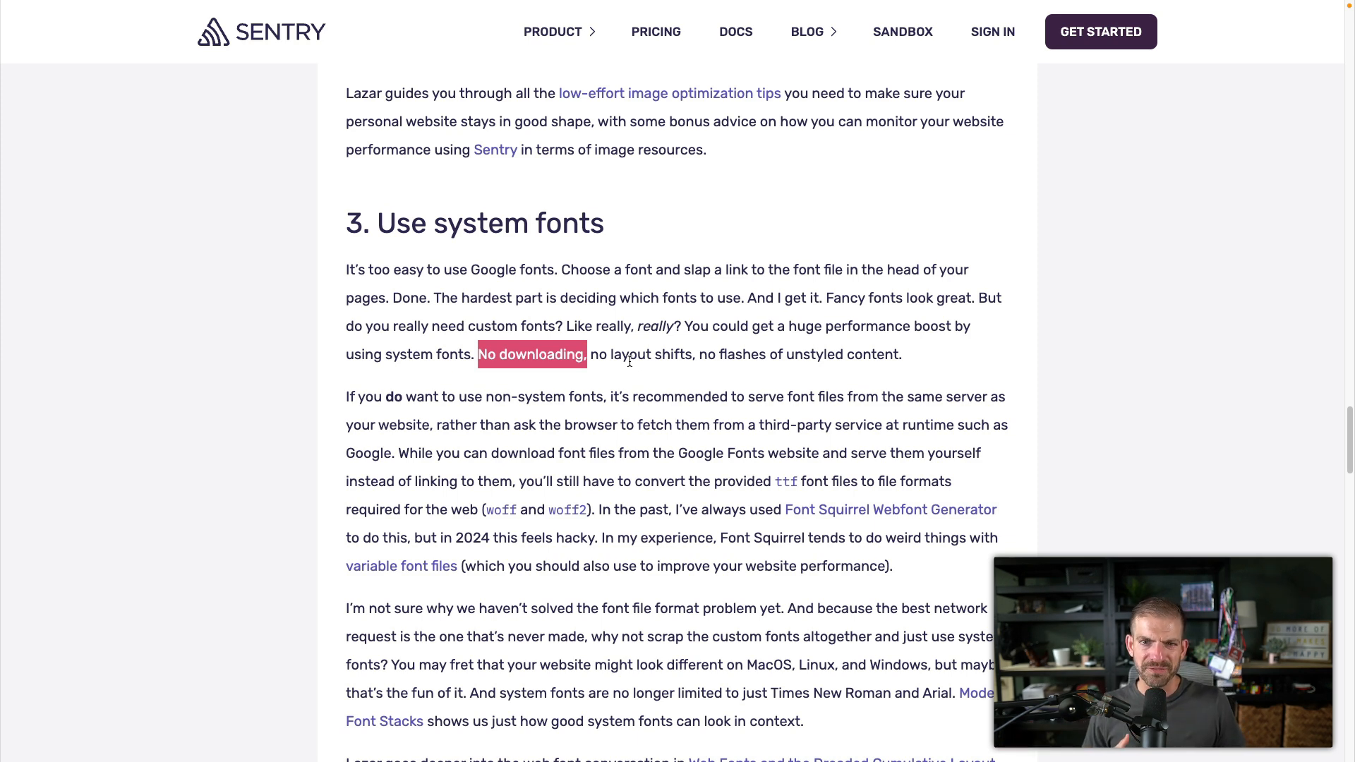
{"action": "mouse_move", "coordinate": [858, 372]}
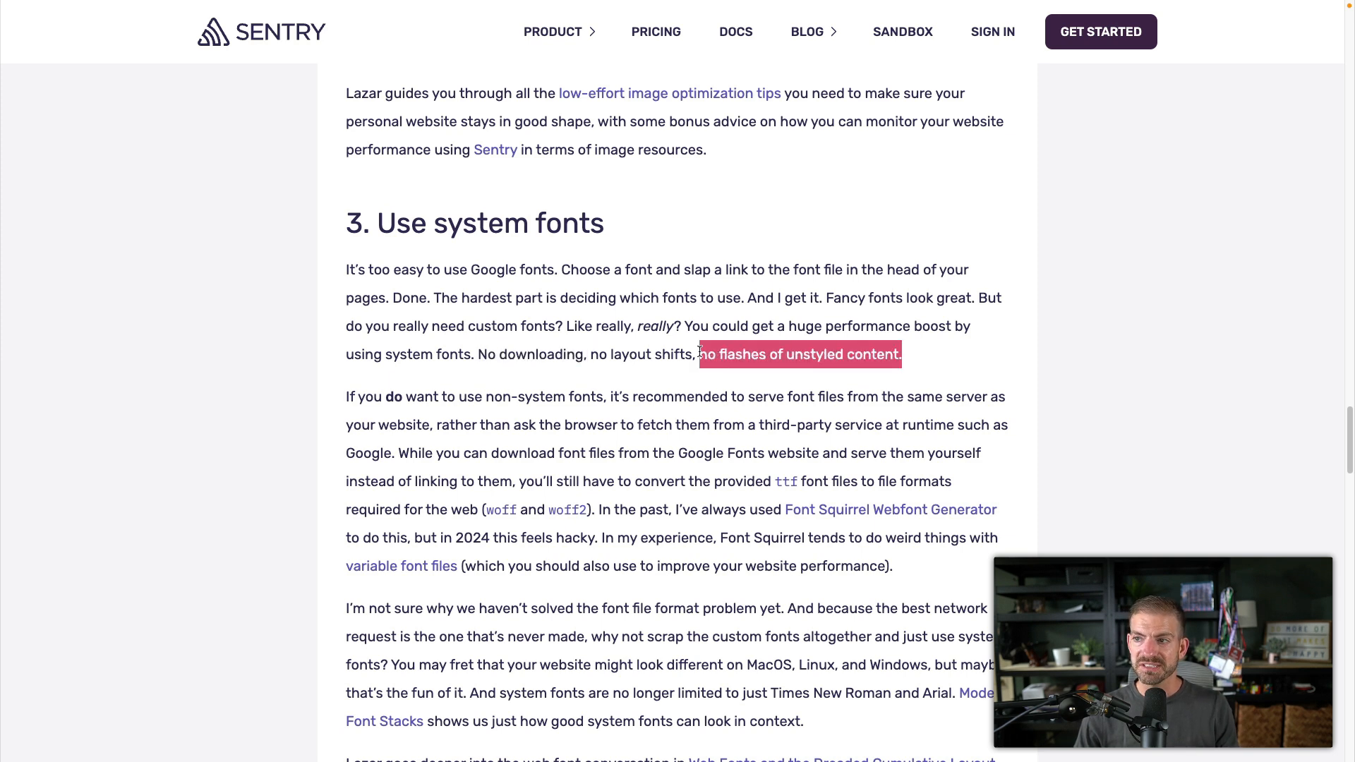
{"action": "mouse_move", "coordinate": [639, 425]}
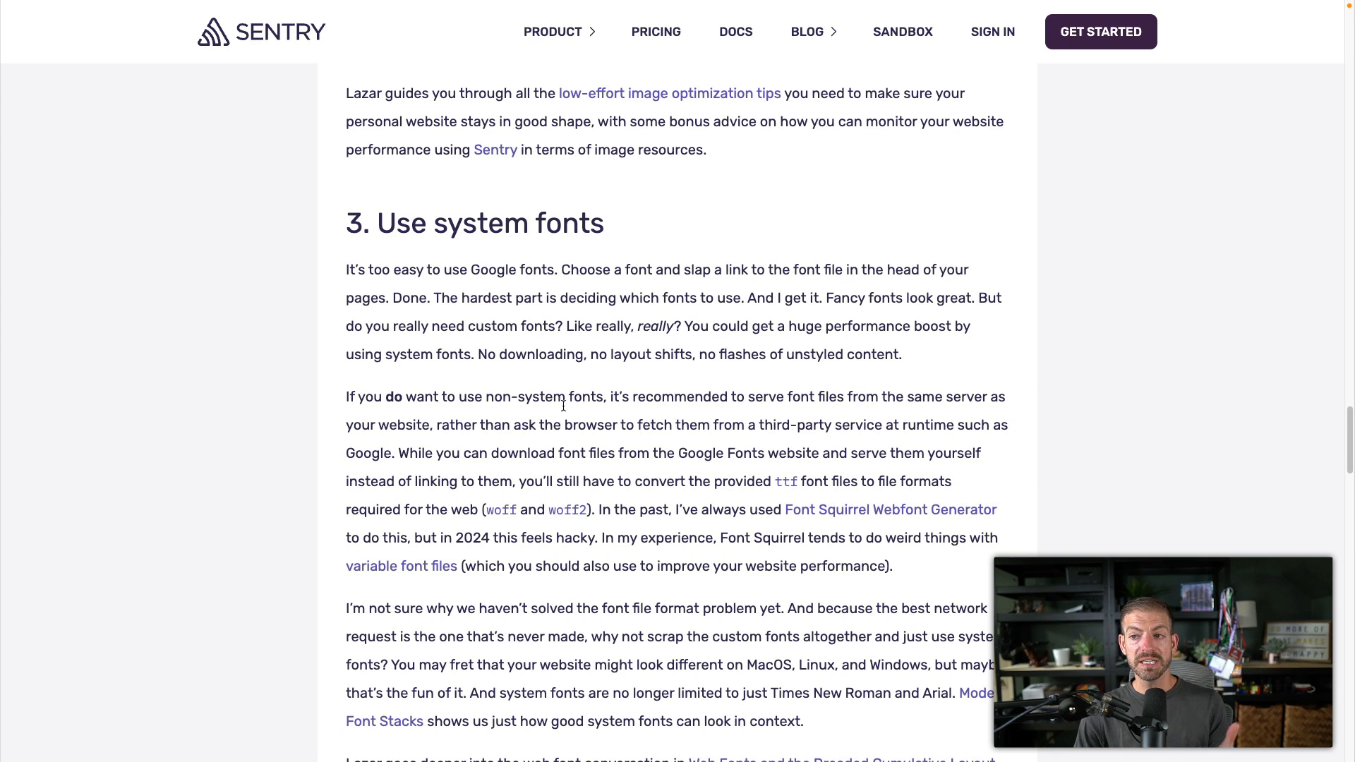
{"action": "mouse_move", "coordinate": [666, 394]}
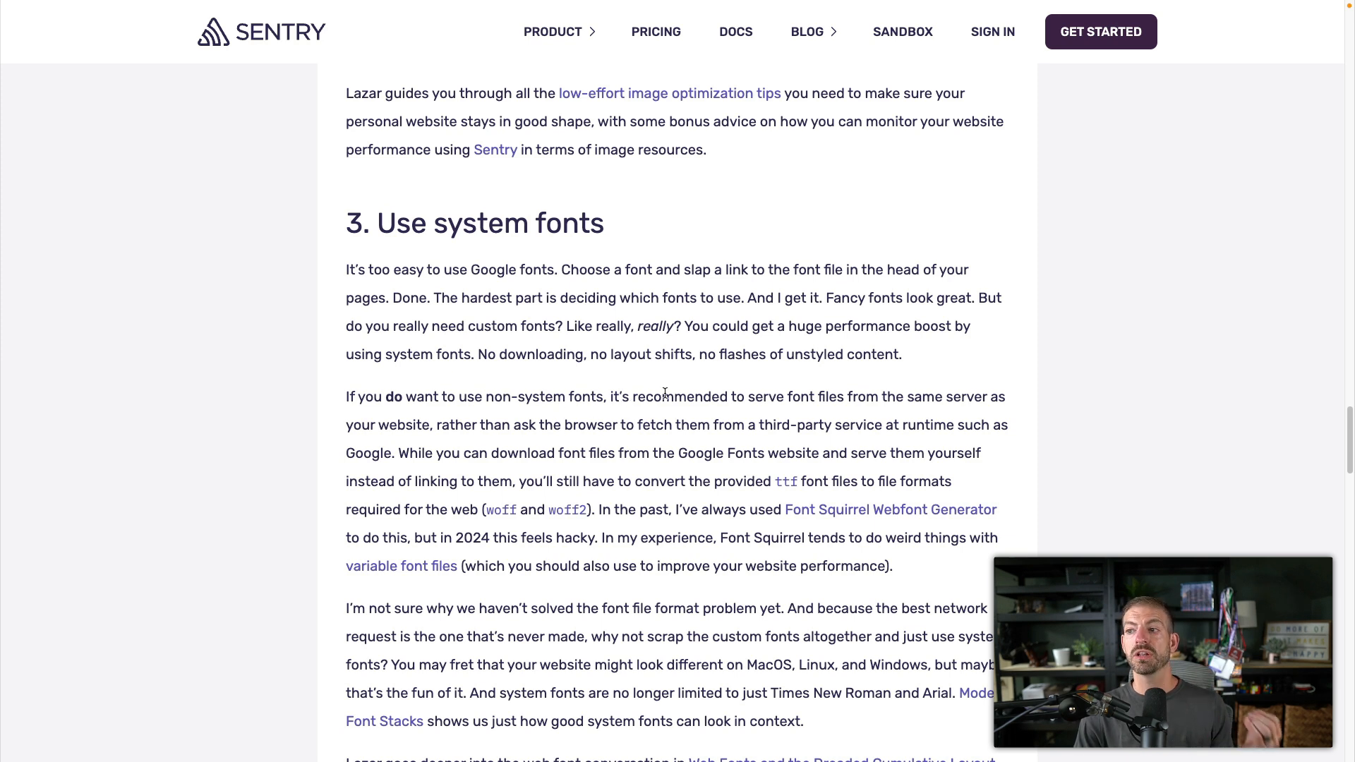
{"action": "mouse_move", "coordinate": [764, 396]}
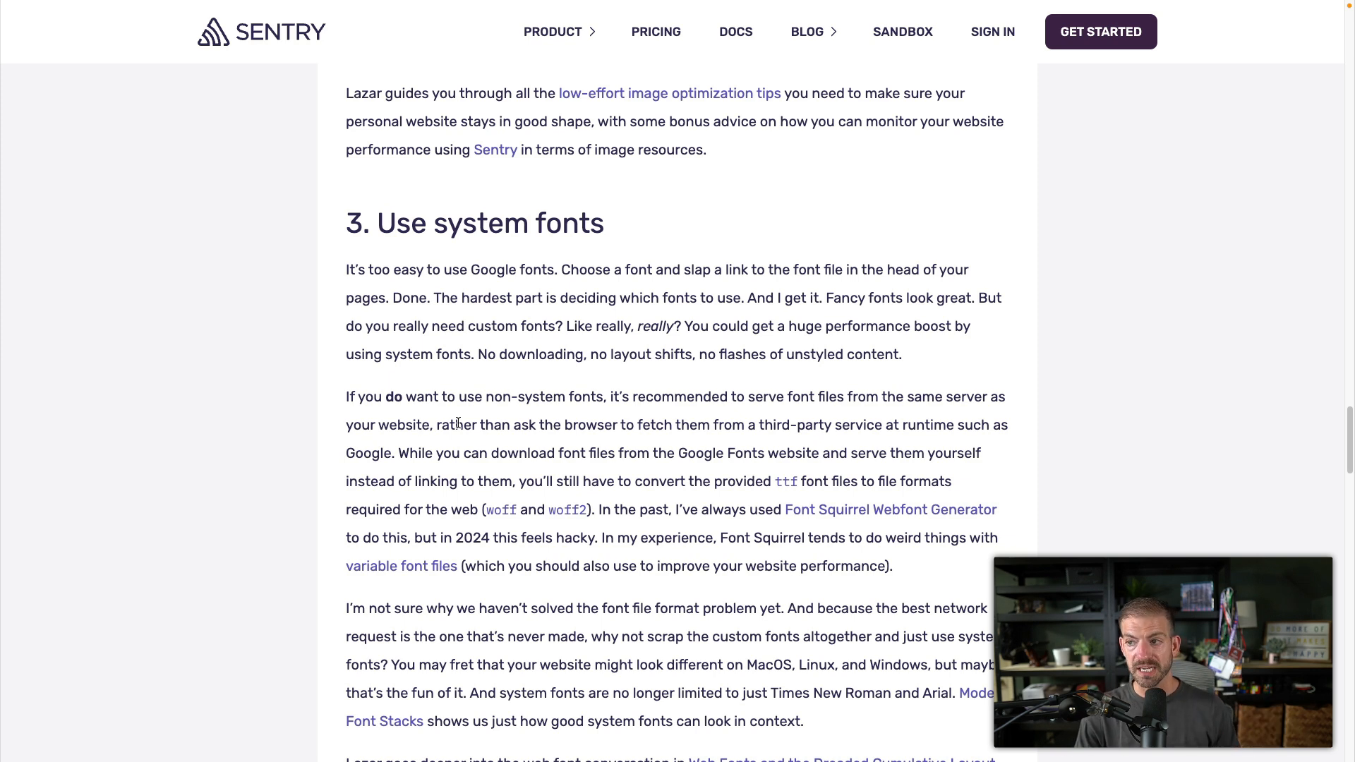
{"action": "mouse_move", "coordinate": [536, 524]}
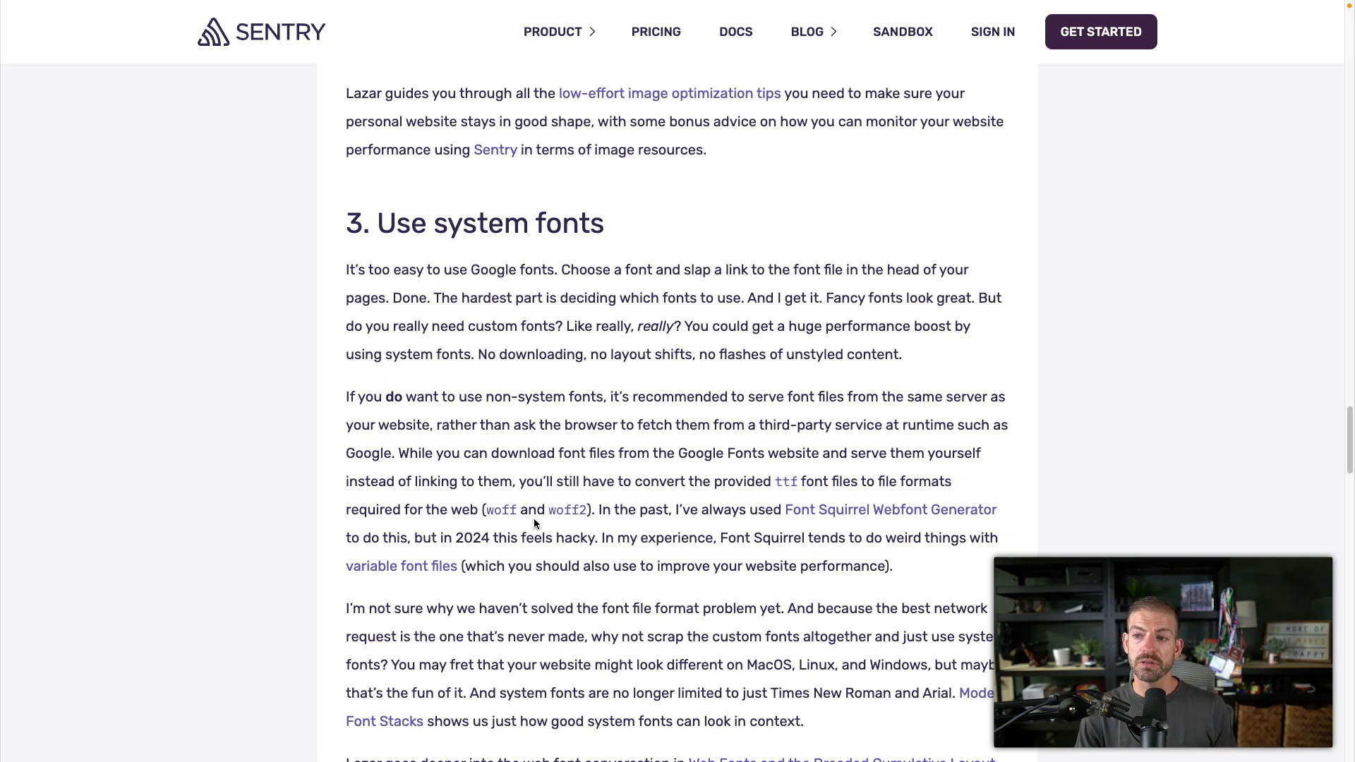
{"action": "mouse_move", "coordinate": [593, 482]}
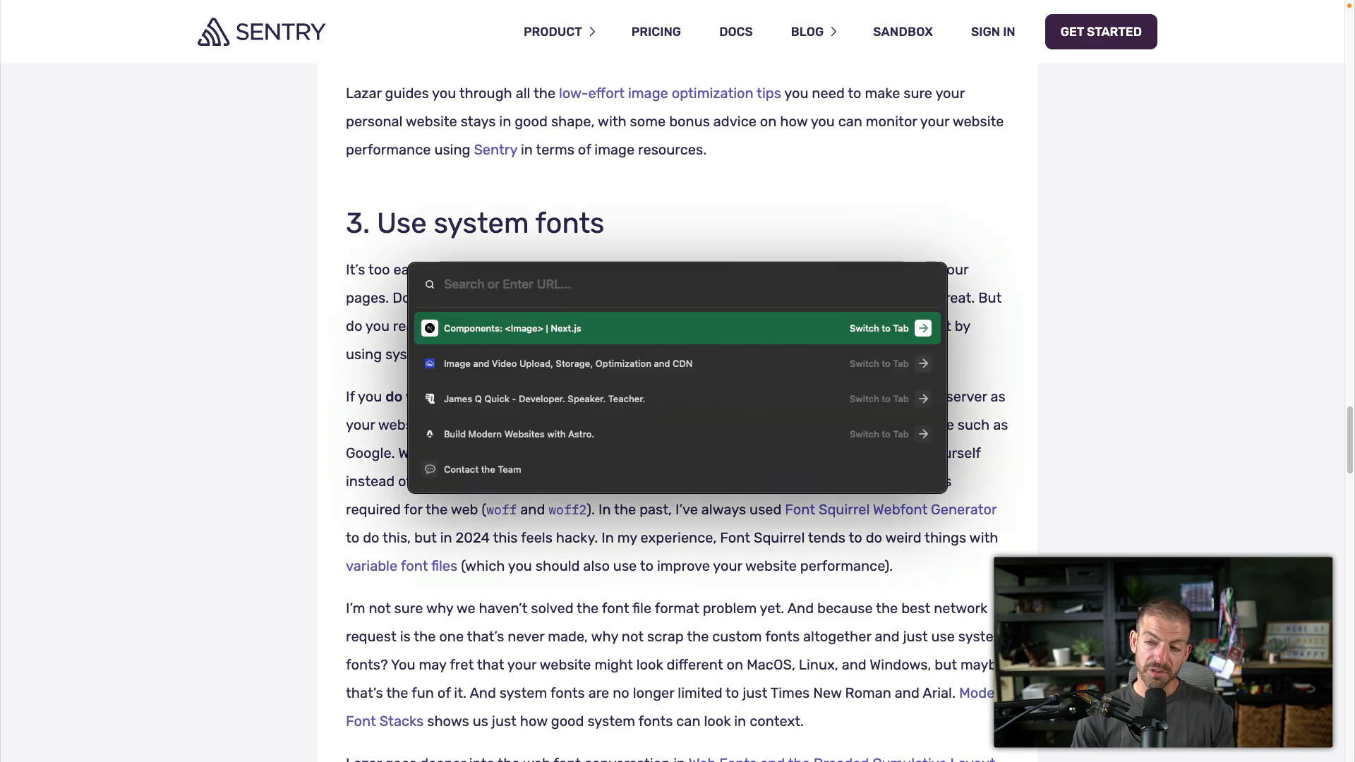
Search 'next font', review the Next.js Font reference page, then return to the Sentry article.
{"action": "type", "text": "next font"}
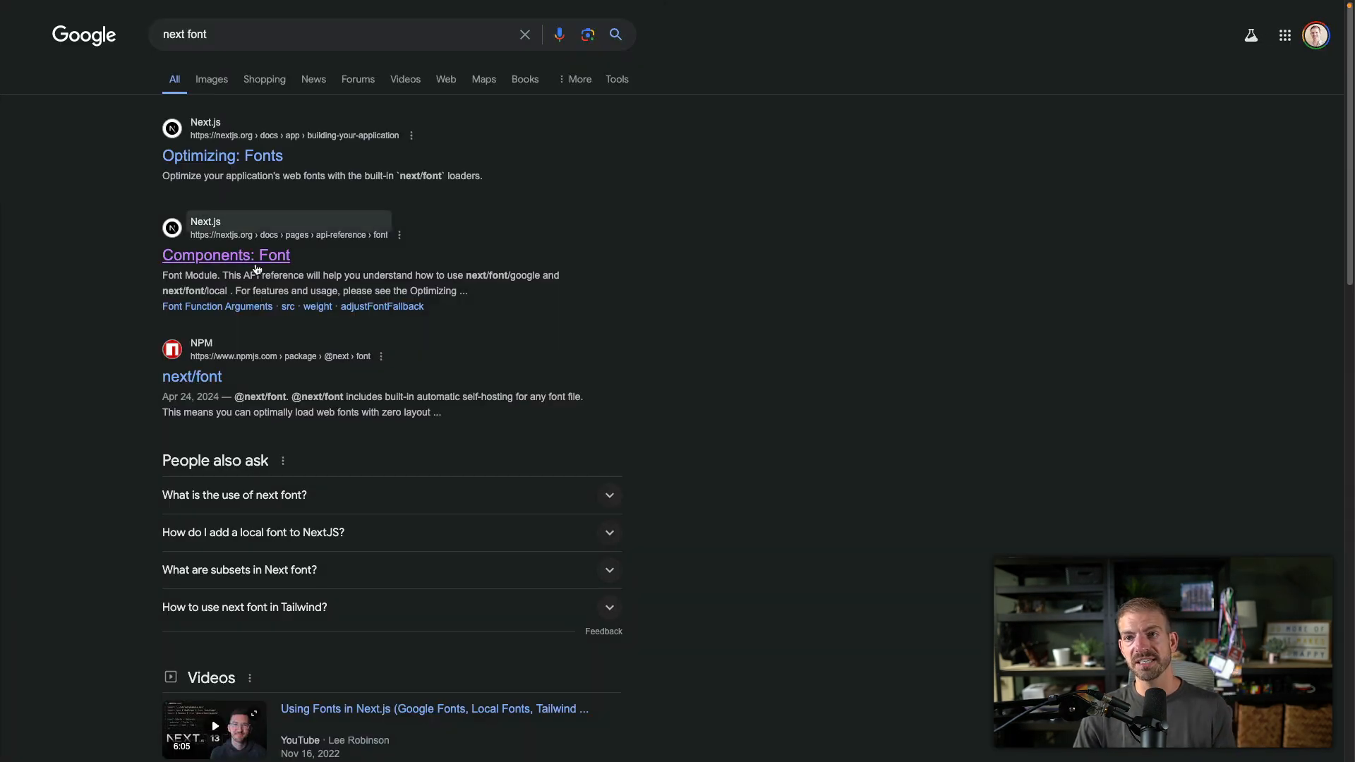
{"action": "left_click", "coordinate": [226, 255]}
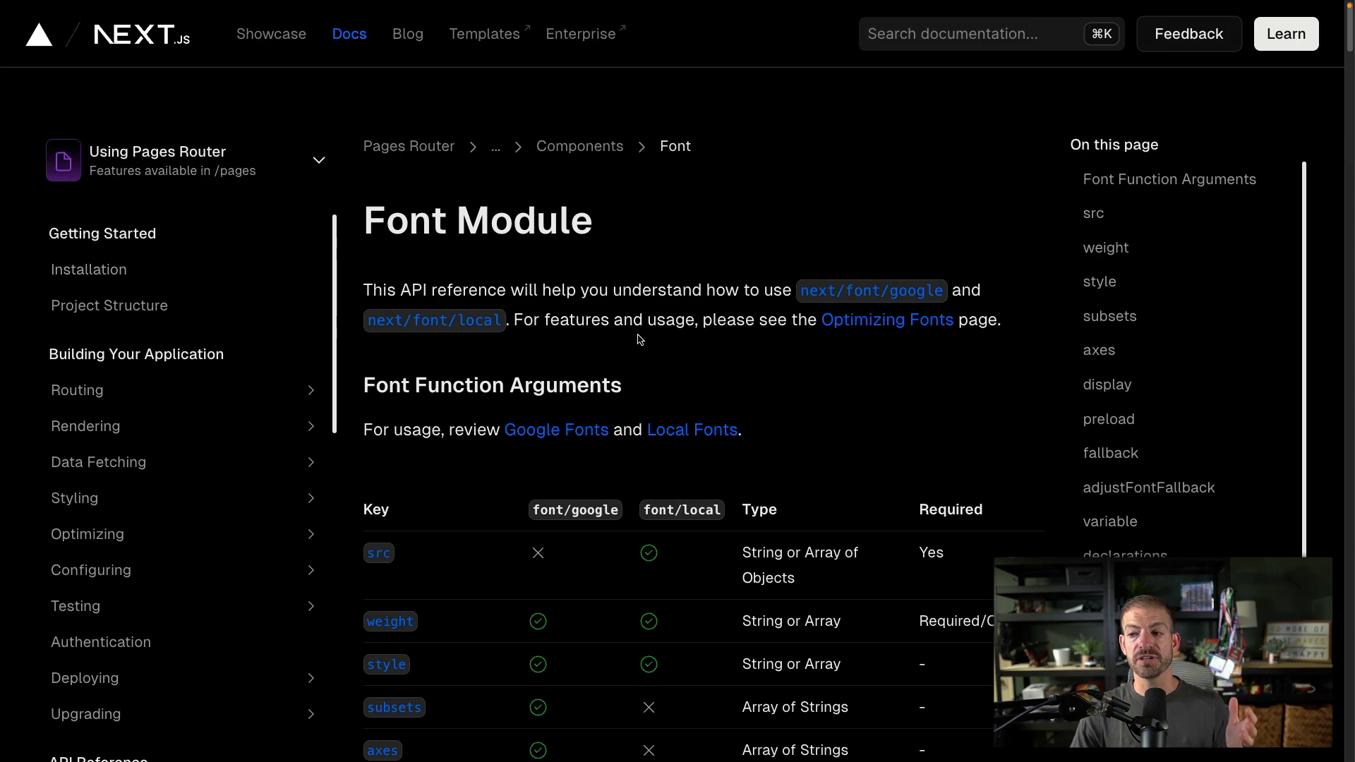
{"action": "scroll", "scroll_direction": "down", "scroll_amount": 3}
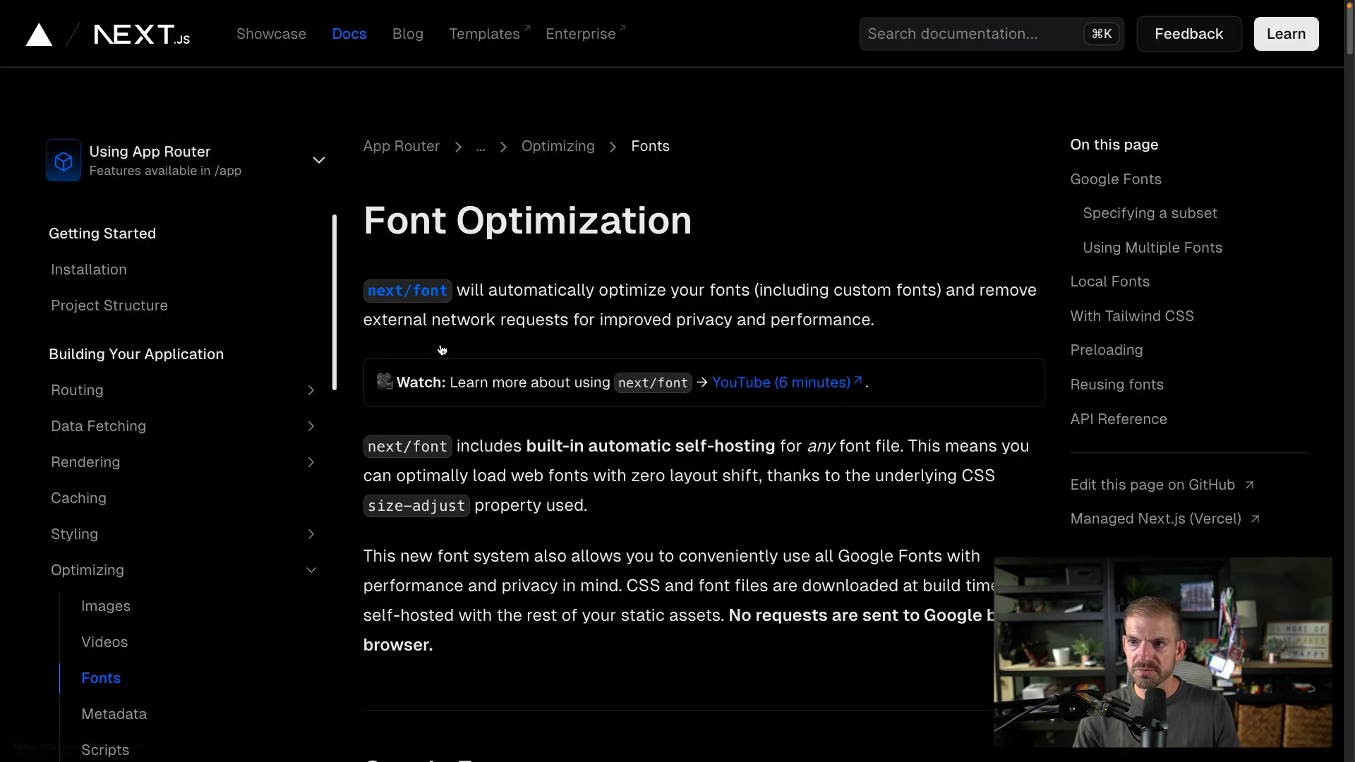
{"action": "mouse_move", "coordinate": [594, 286]}
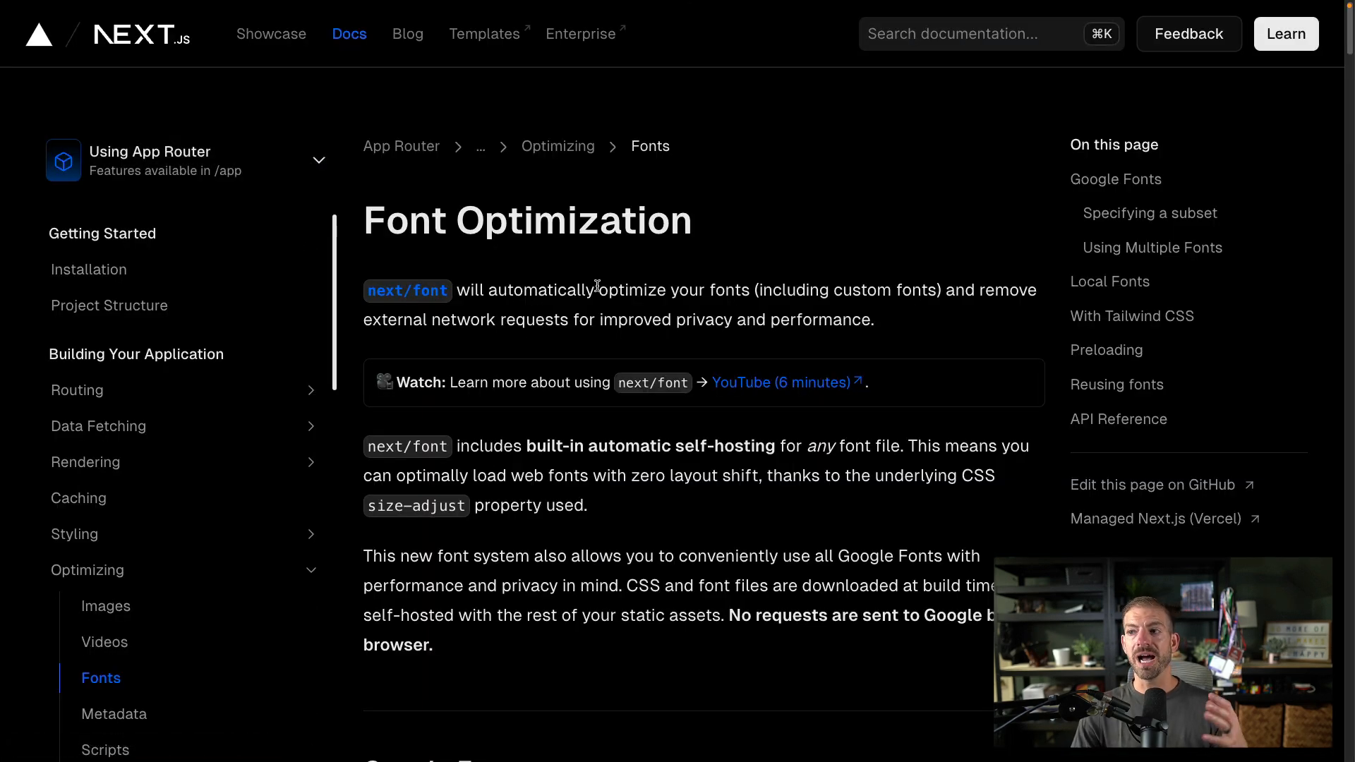
{"action": "mouse_move", "coordinate": [899, 294]}
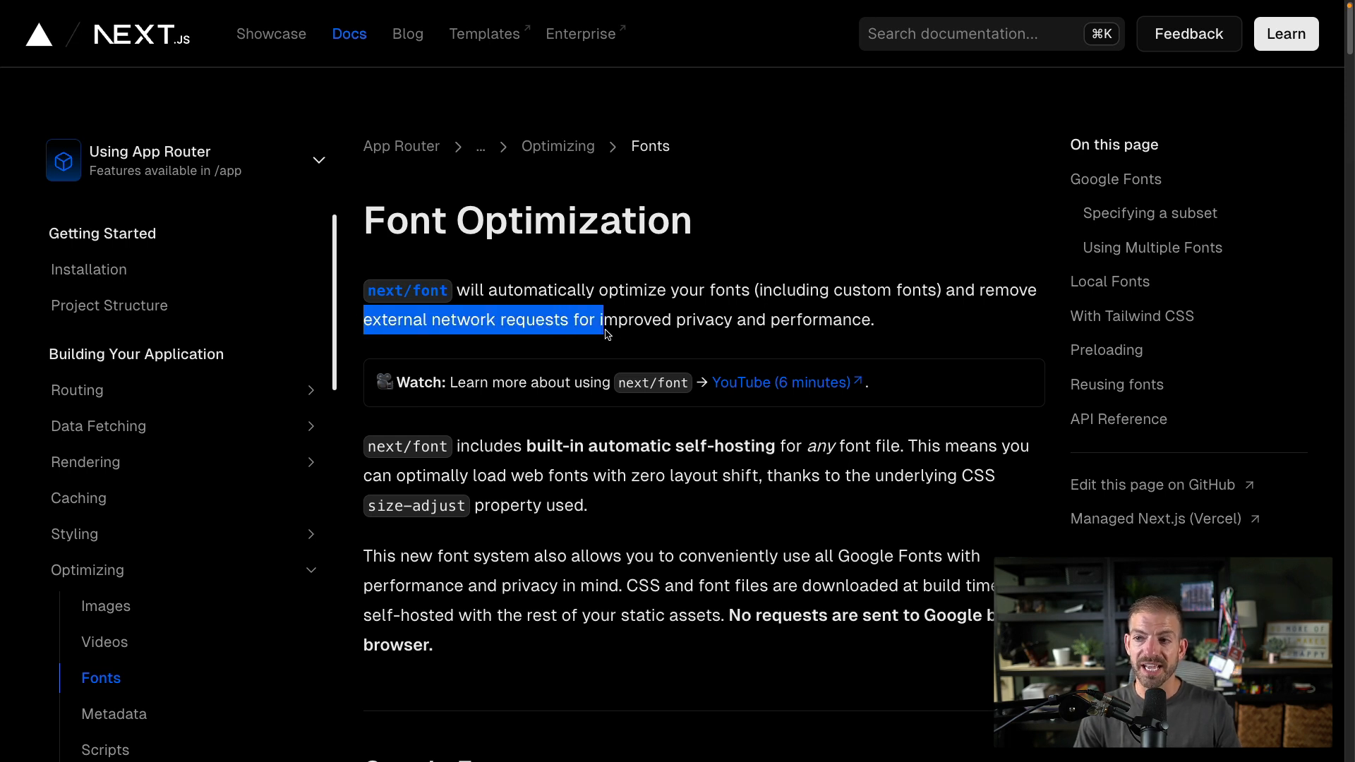
{"action": "left_click", "coordinate": [682, 317]}
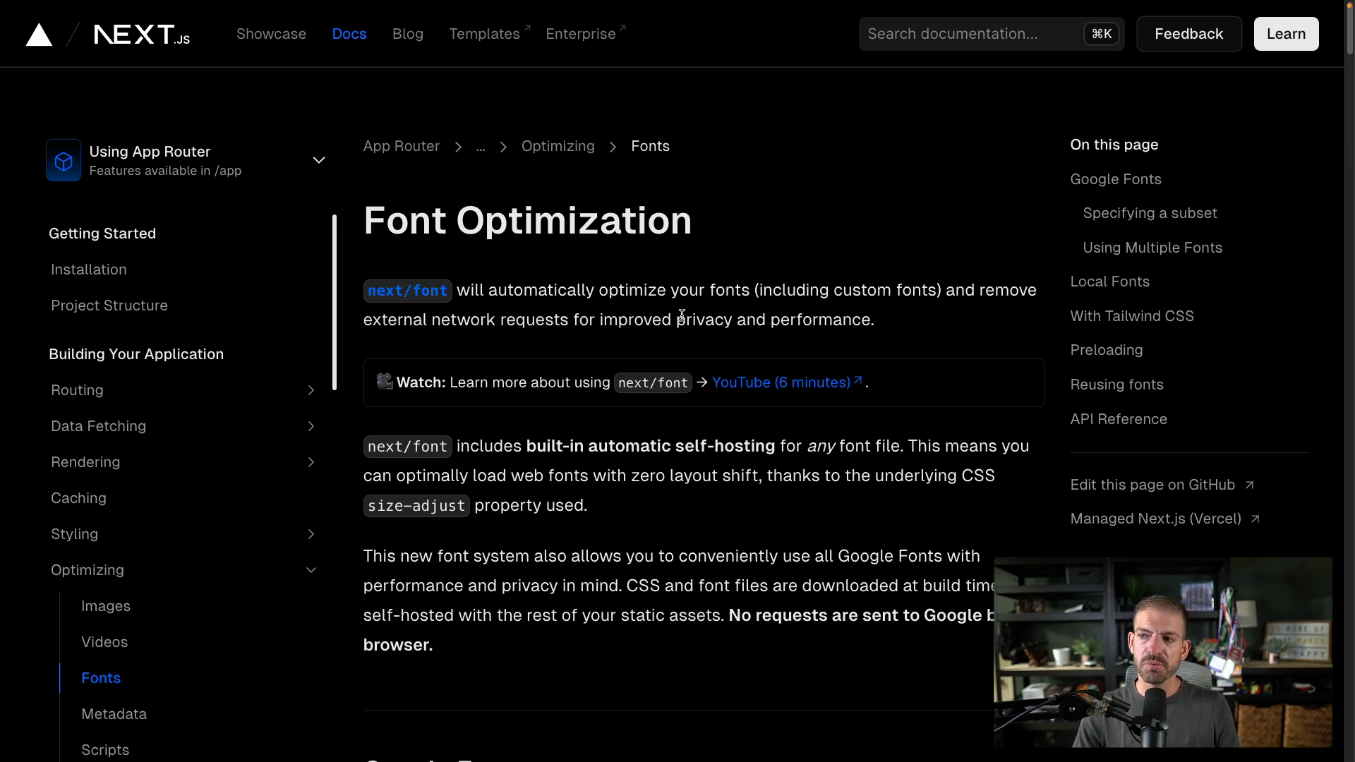
{"action": "mouse_move", "coordinate": [531, 450]}
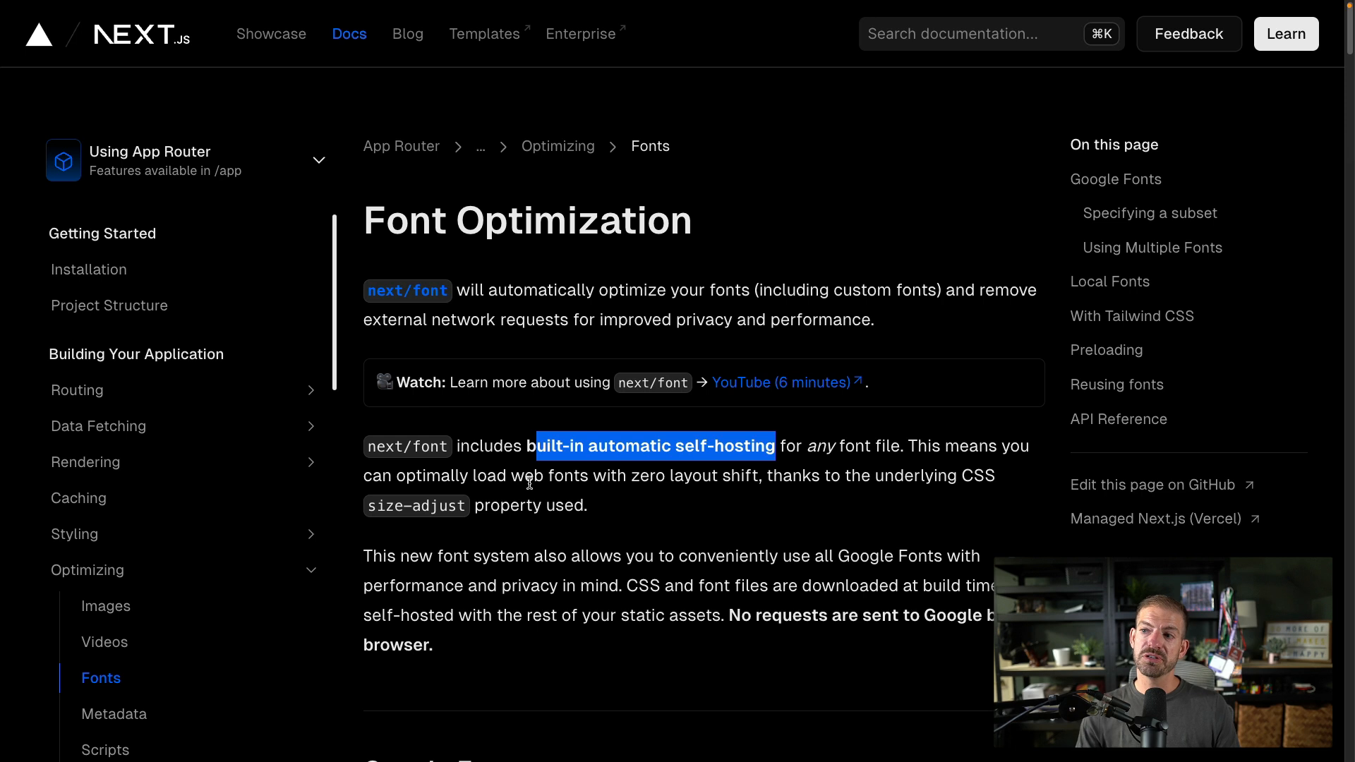
{"action": "mouse_move", "coordinate": [781, 519]}
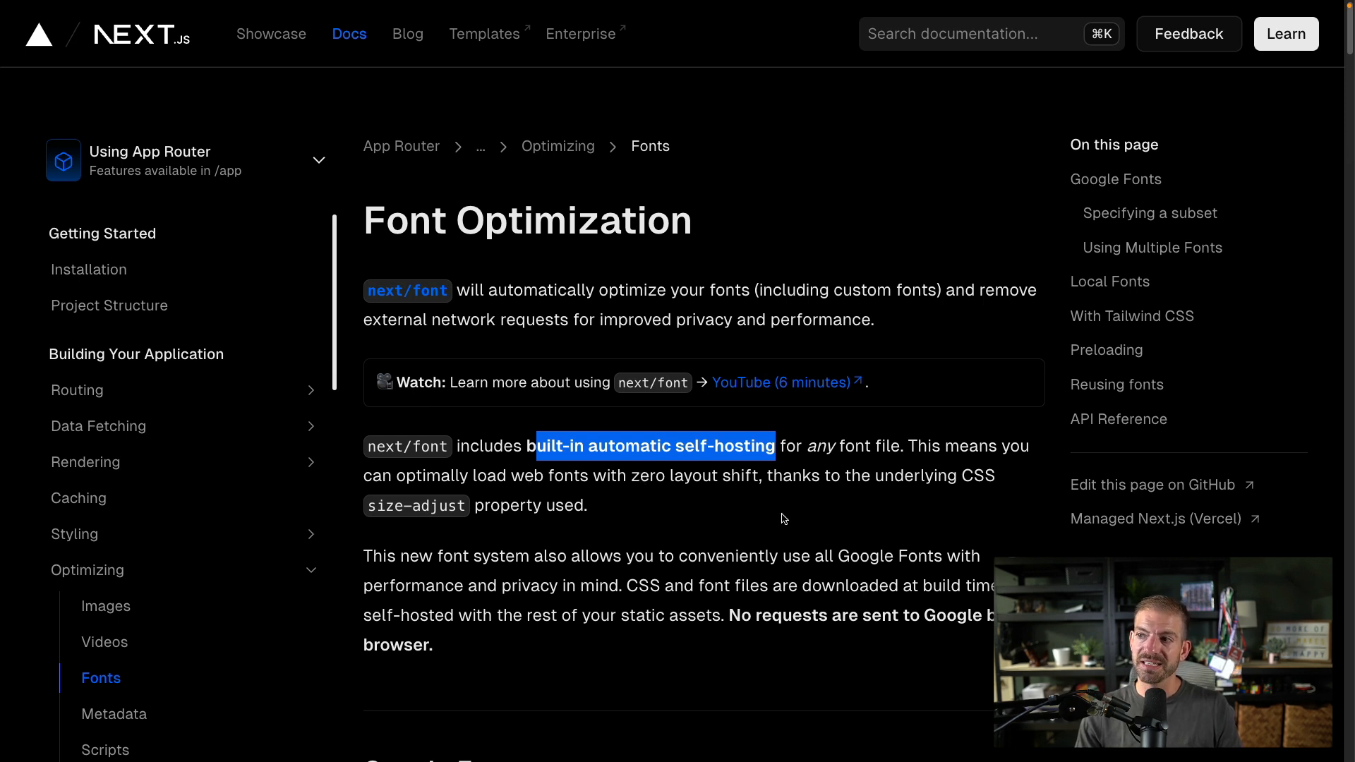
{"action": "mouse_move", "coordinate": [545, 497]}
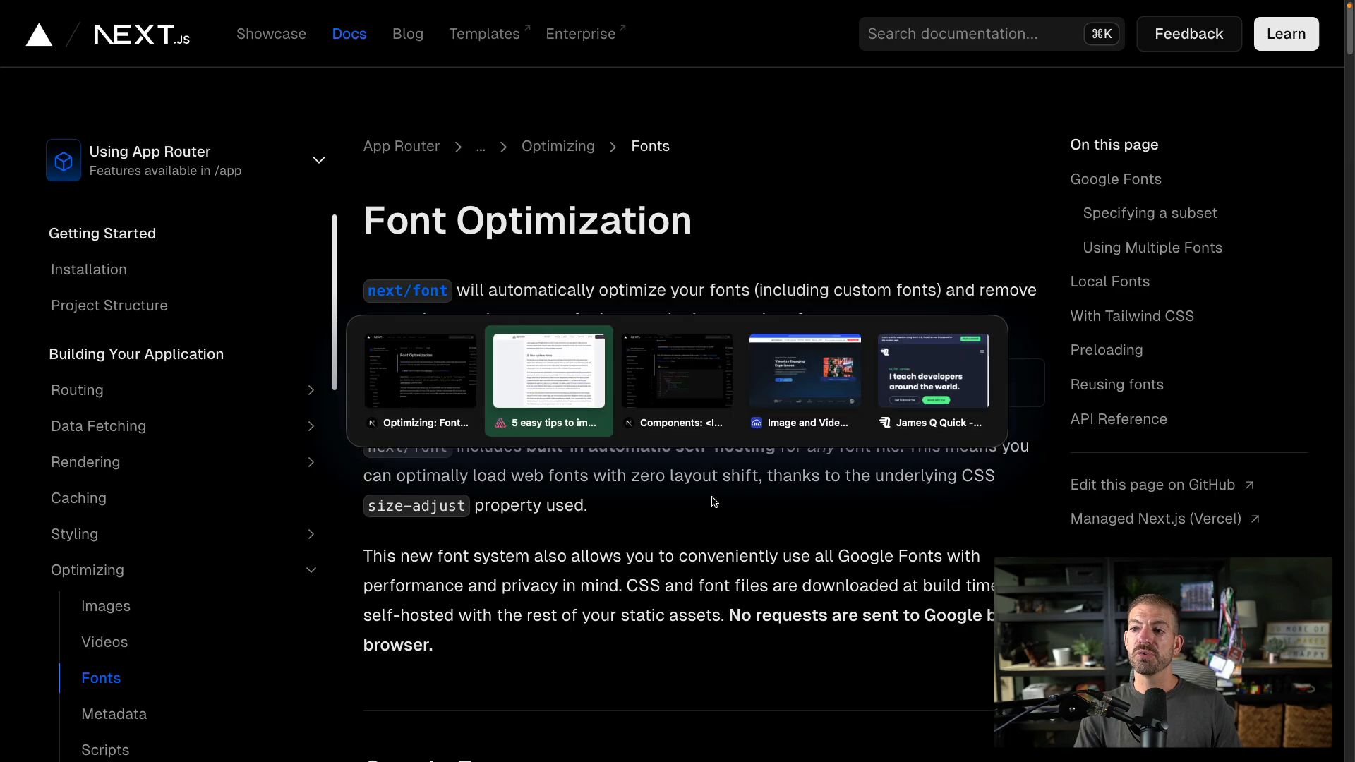
{"action": "left_click", "coordinate": [548, 381]}
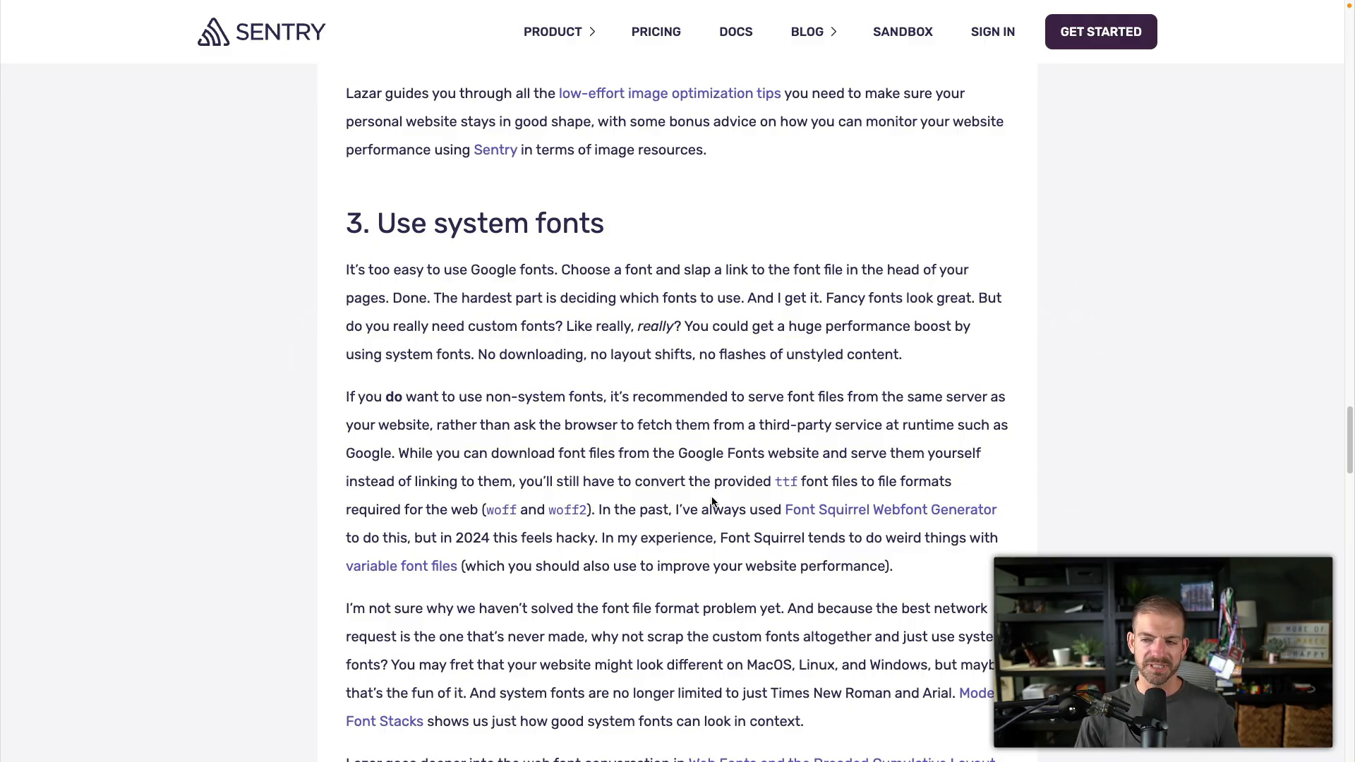
Read tip 4, Remove render-blocking resources, down to the start of tip 5, Use less JavaScript.
{"action": "scroll", "scroll_direction": "down", "scroll_amount": 3}
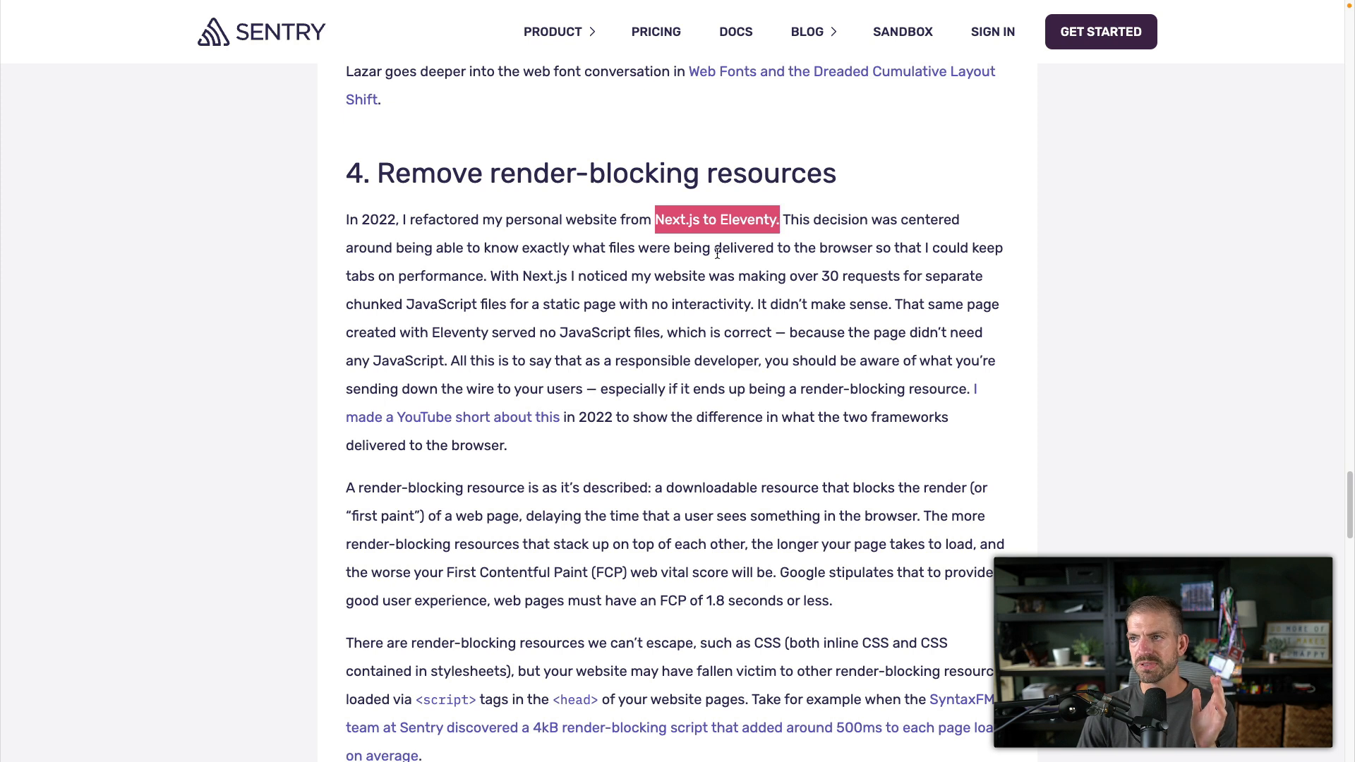
{"action": "mouse_move", "coordinate": [490, 278]}
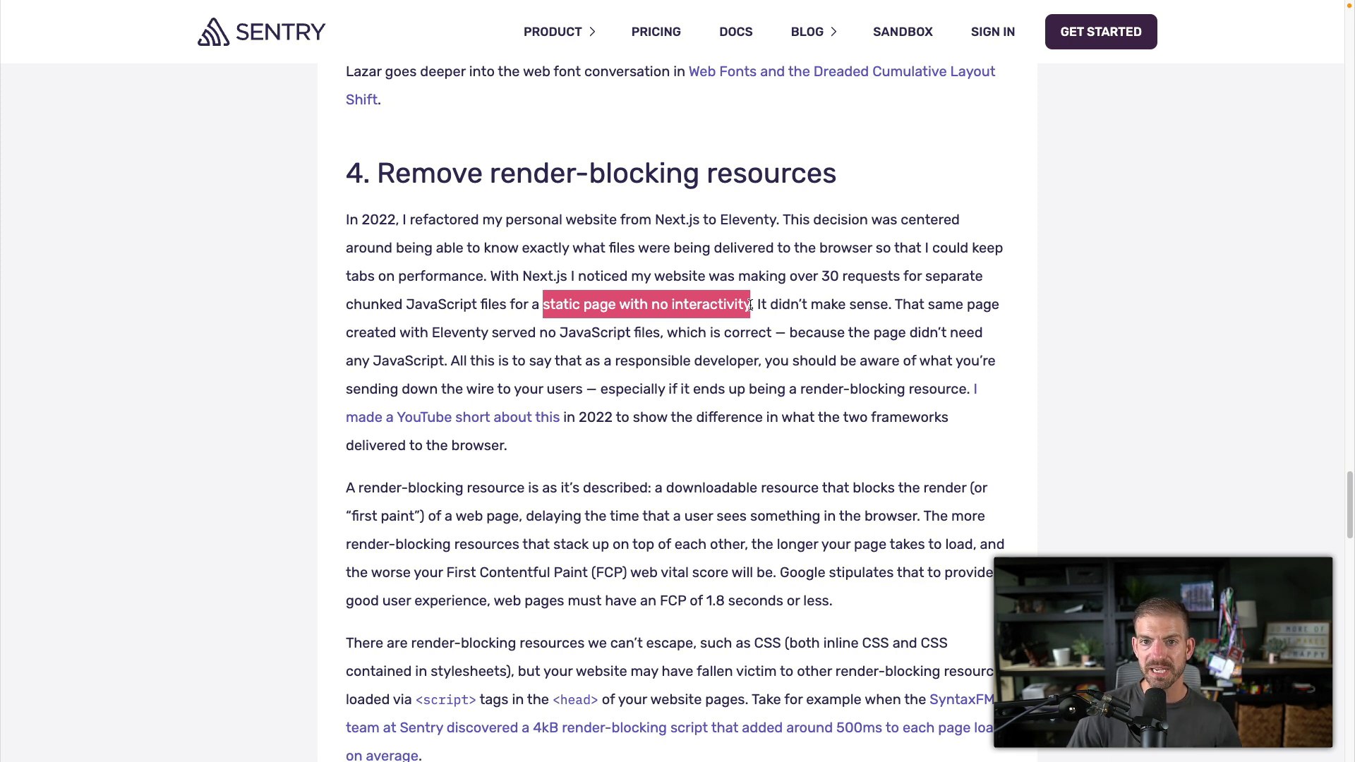
{"action": "mouse_move", "coordinate": [594, 350]}
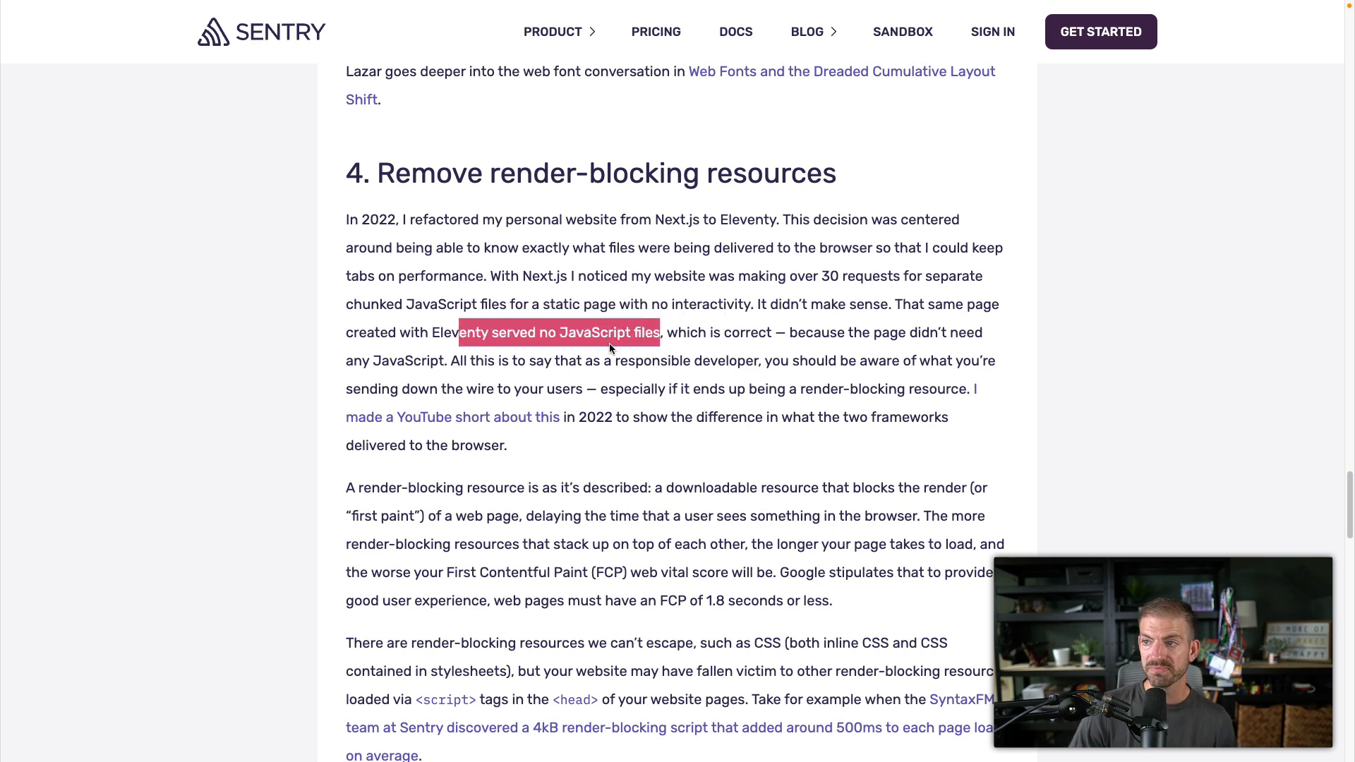
{"action": "mouse_move", "coordinate": [488, 410]}
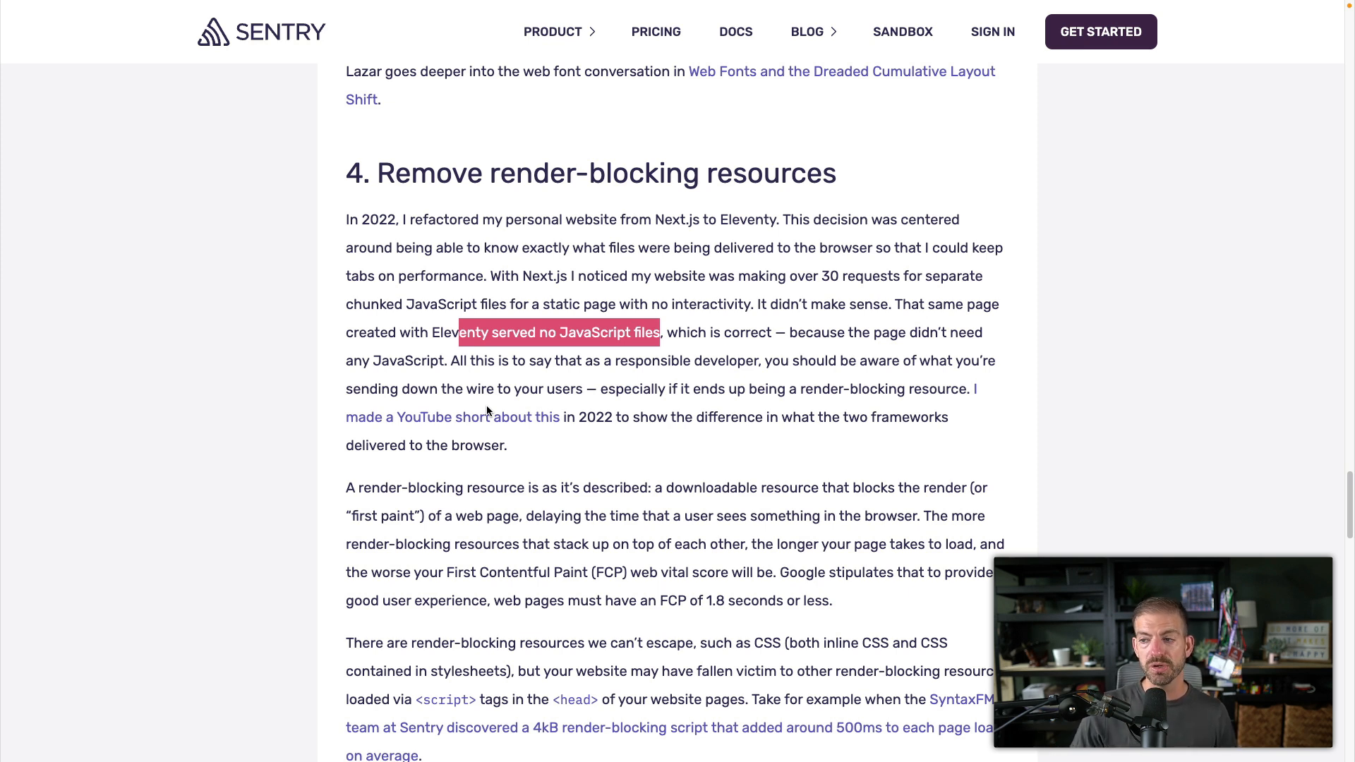
{"action": "scroll", "scroll_direction": "down", "scroll_amount": 3}
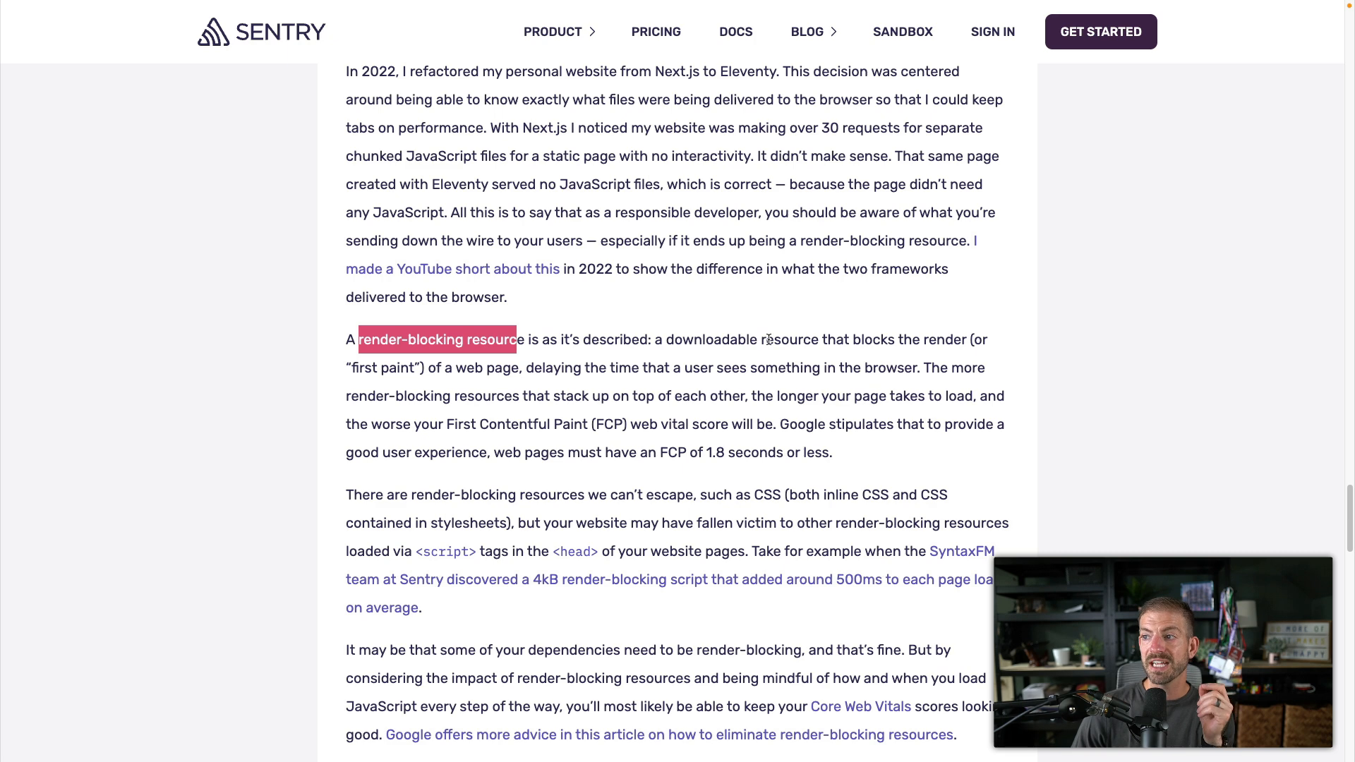
{"action": "mouse_move", "coordinate": [642, 361]}
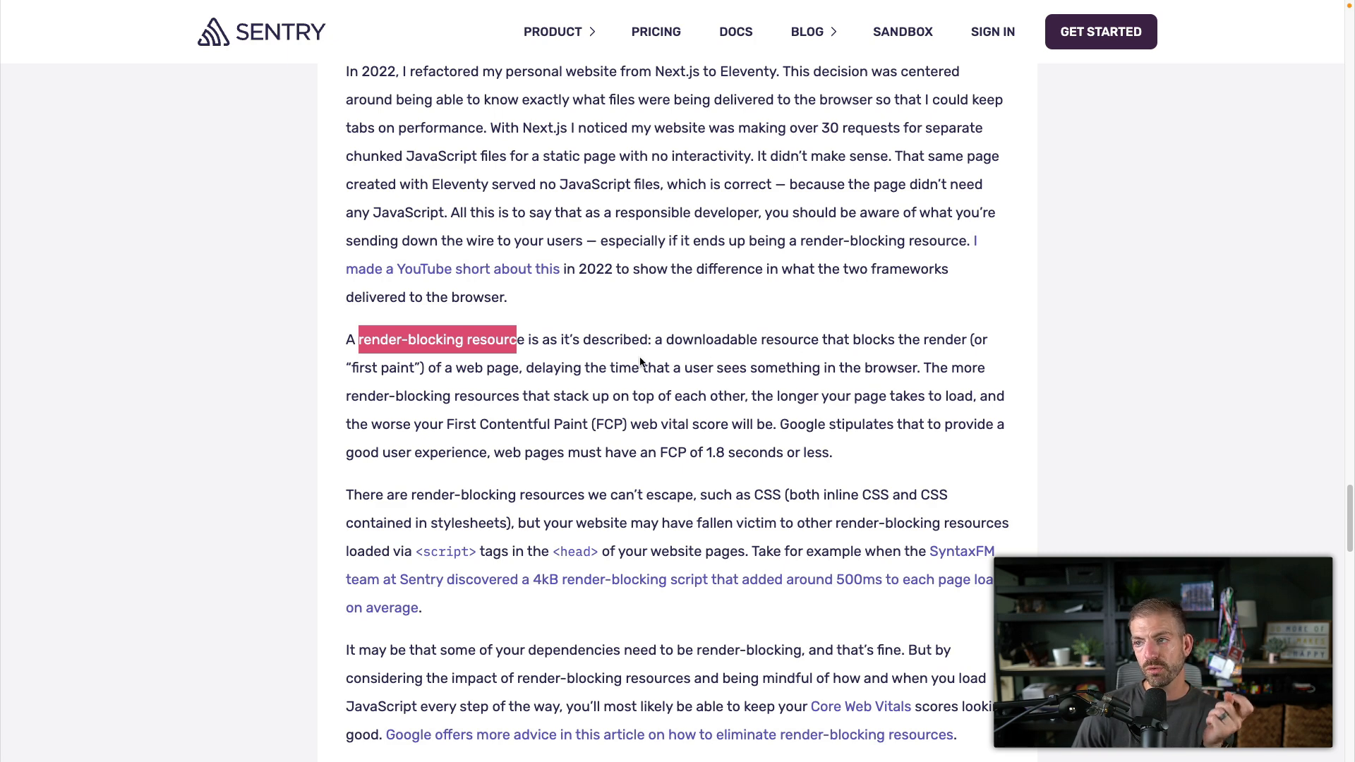
{"action": "mouse_move", "coordinate": [752, 369]}
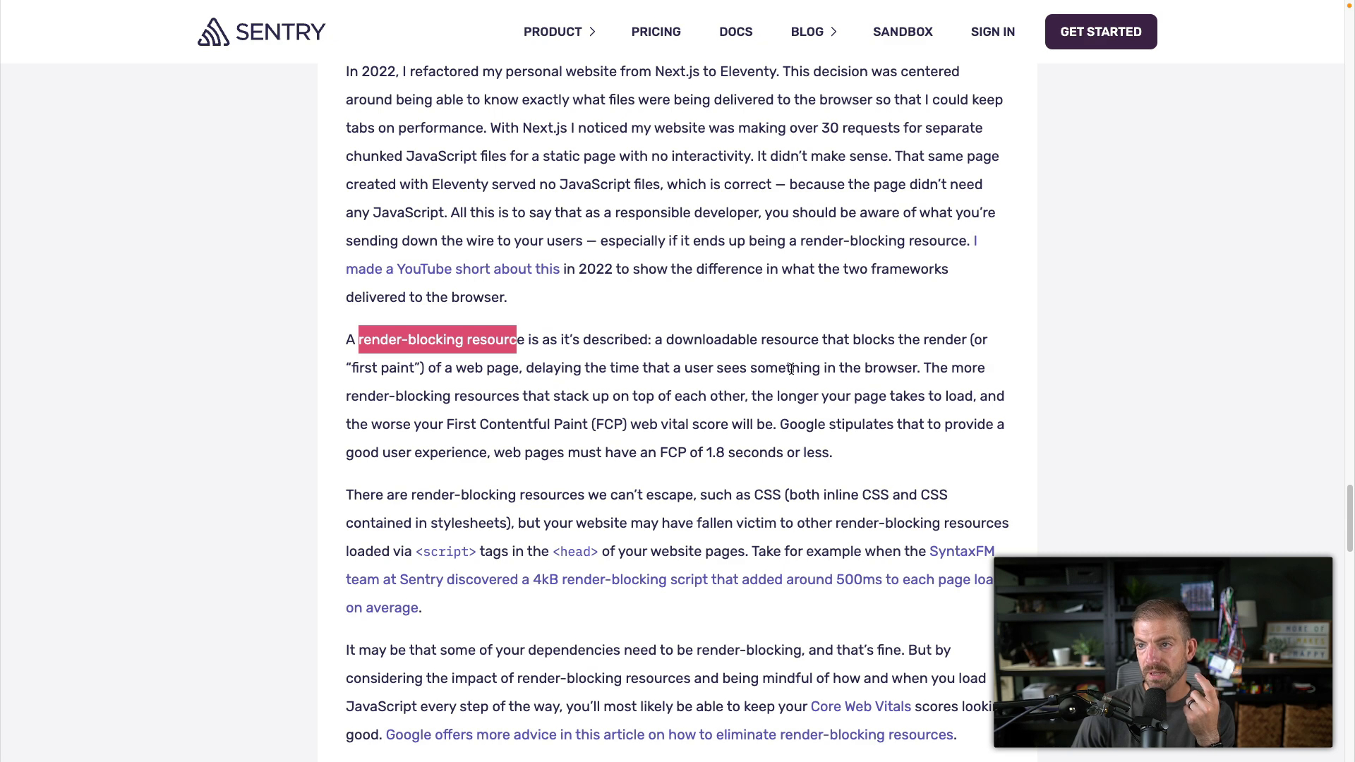
{"action": "mouse_move", "coordinate": [817, 400]}
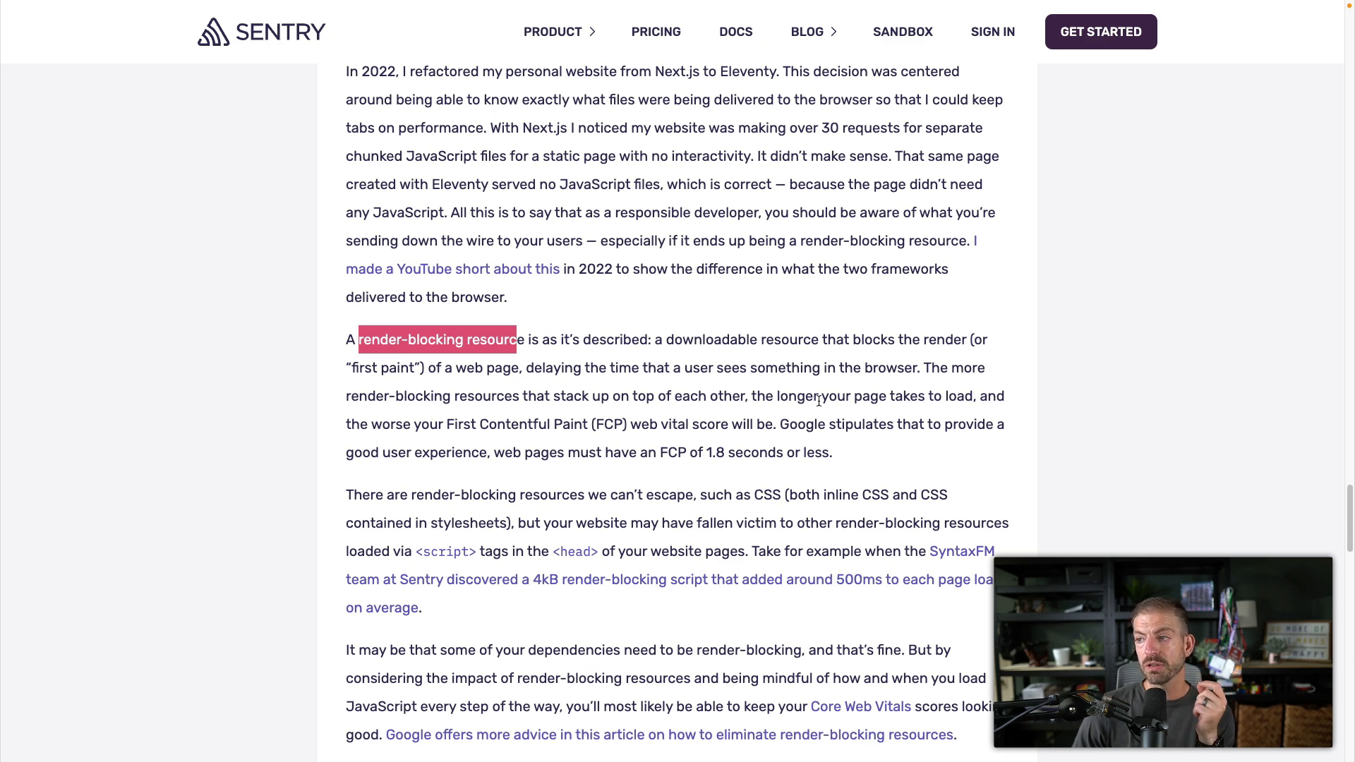
{"action": "mouse_move", "coordinate": [545, 415]}
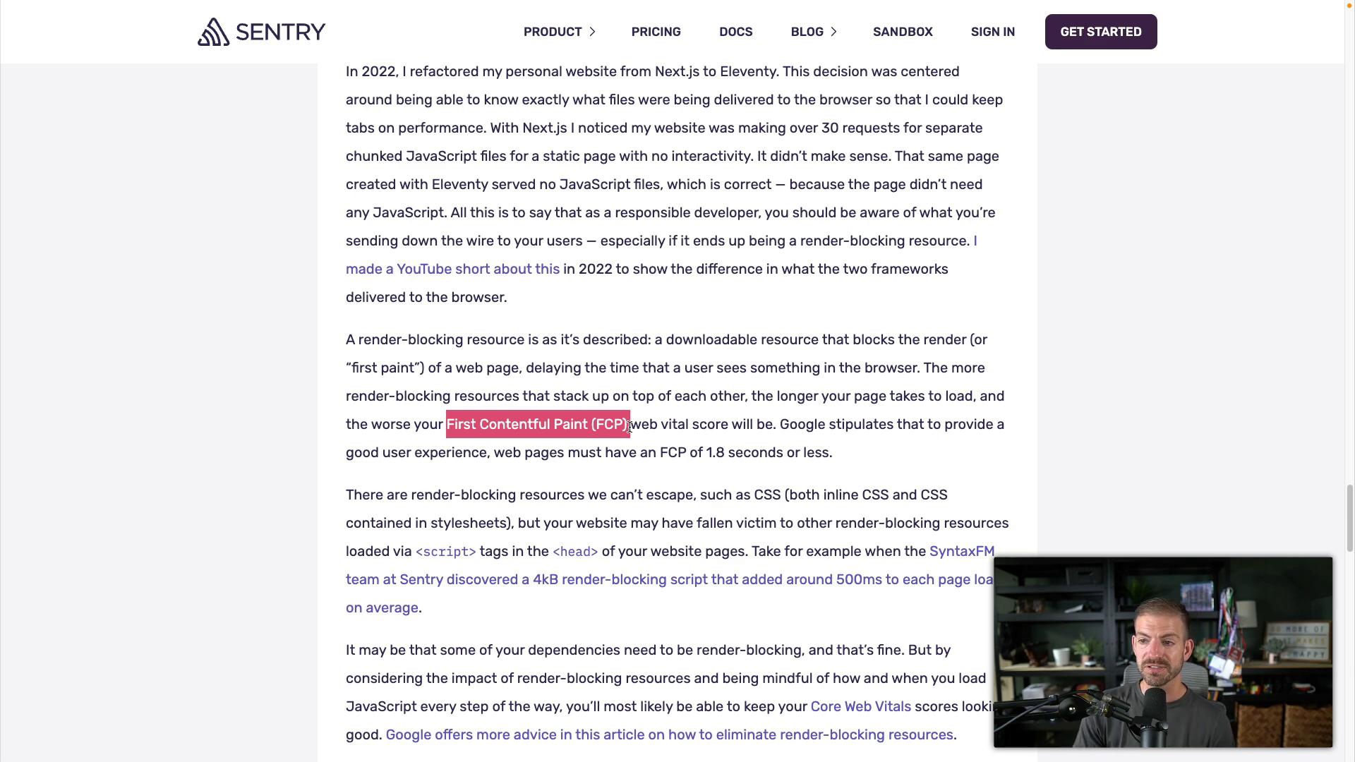
{"action": "scroll", "scroll_direction": "down", "scroll_amount": 3}
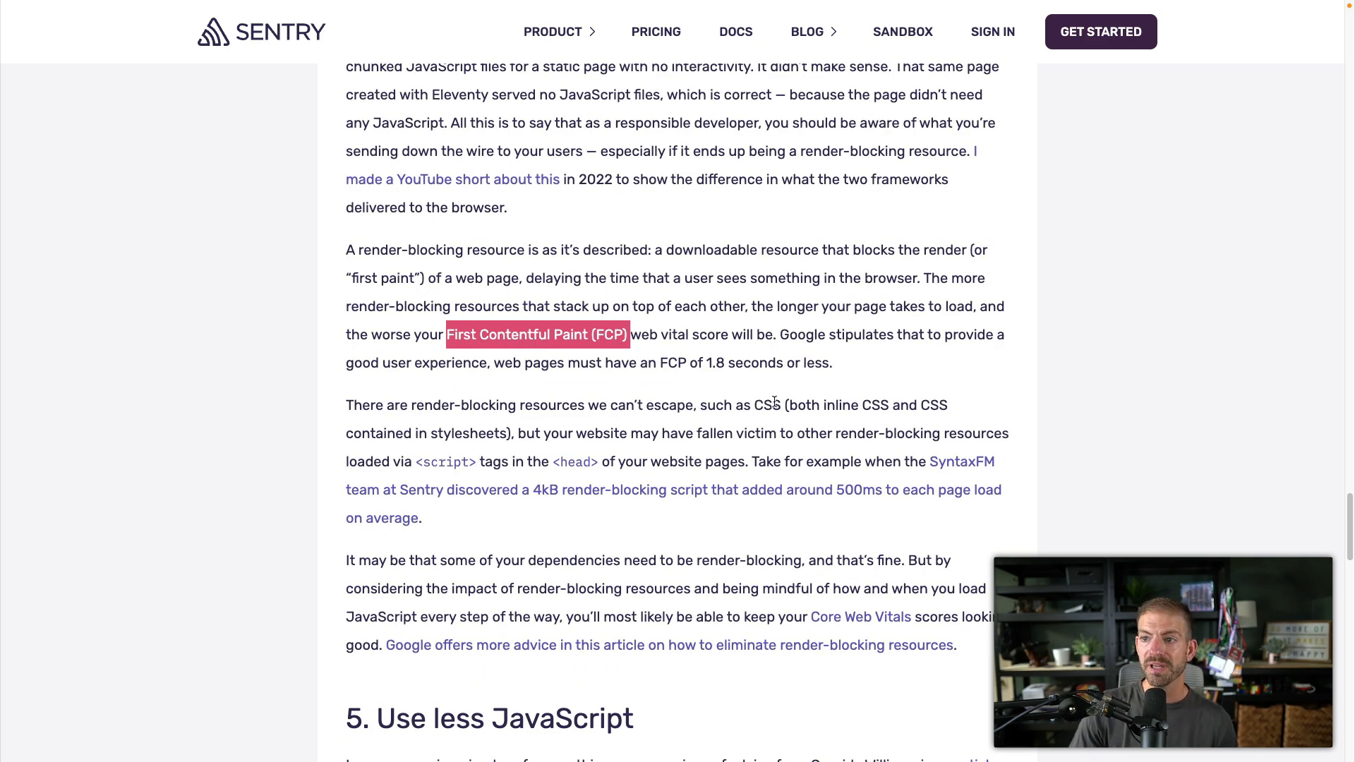
{"action": "mouse_move", "coordinate": [692, 423]}
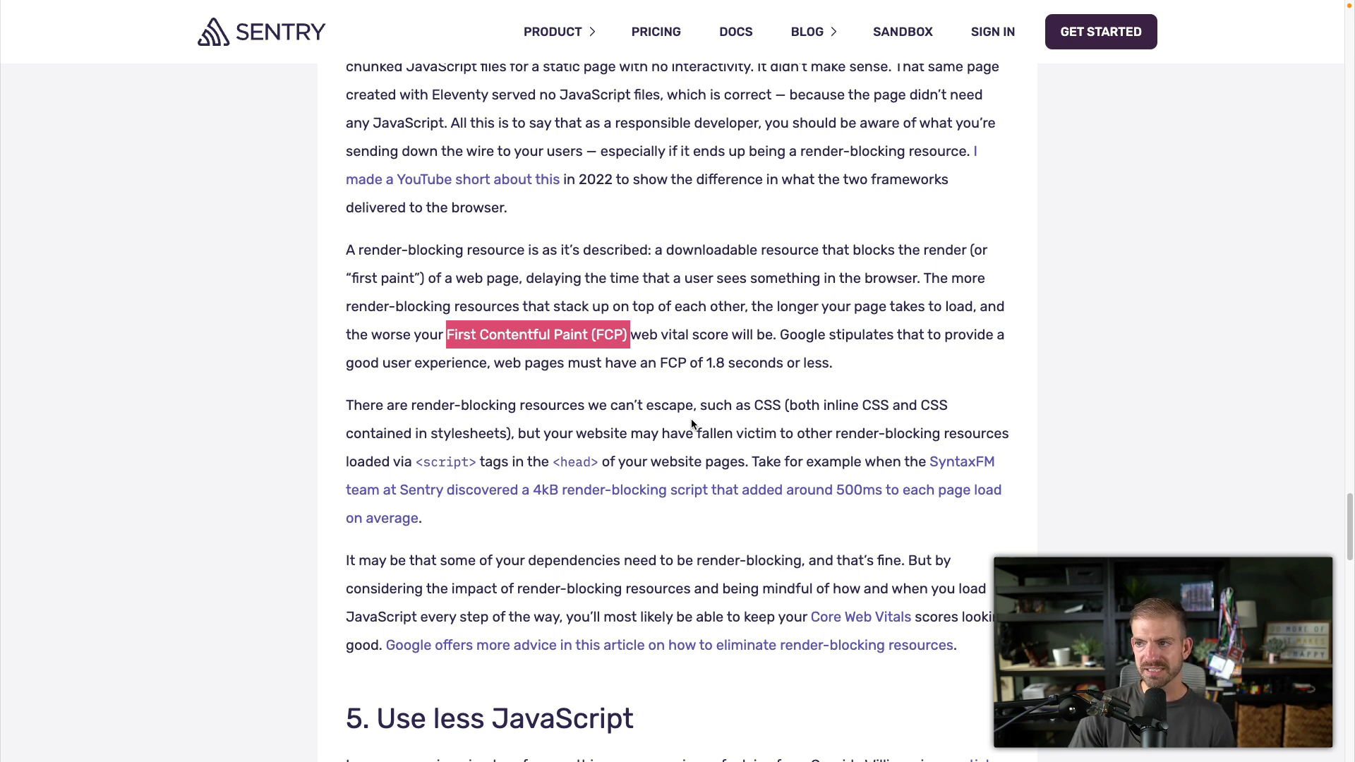
{"action": "scroll", "scroll_direction": "down", "scroll_amount": 3}
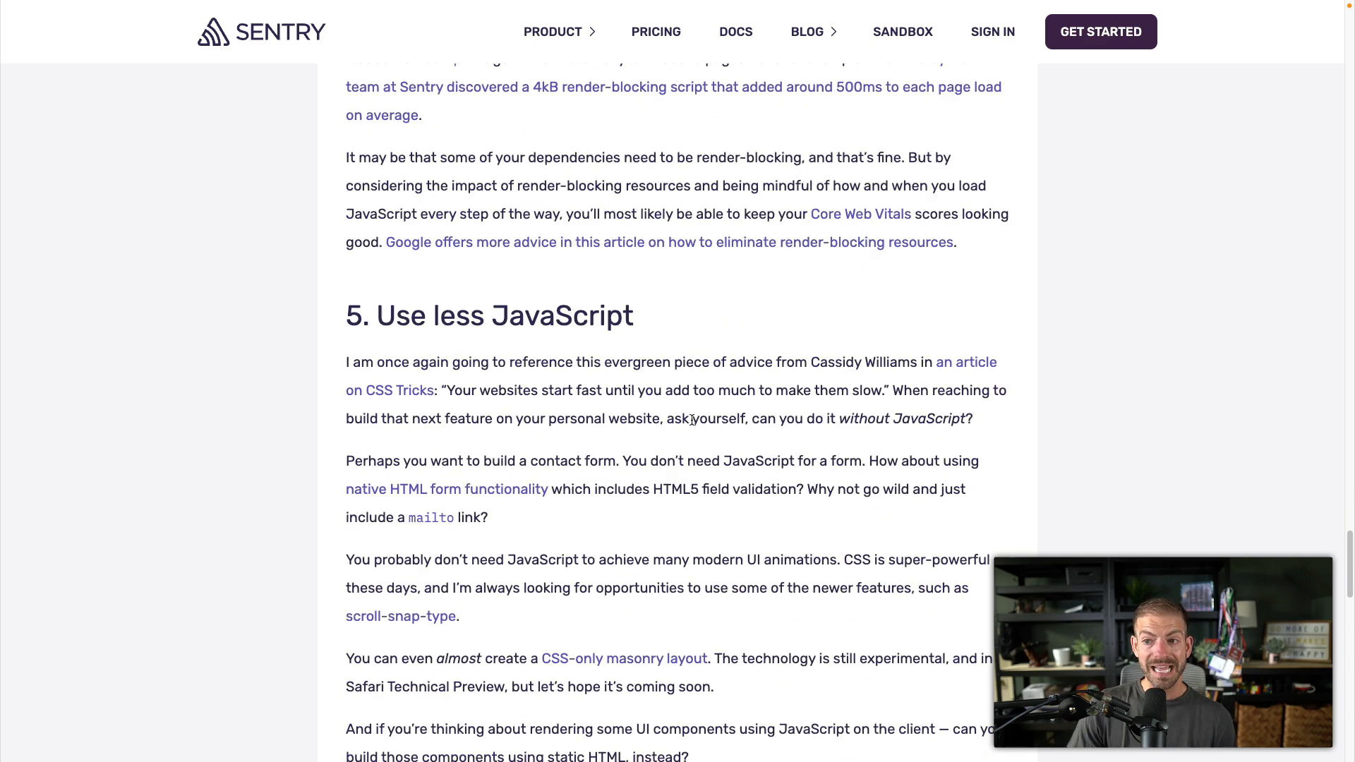
Read the rest of tip 5, Use less JavaScript, then switch to the personal website tab.
{"action": "scroll", "scroll_direction": "down", "scroll_amount": 3}
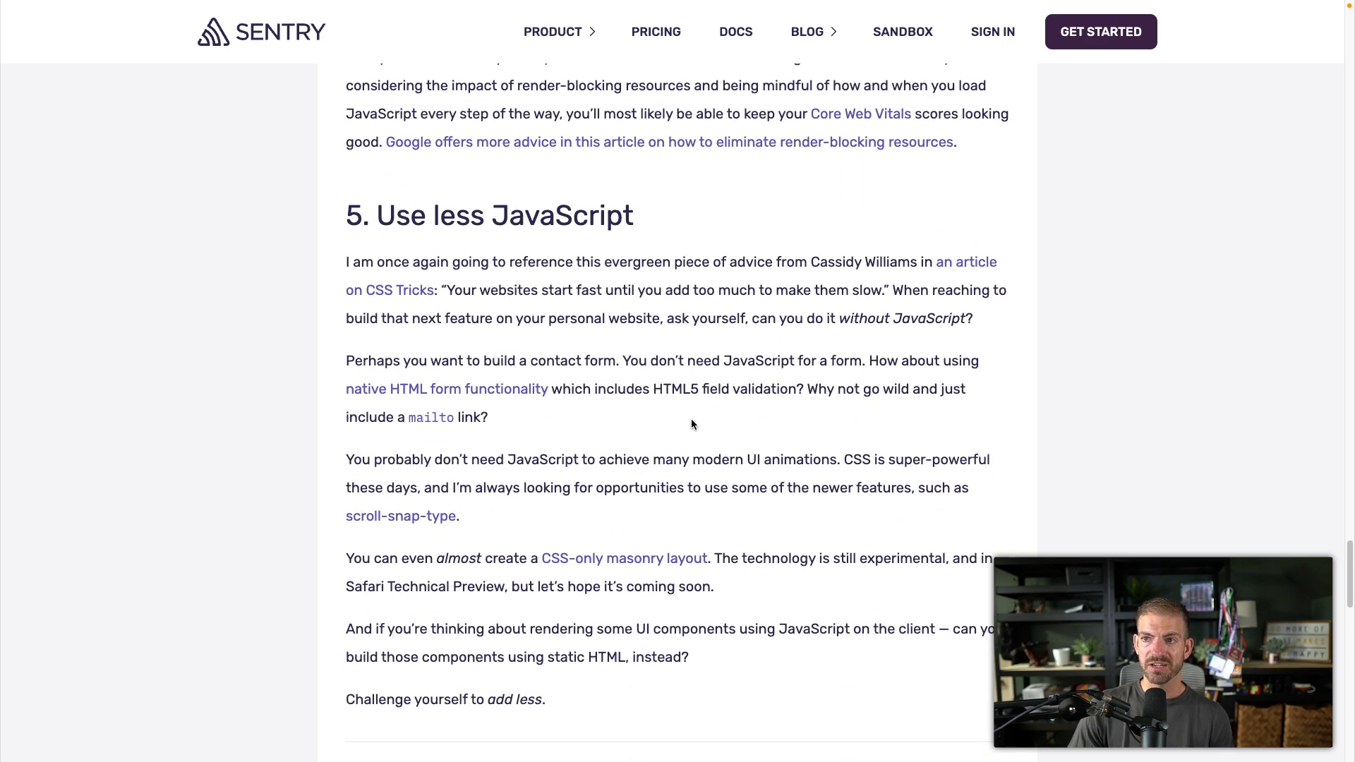
{"action": "mouse_move", "coordinate": [661, 240]}
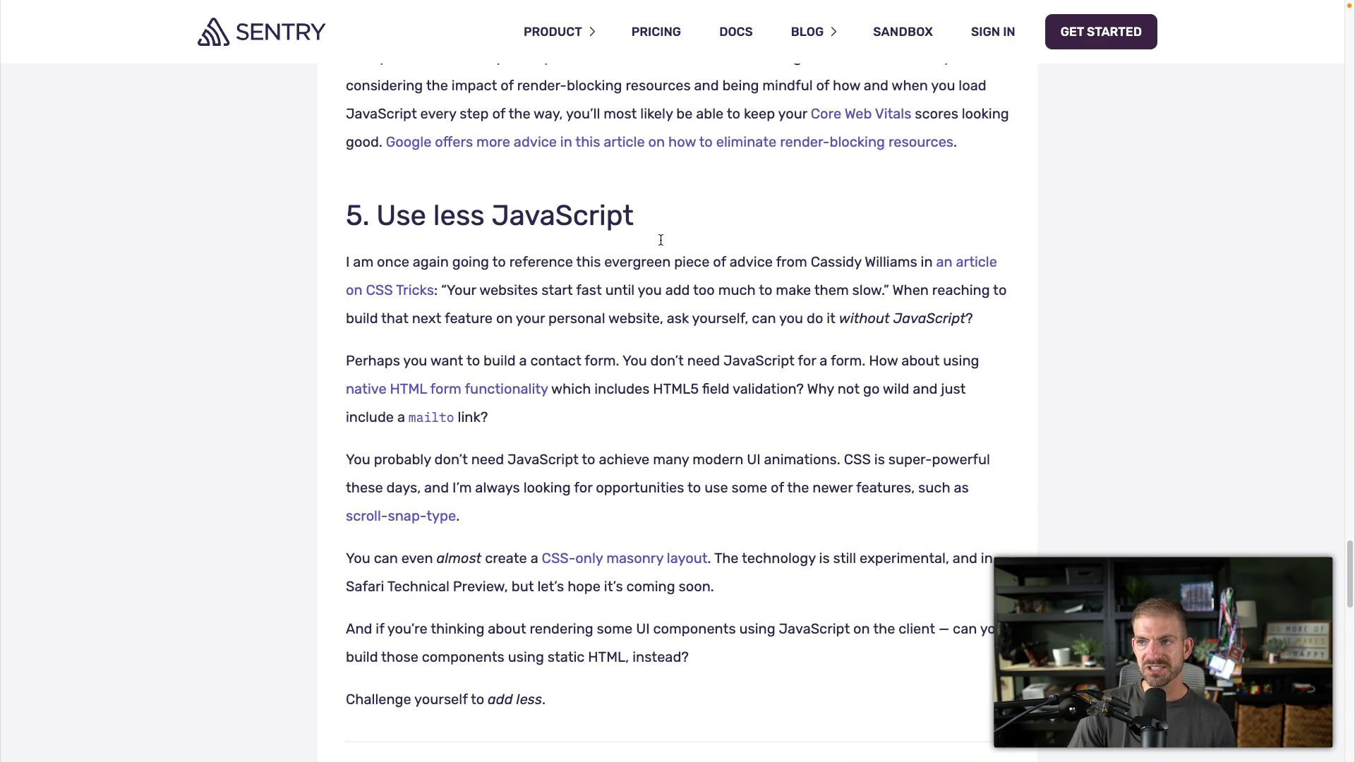
{"action": "double_click", "coordinate": [502, 215]}
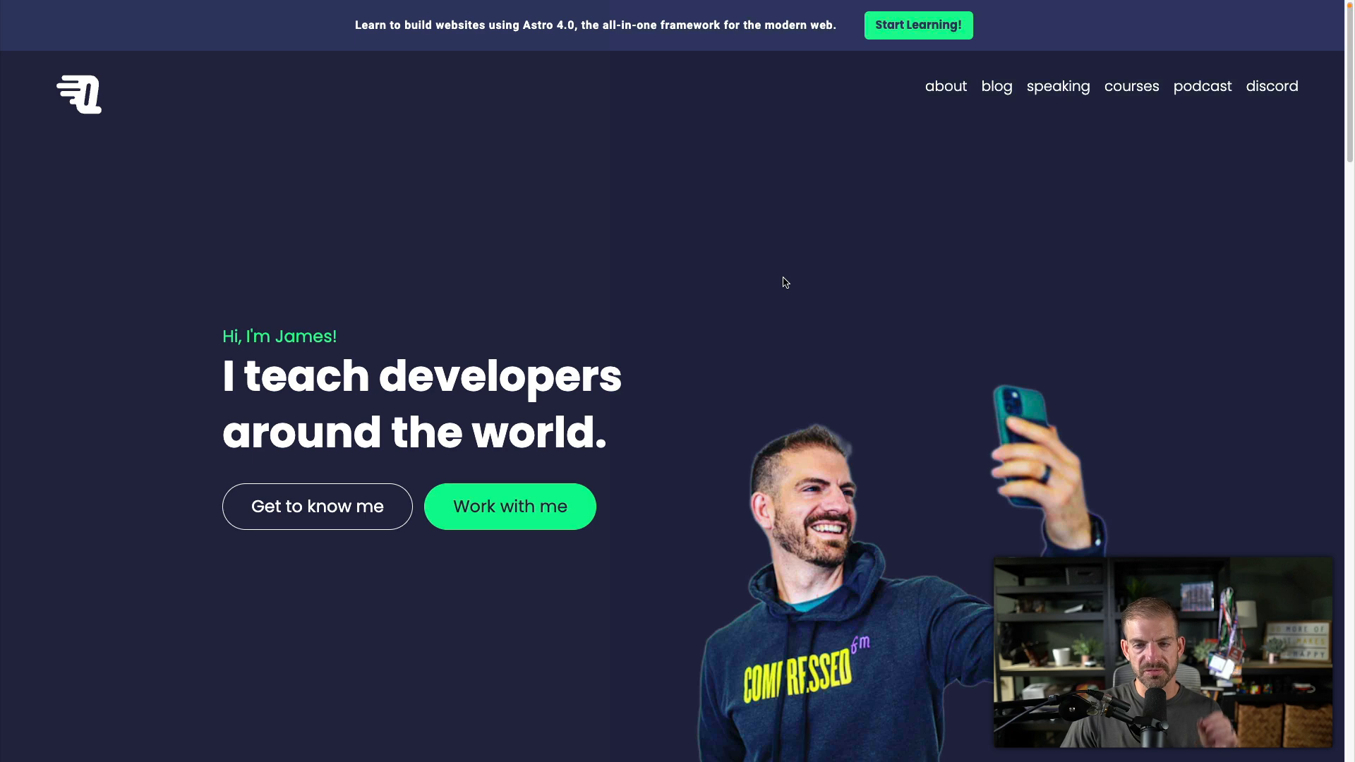
{"action": "mouse_move", "coordinate": [757, 251]}
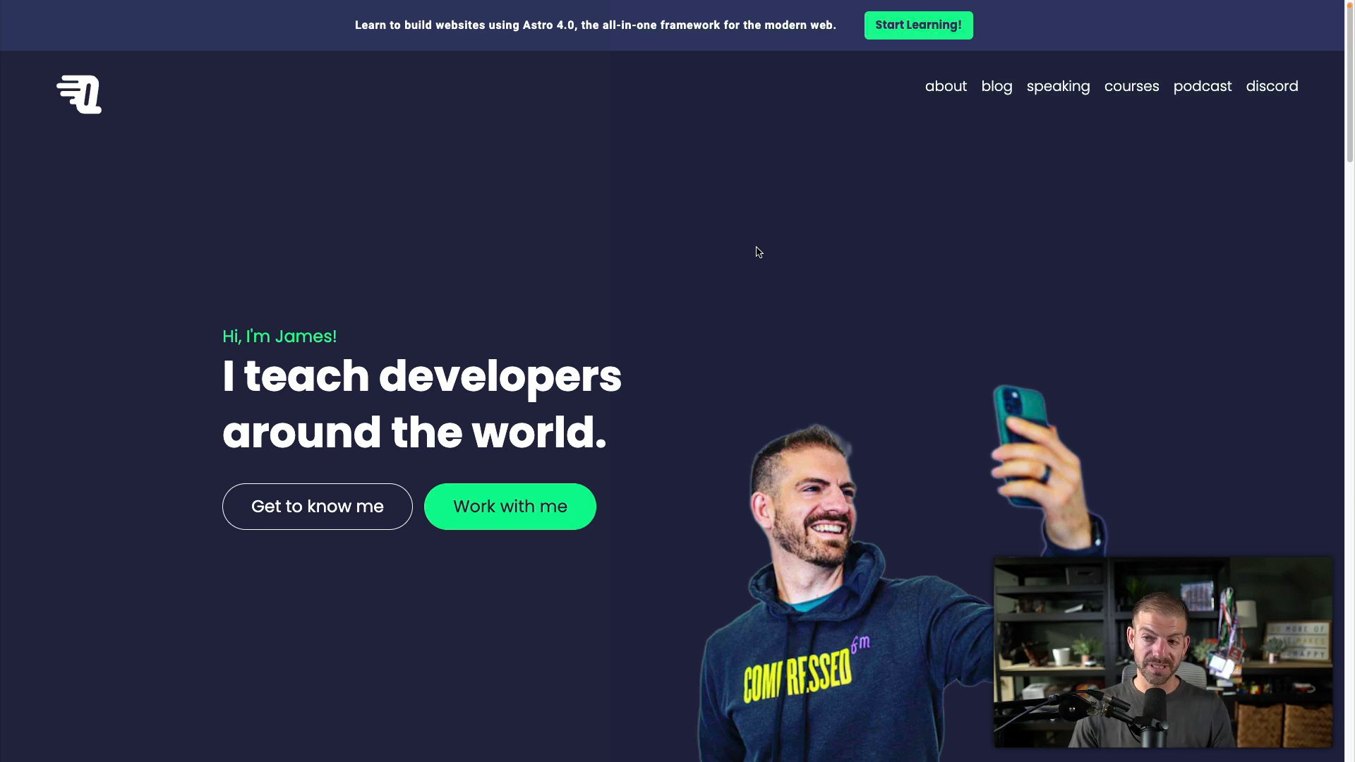
{"action": "mouse_move", "coordinate": [746, 242]}
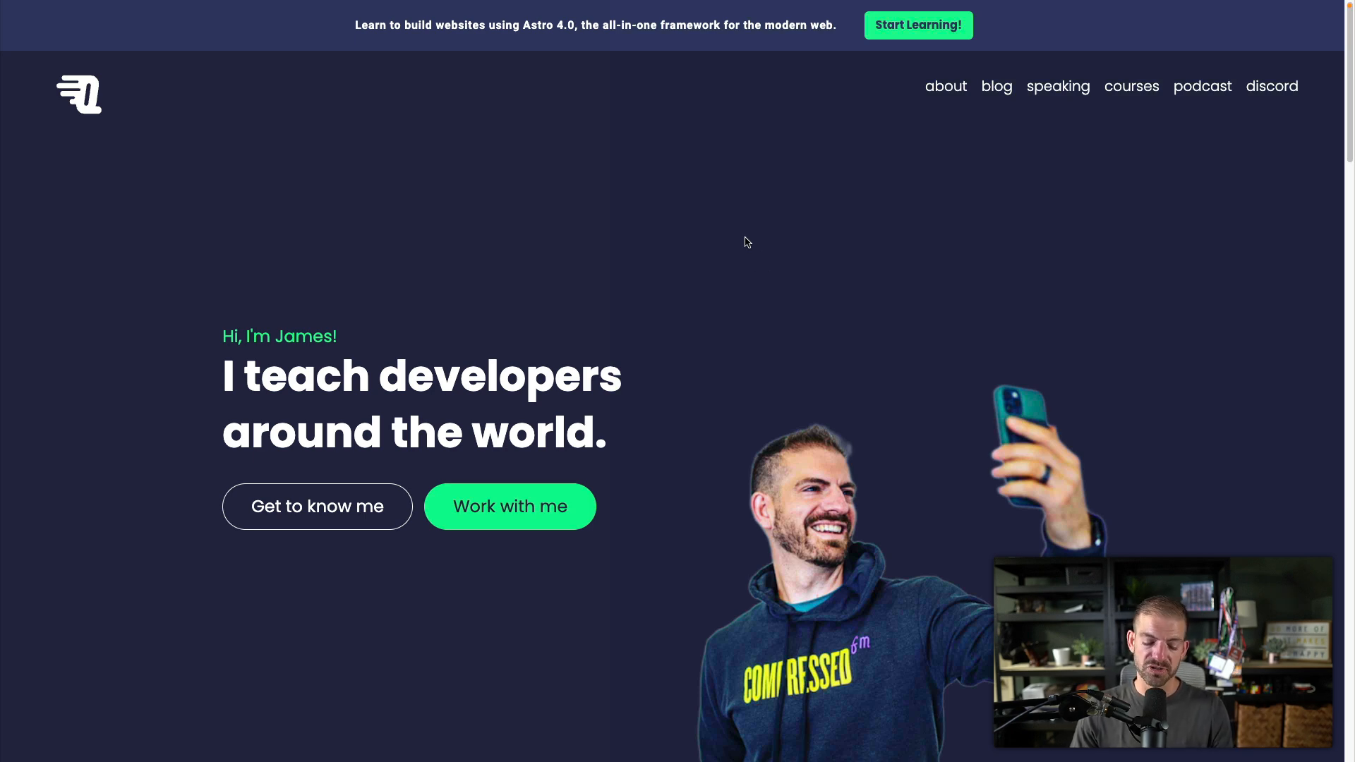
Open the Astro 4.0 course site and buy the Full-stack Premium Package at $120.
{"action": "left_click", "coordinate": [918, 24]}
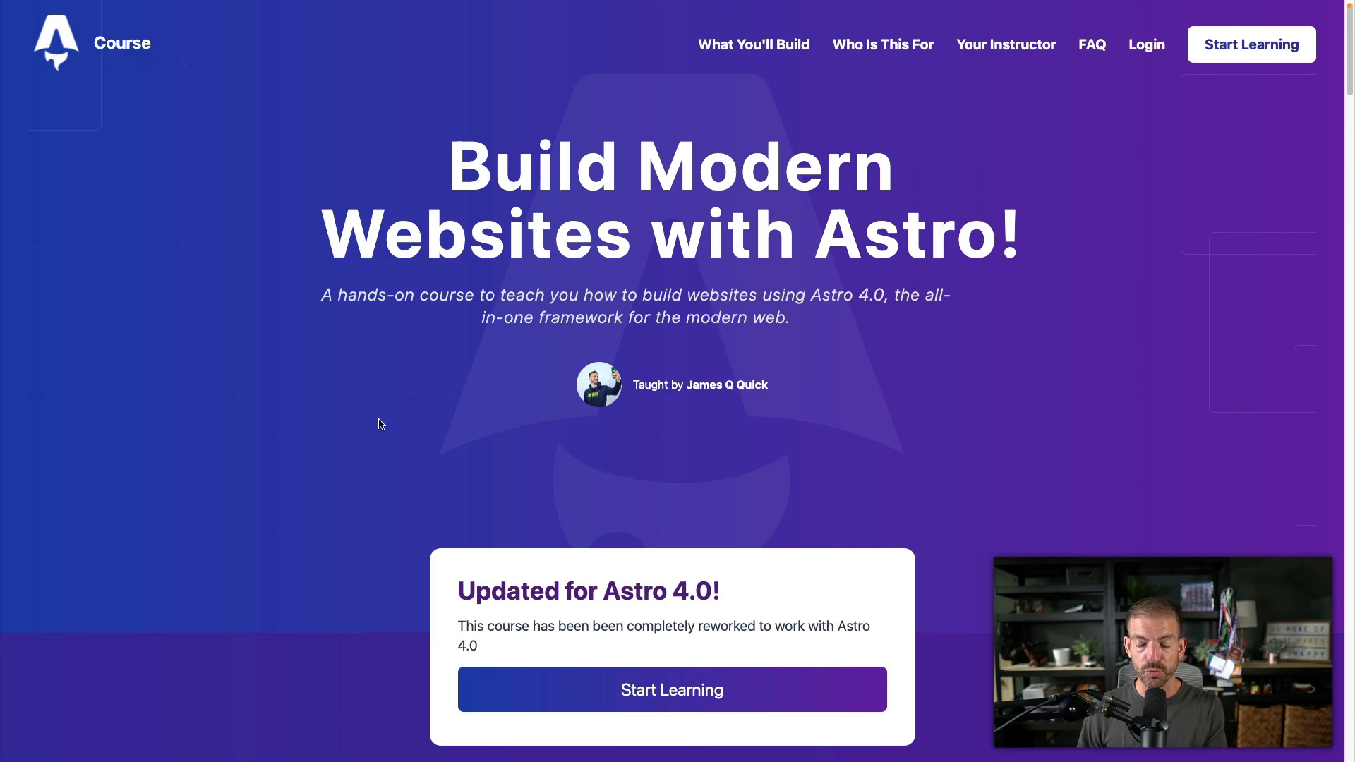
{"action": "mouse_move", "coordinate": [511, 650]}
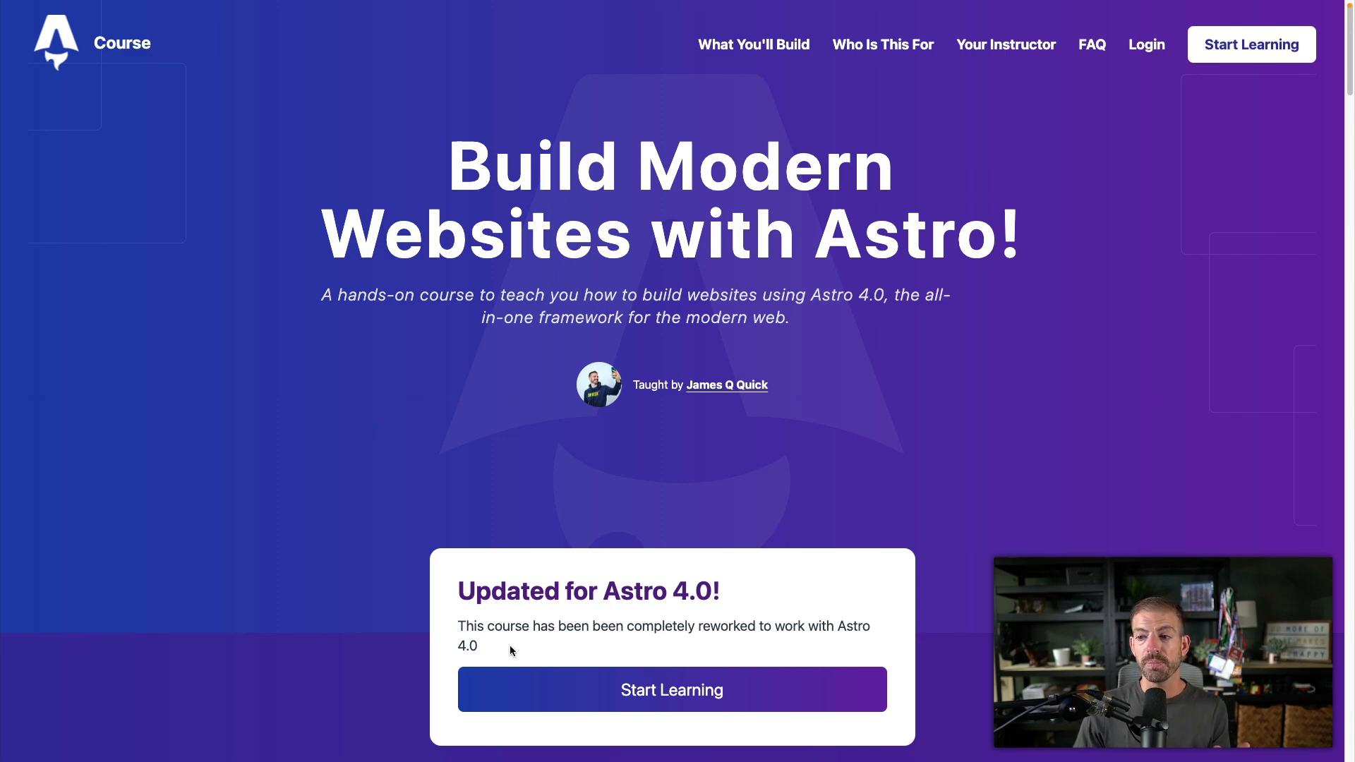
{"action": "scroll", "scroll_direction": "down", "scroll_amount": 3}
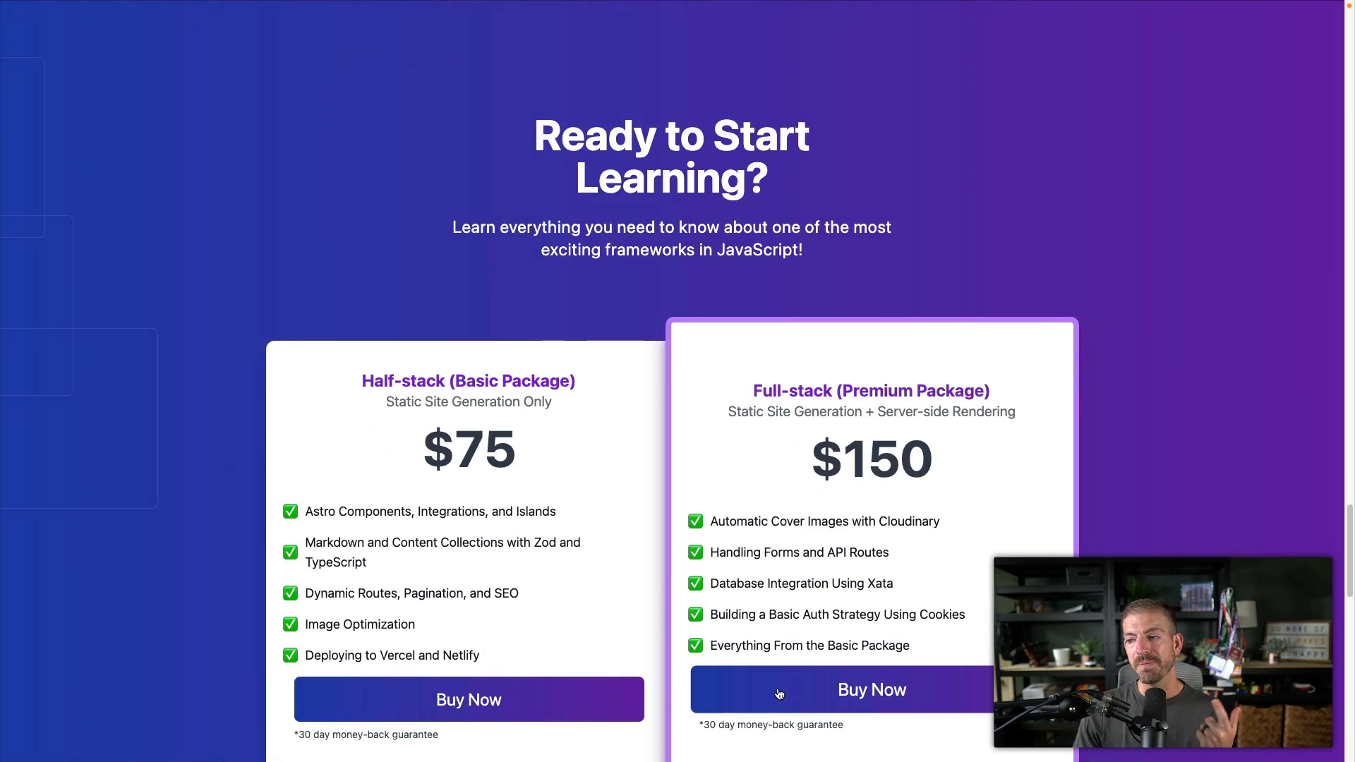
{"action": "left_click", "coordinate": [871, 689]}
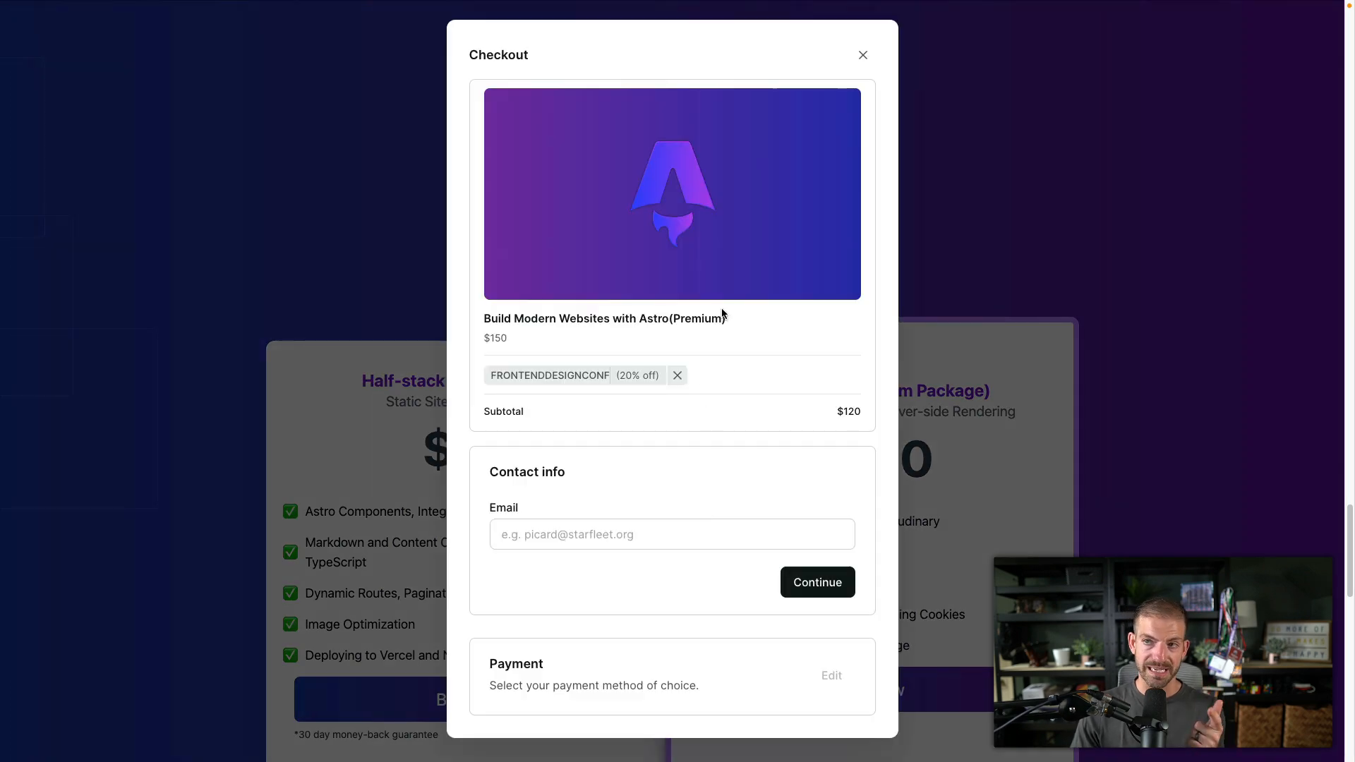